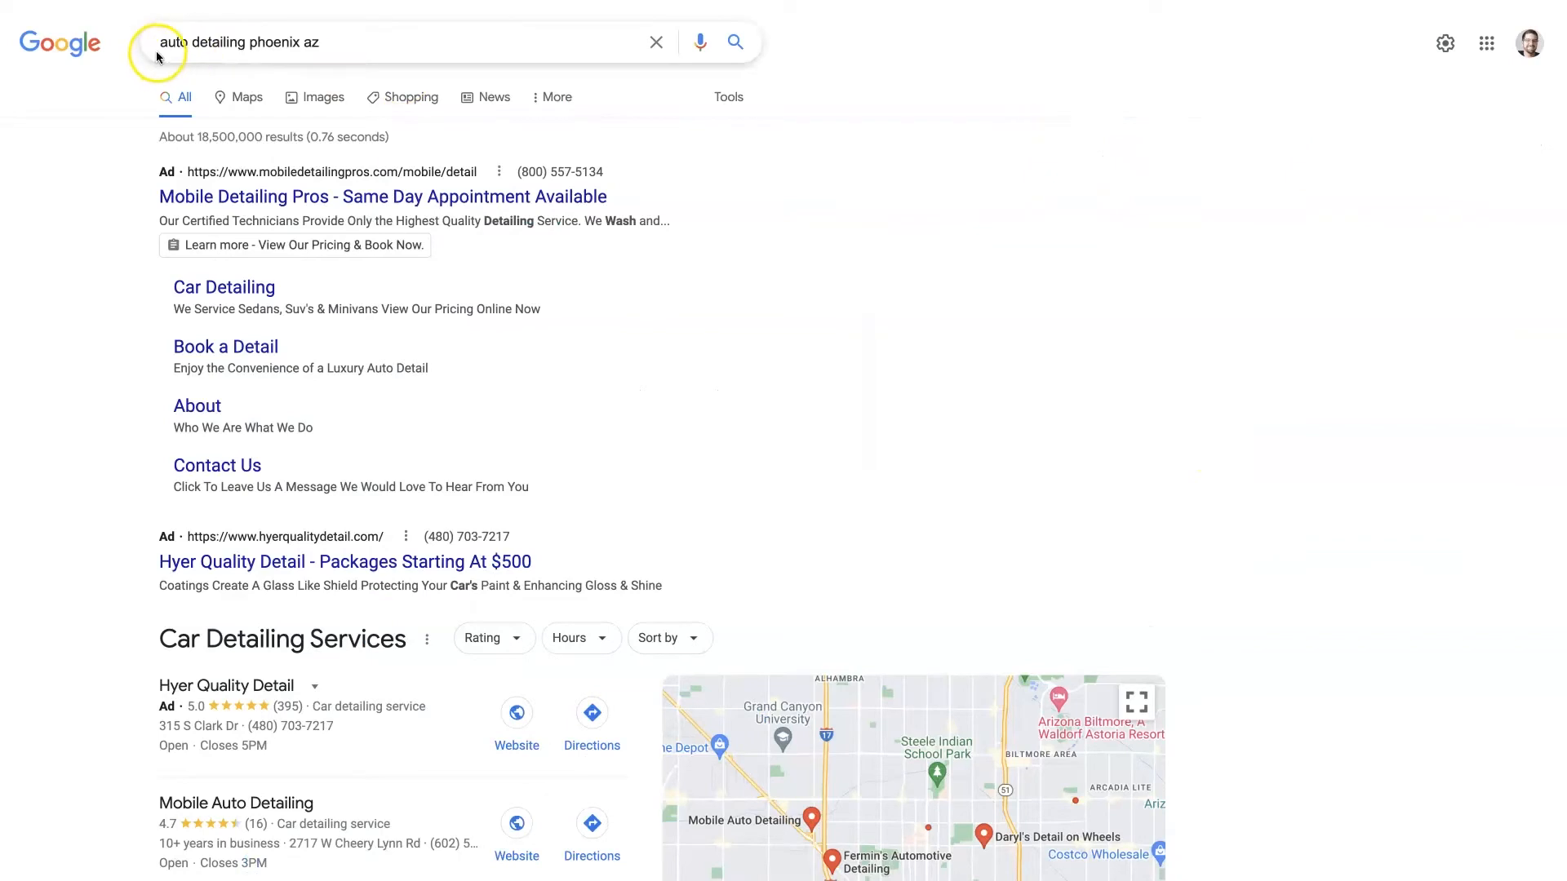
mouse_move(1162, 344)
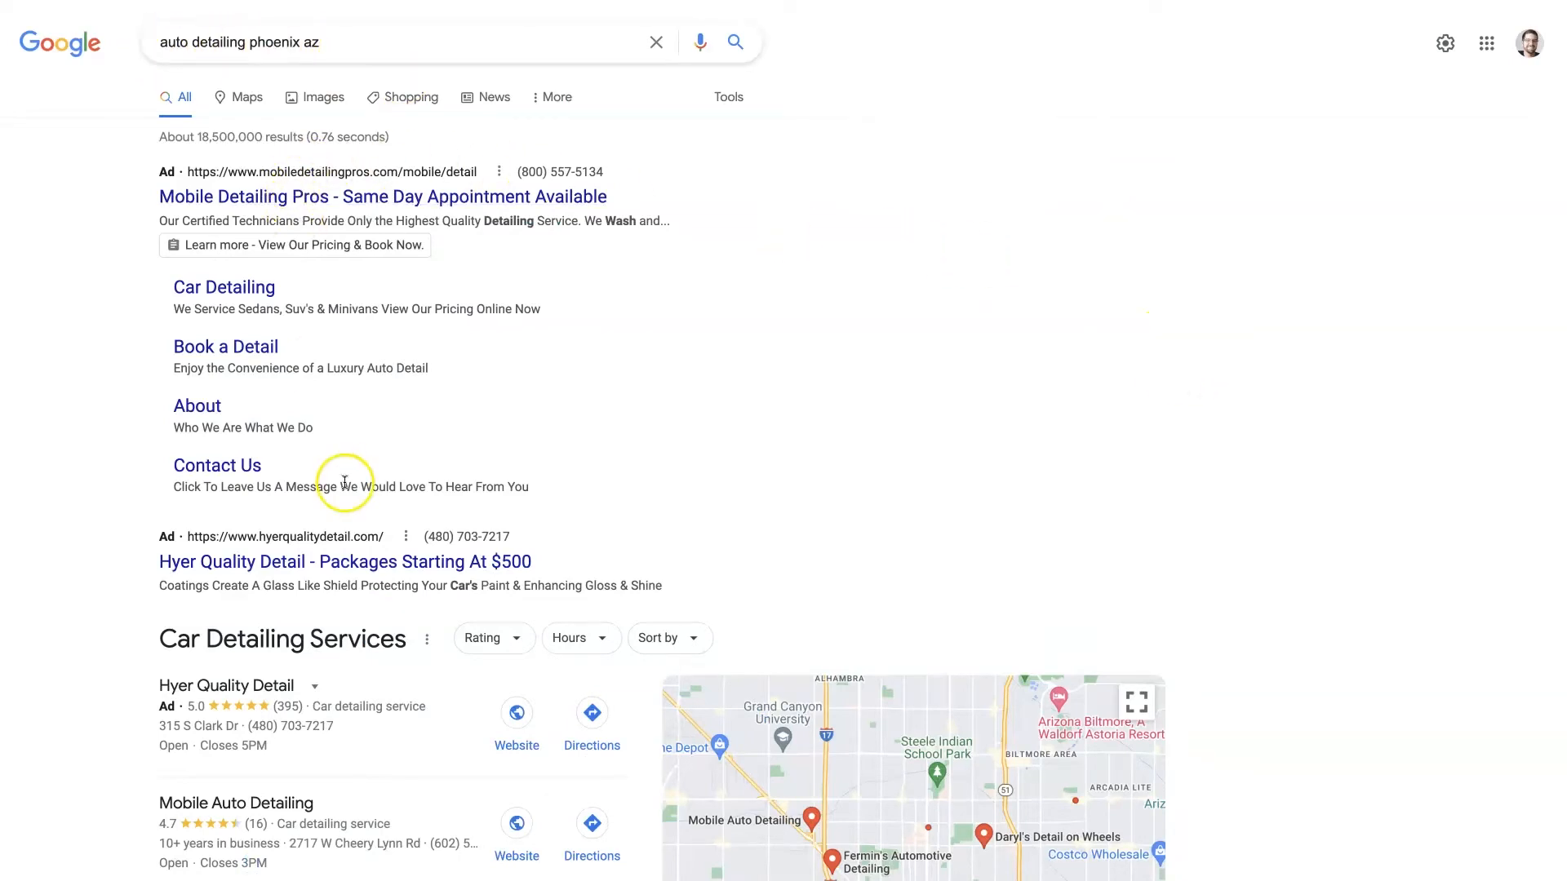
mouse_move(320, 480)
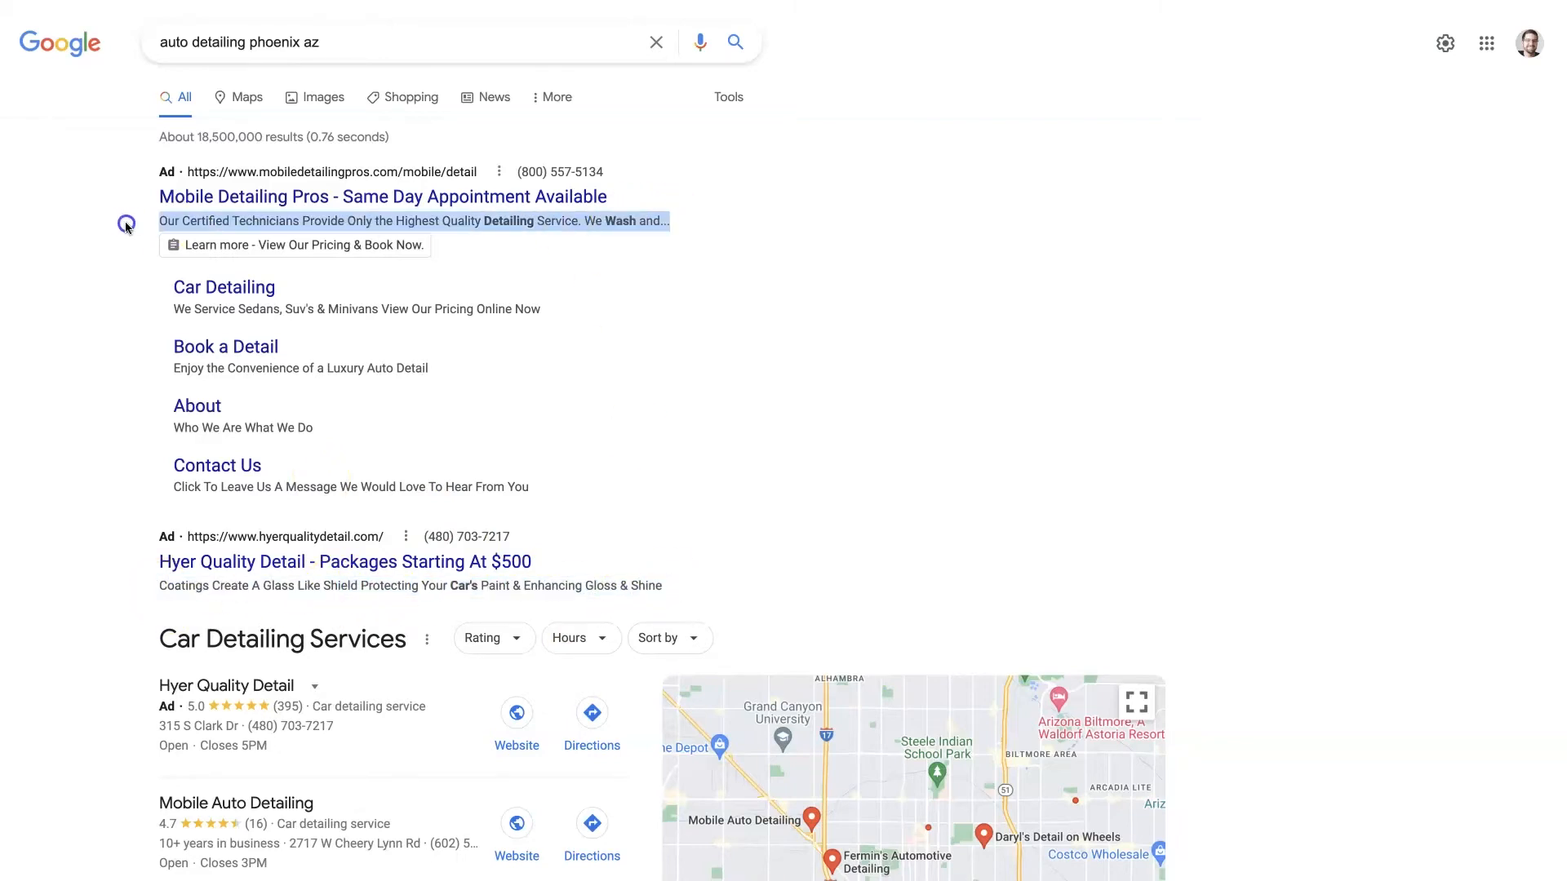
Look over the lower sponsored ads and highlight the third ad's closing description sentences.
scroll("down", 3)
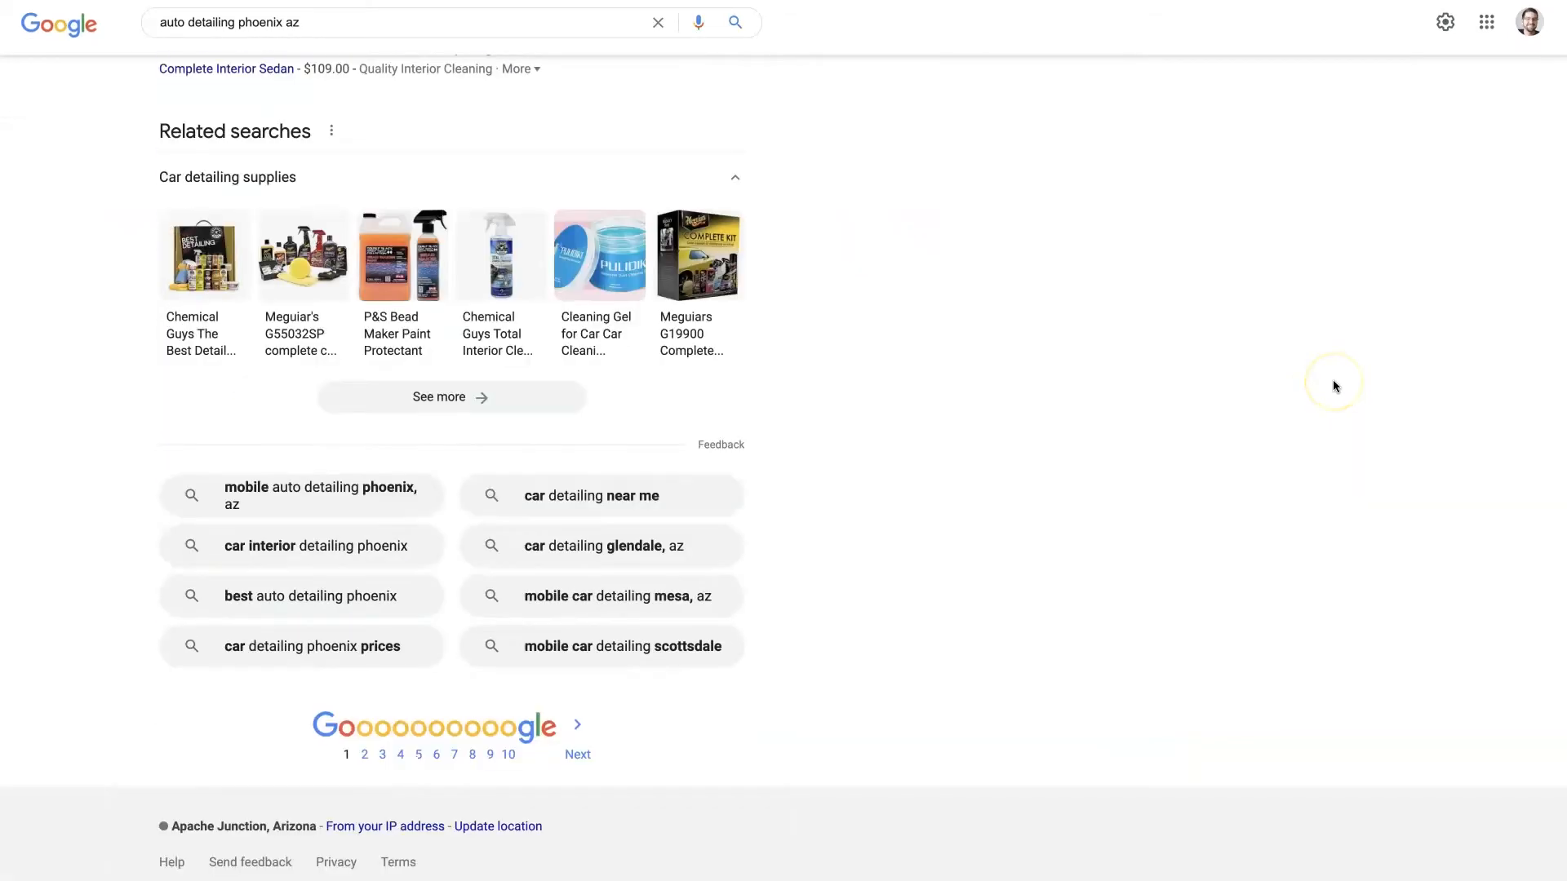
scroll("up", 3)
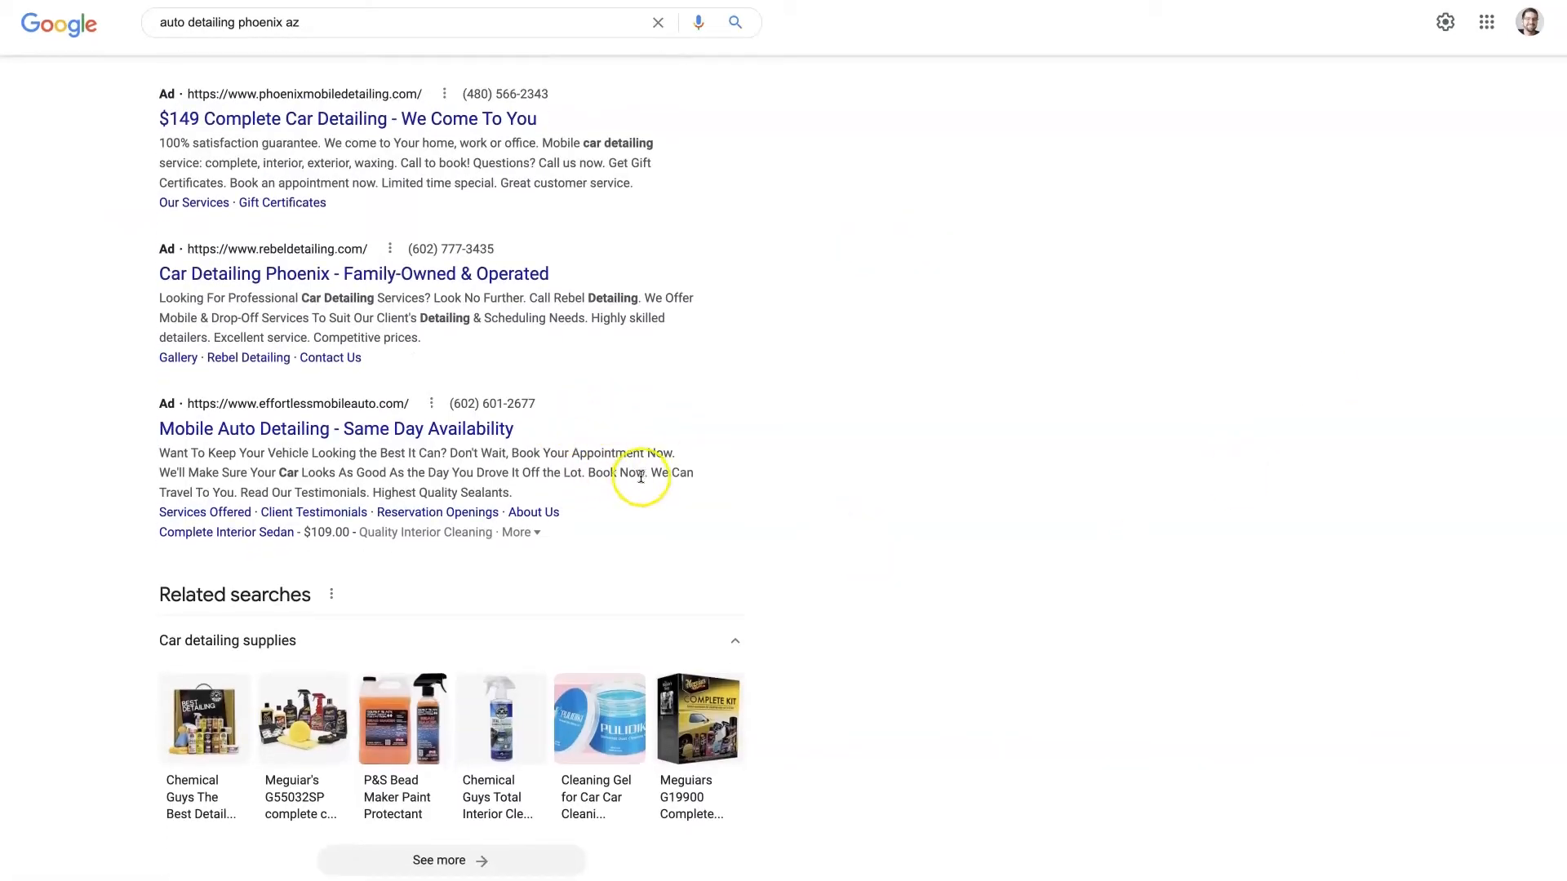
left_click_drag(160, 452, 645, 474)
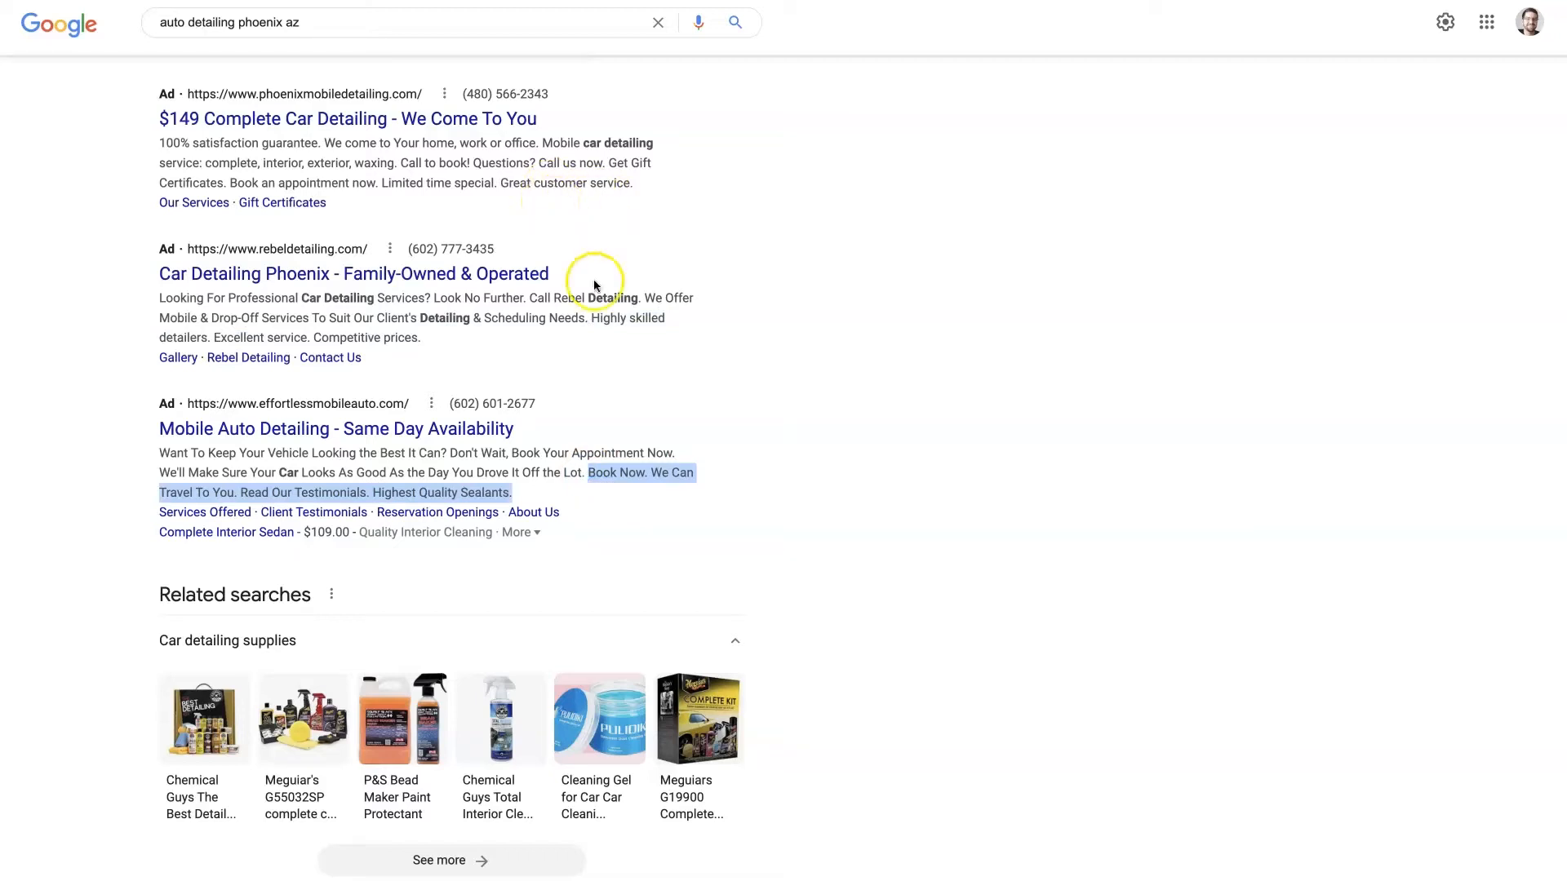
mouse_move(681, 488)
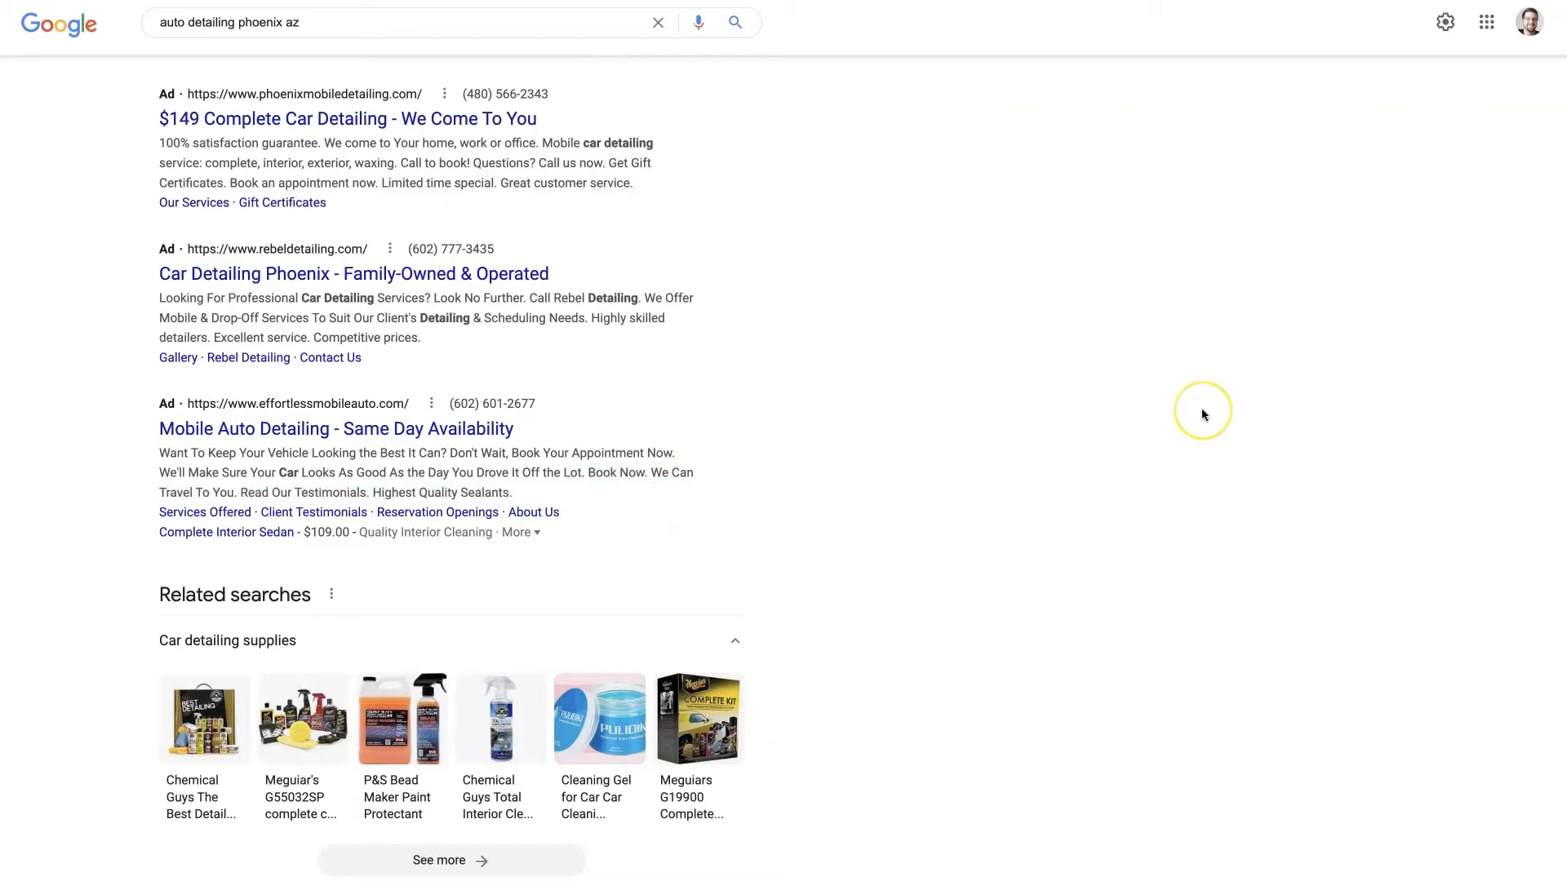
mouse_move(1203, 415)
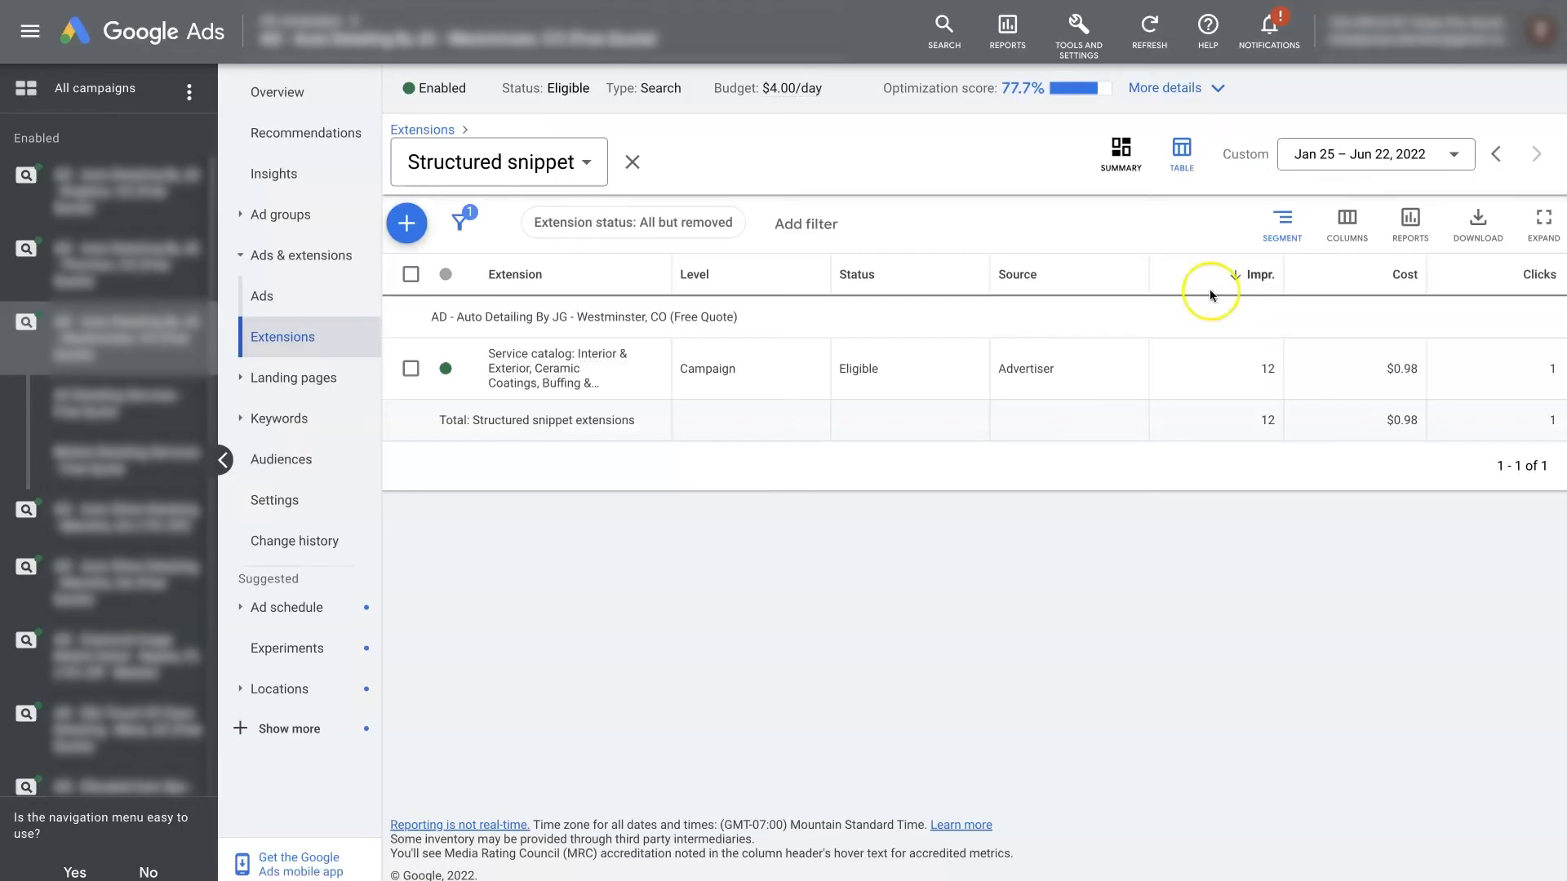
Begin a new structured snippet extension from the Extensions table's blue + button.
left_click(1258, 274)
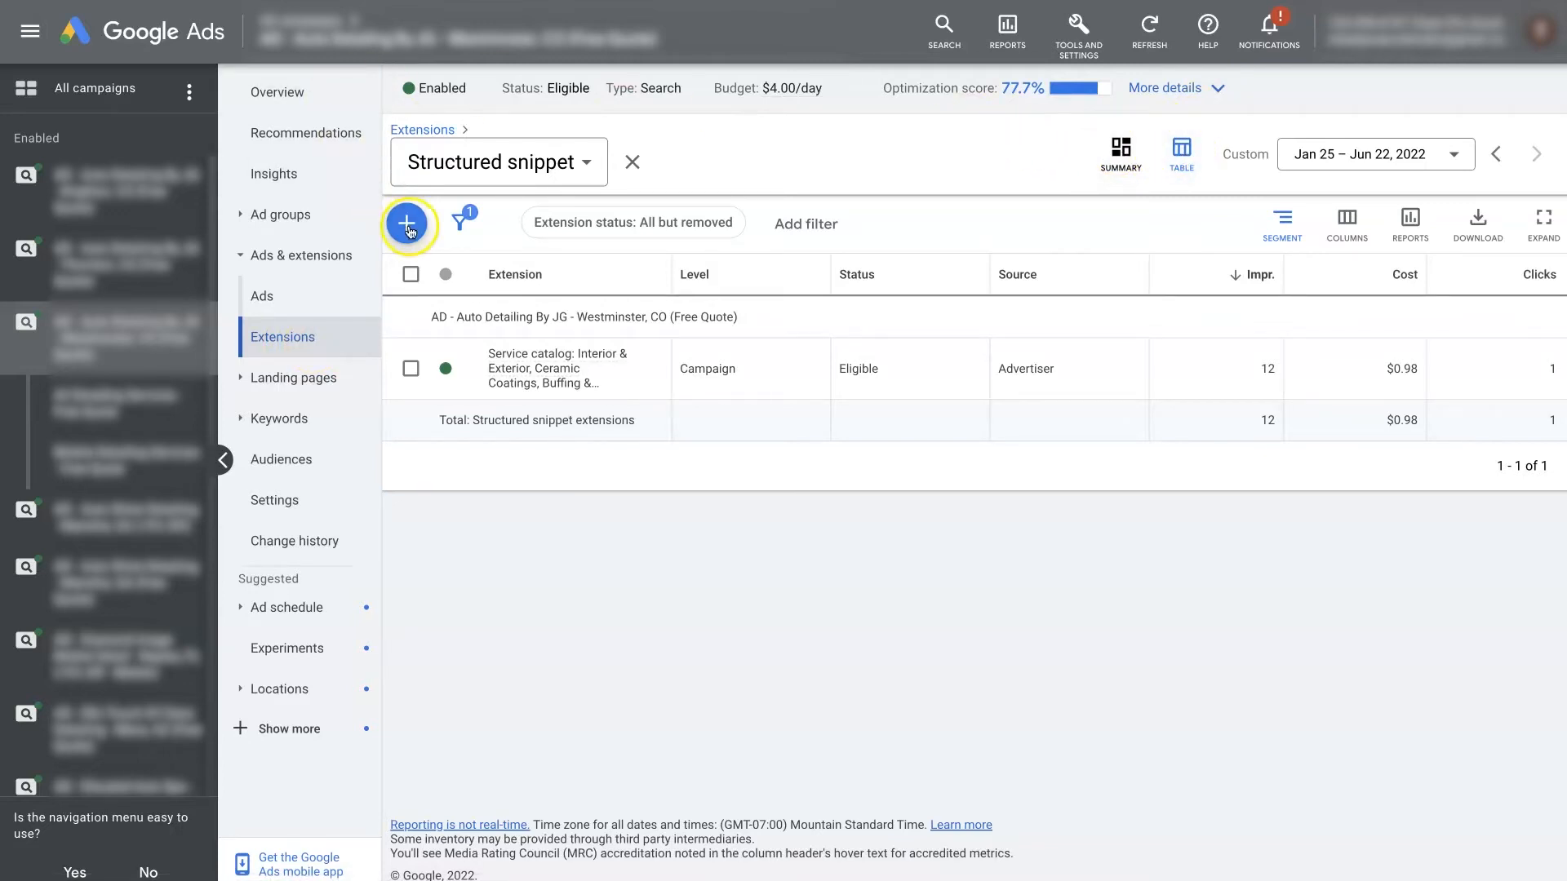
left_click(406, 223)
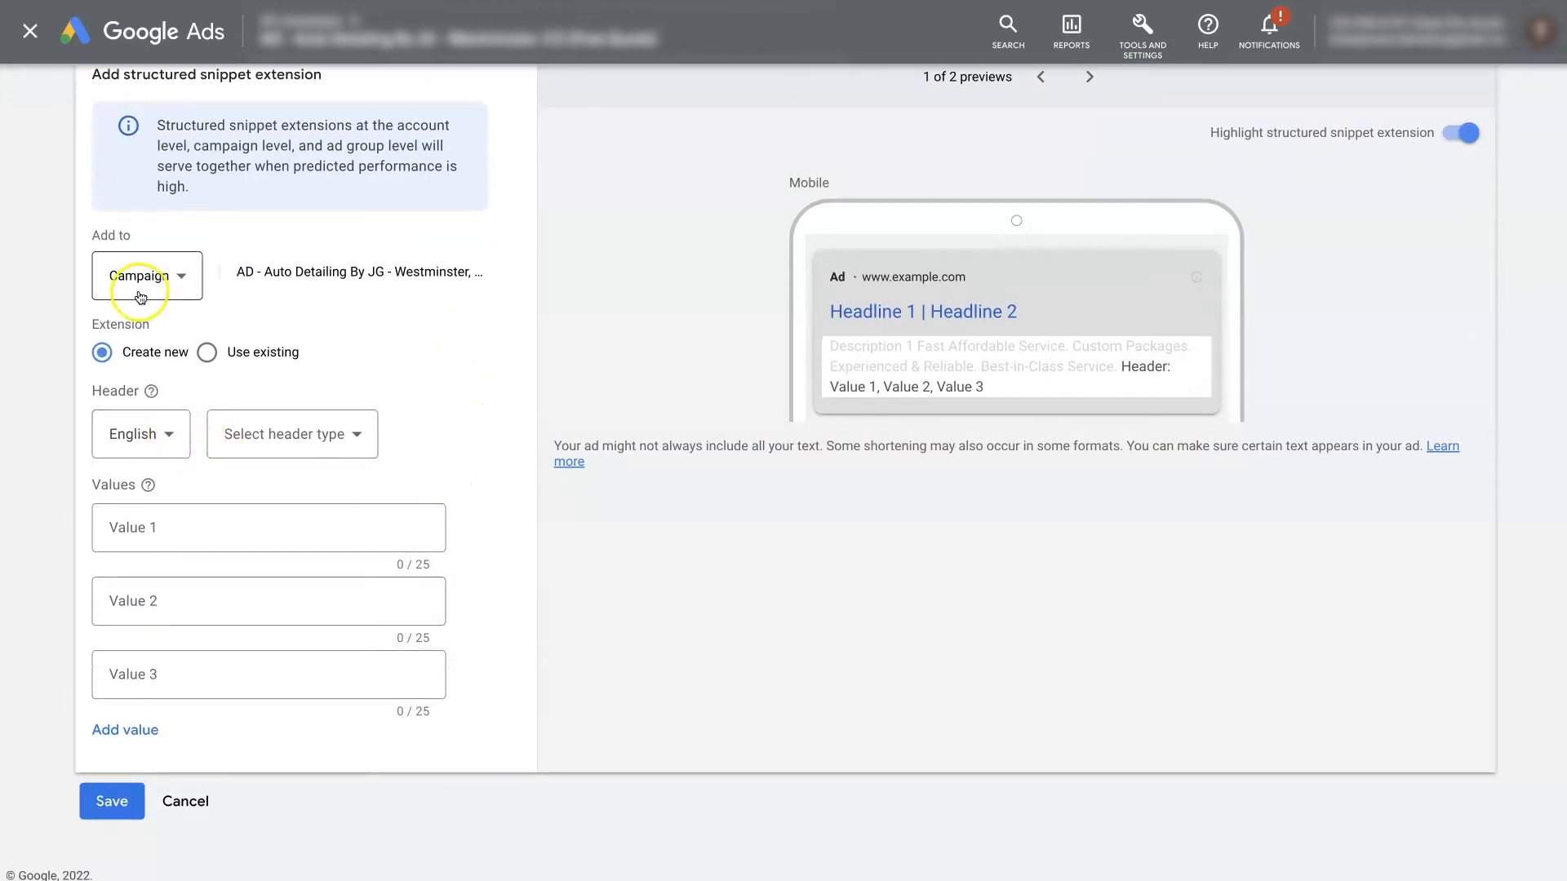
Review the account, campaign and ad group levels, keep Campaign, and show the header type list.
left_click(147, 275)
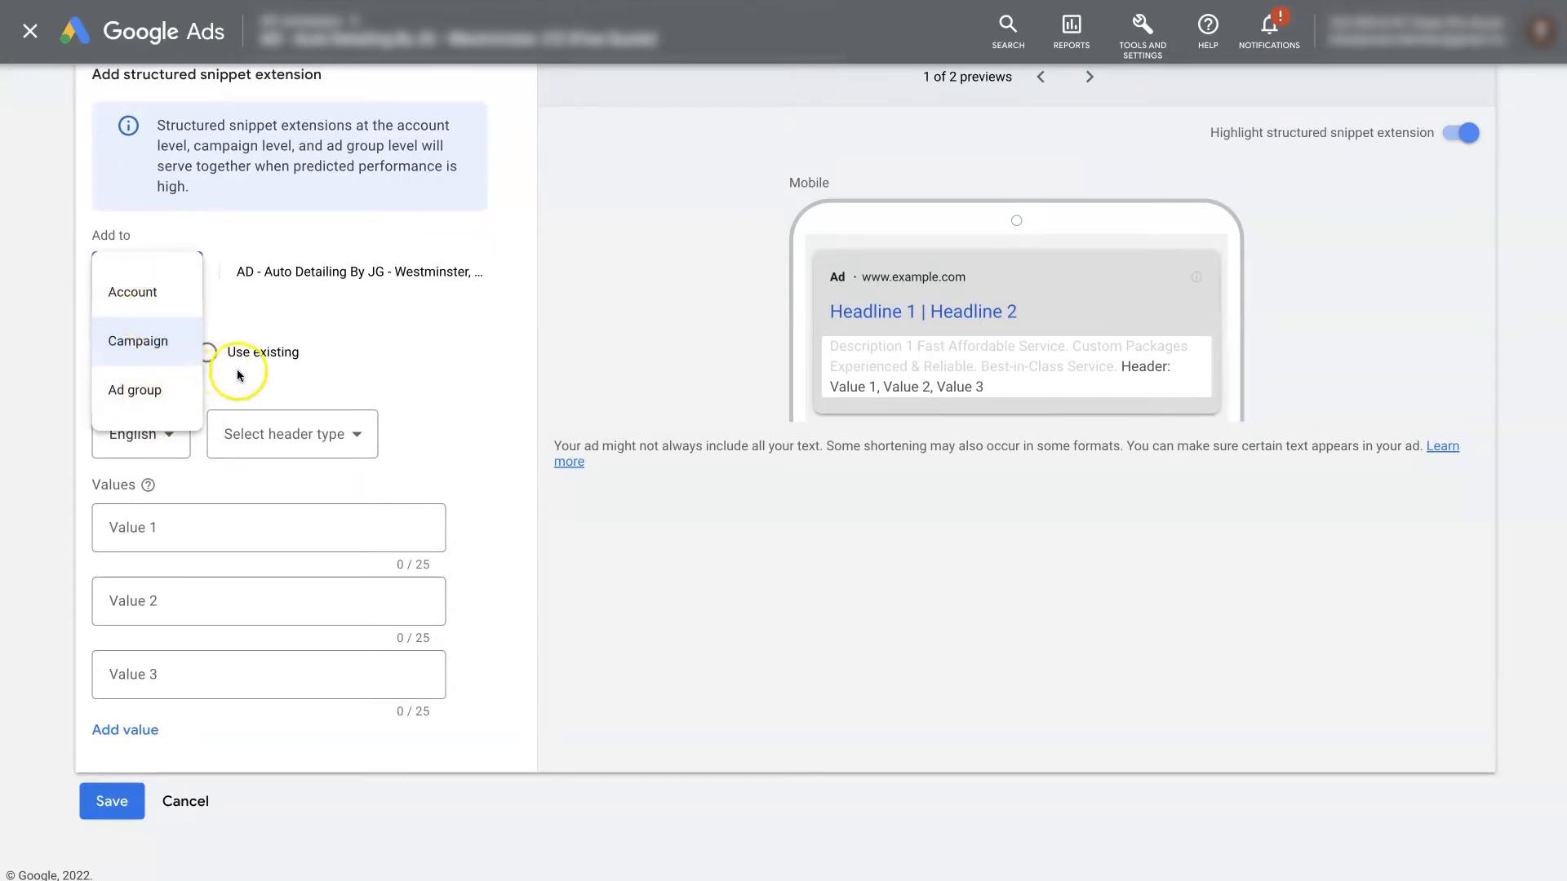
mouse_move(137, 390)
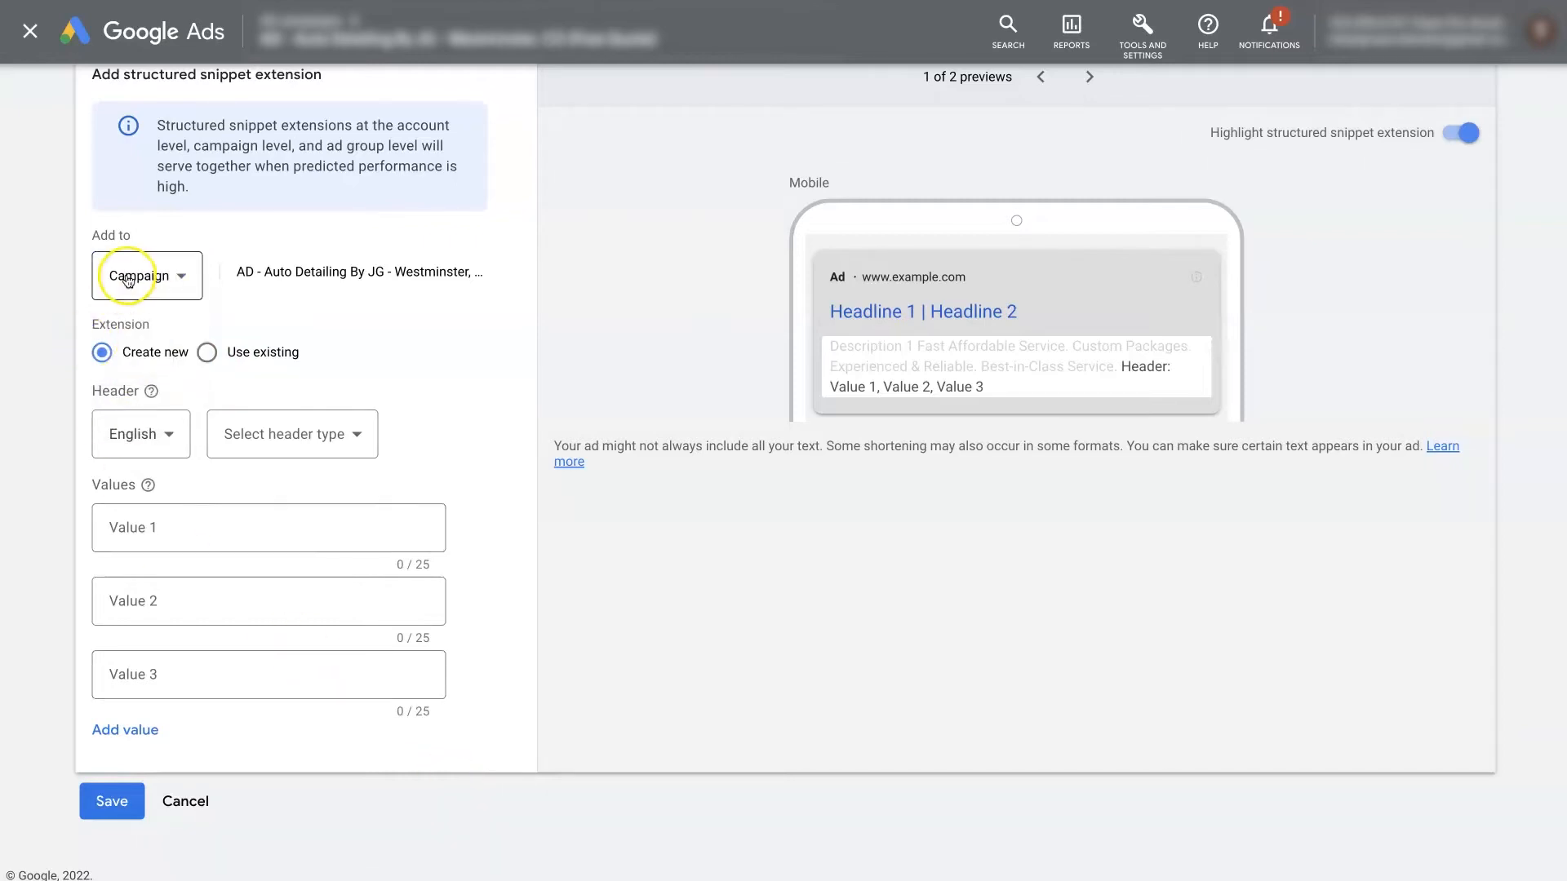
left_click(146, 275)
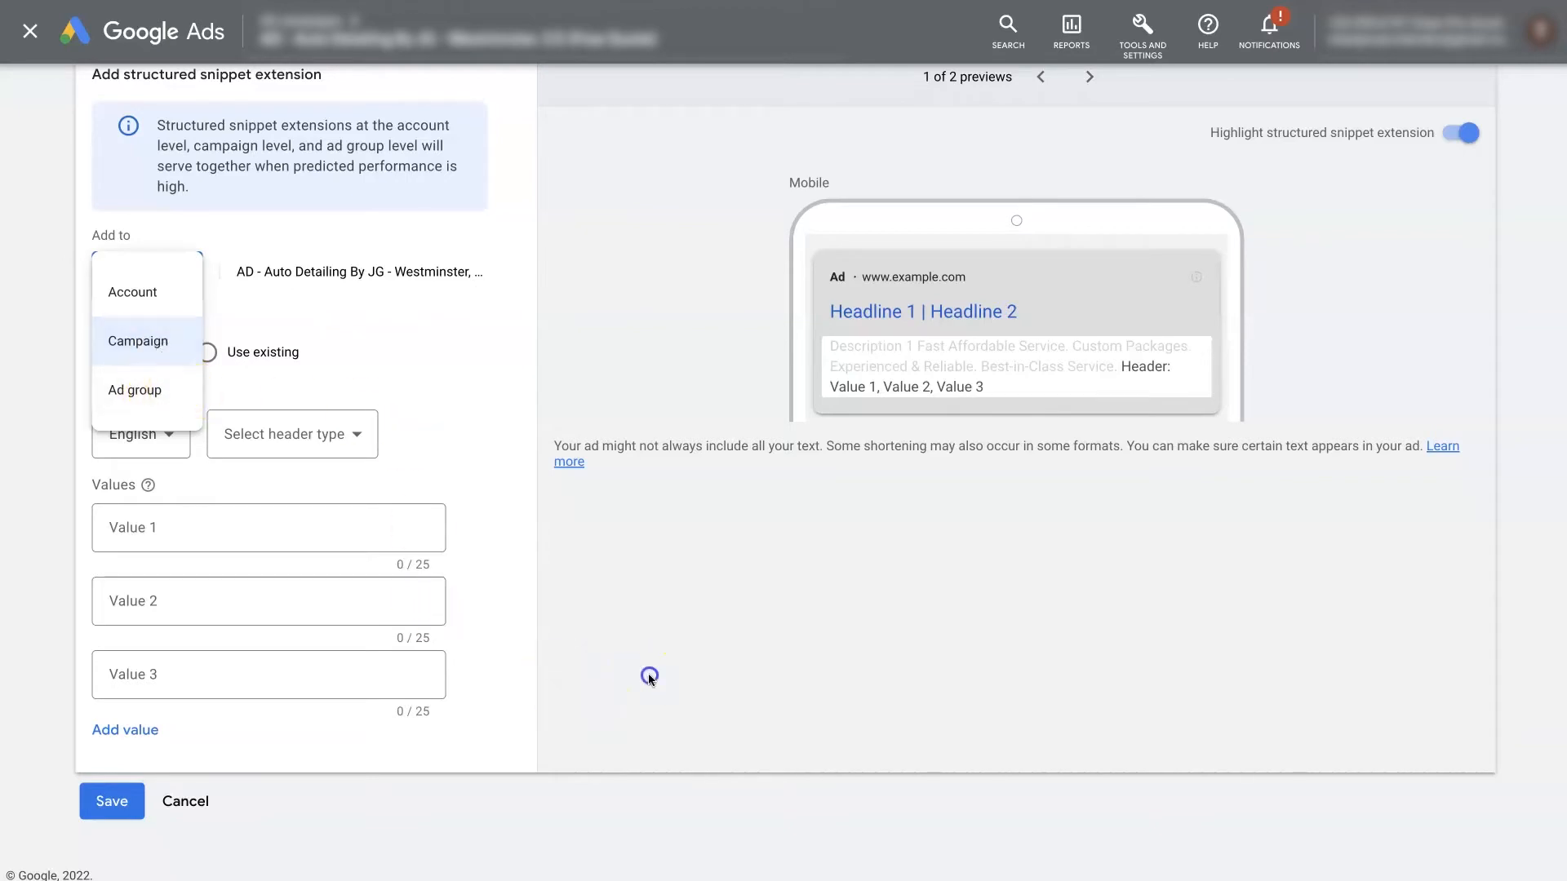
left_click(137, 341)
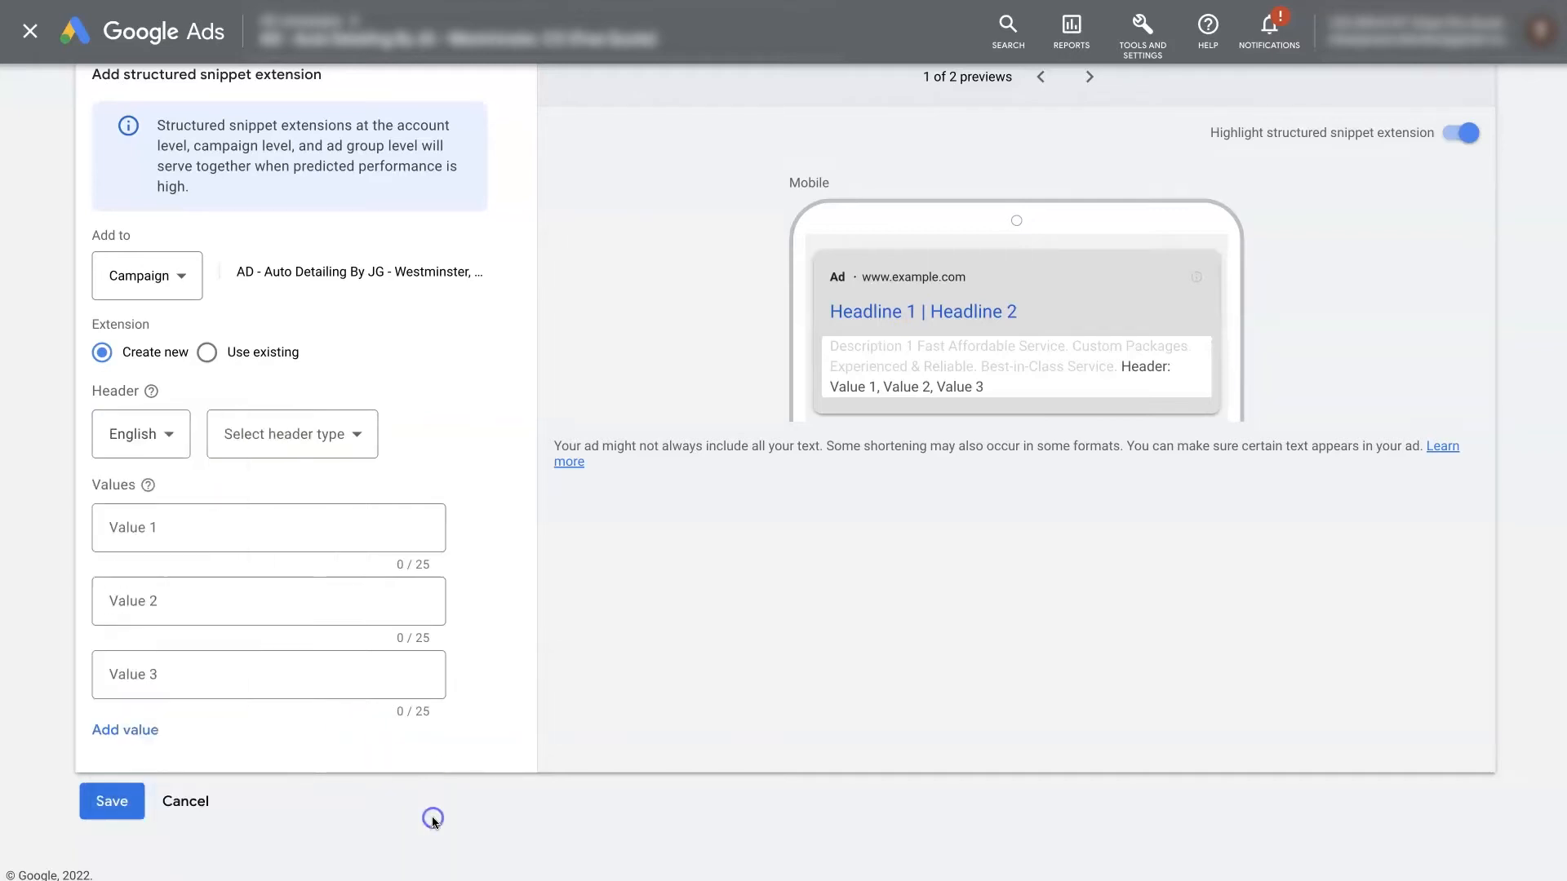
left_click(290, 435)
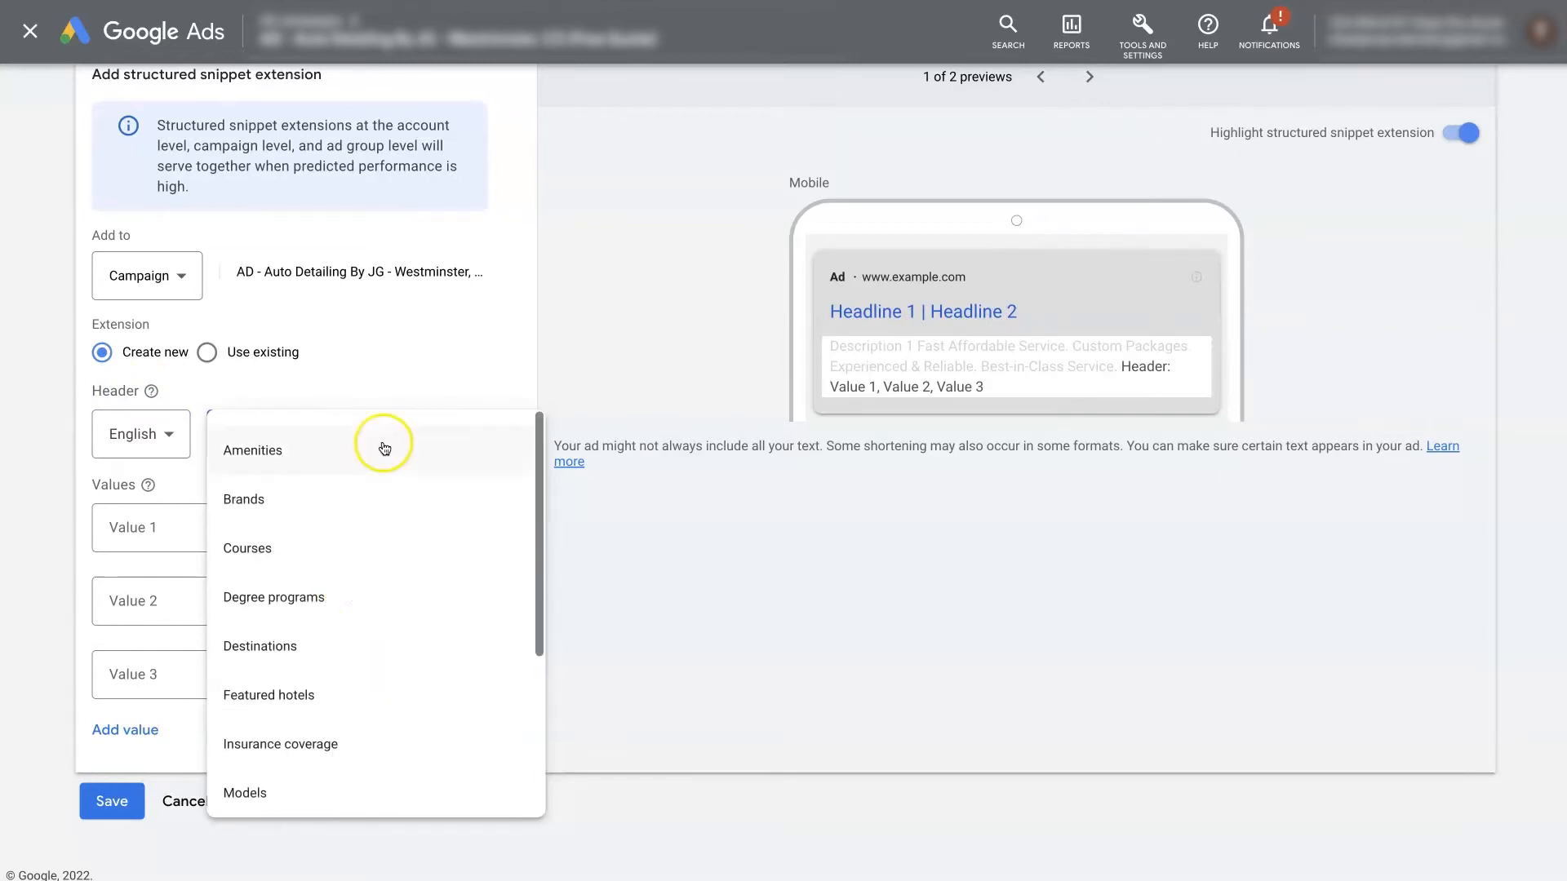
Choose Amenities as the header type and check the mobile ad preview.
left_click(251, 450)
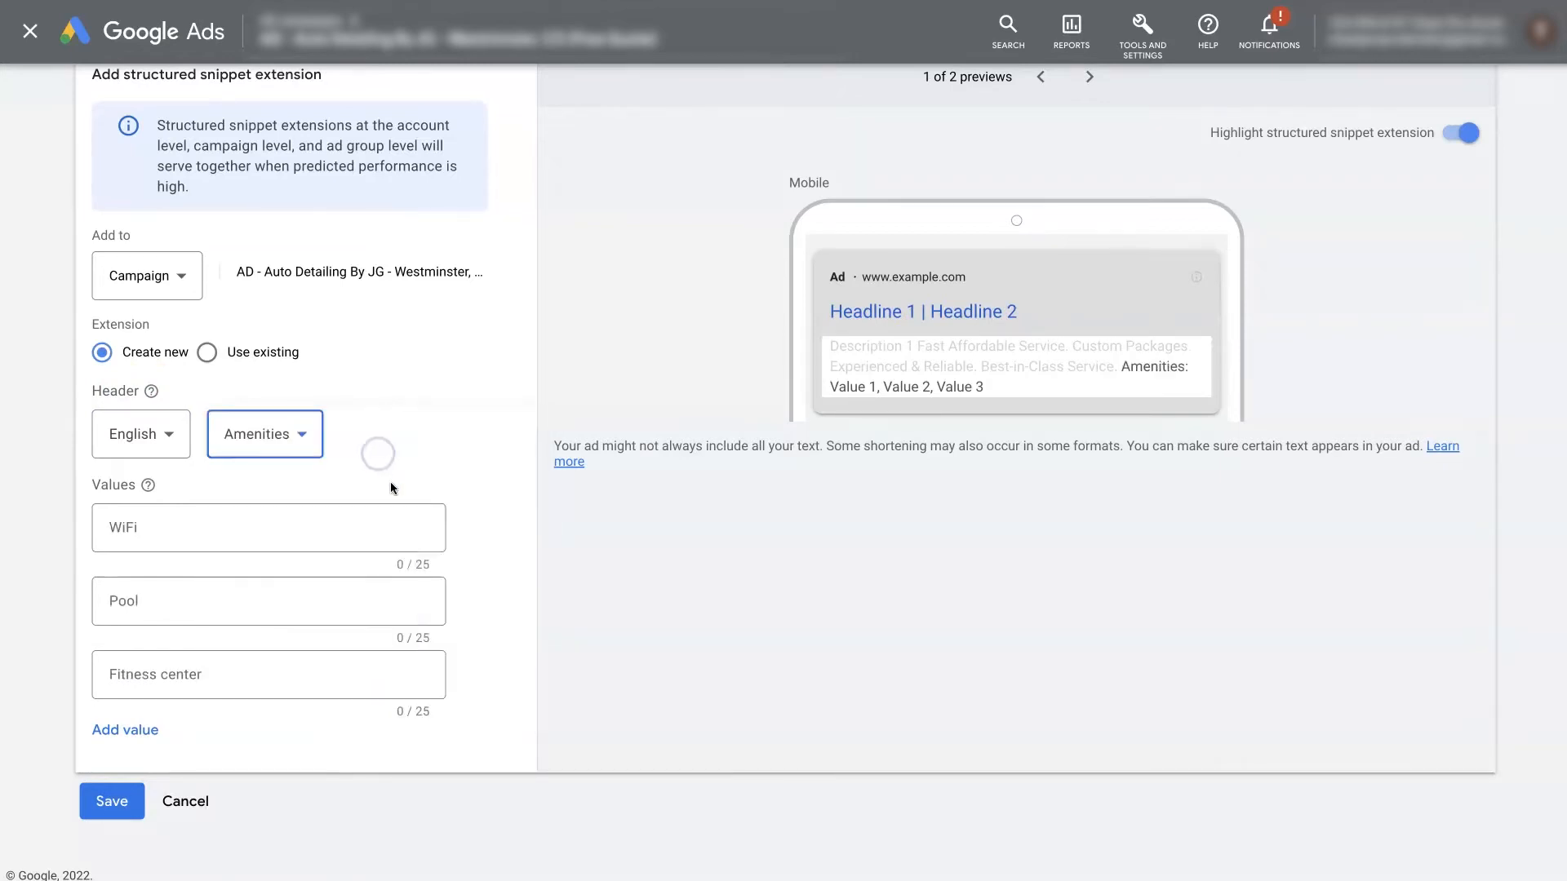
left_click(268, 527)
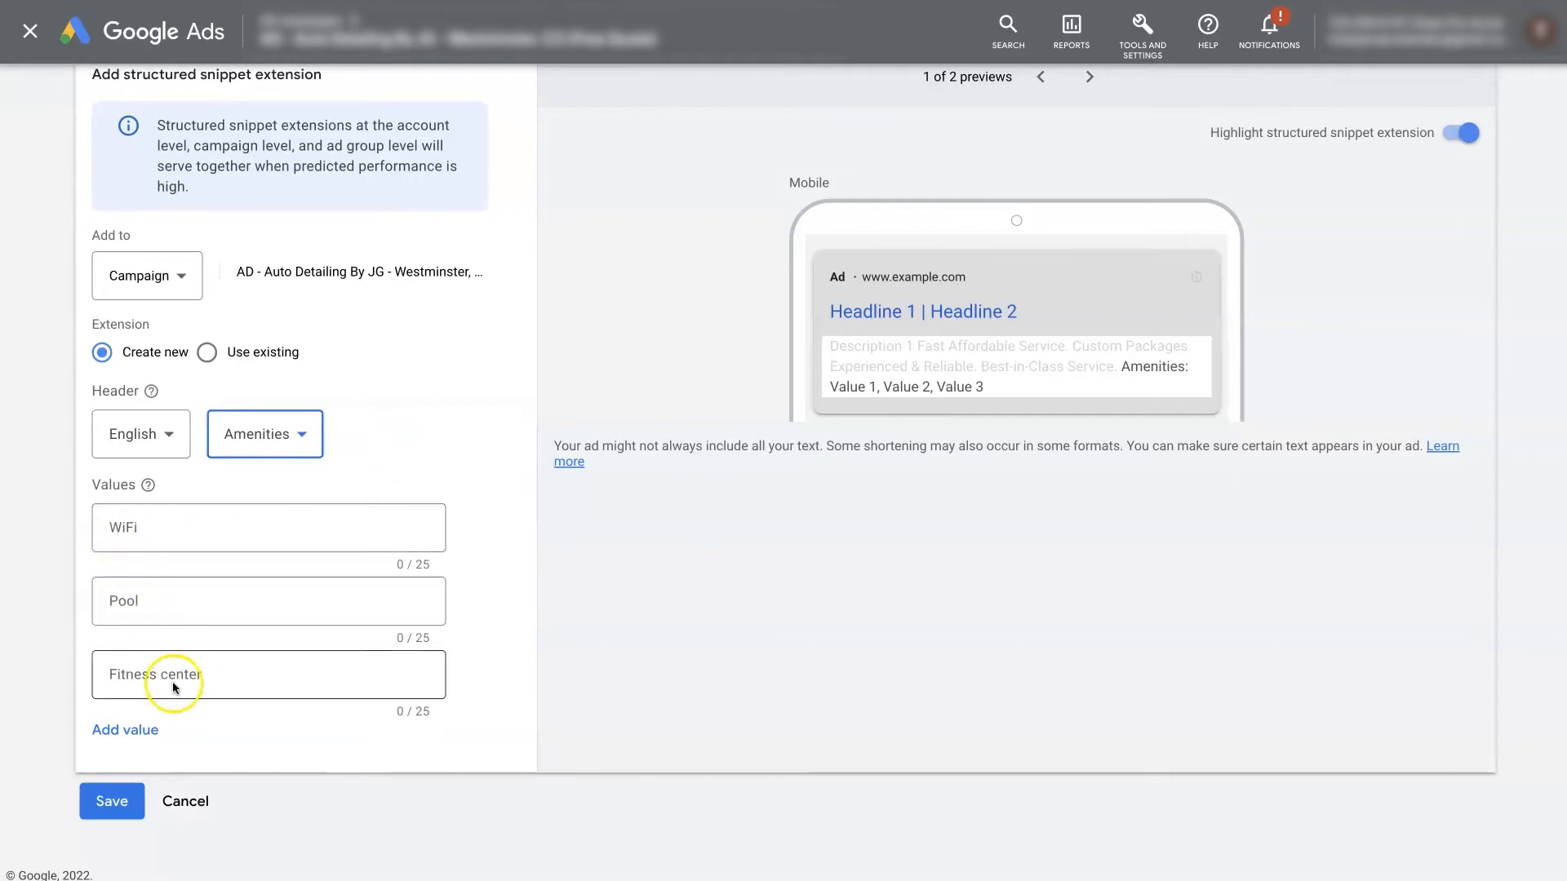
mouse_move(238, 648)
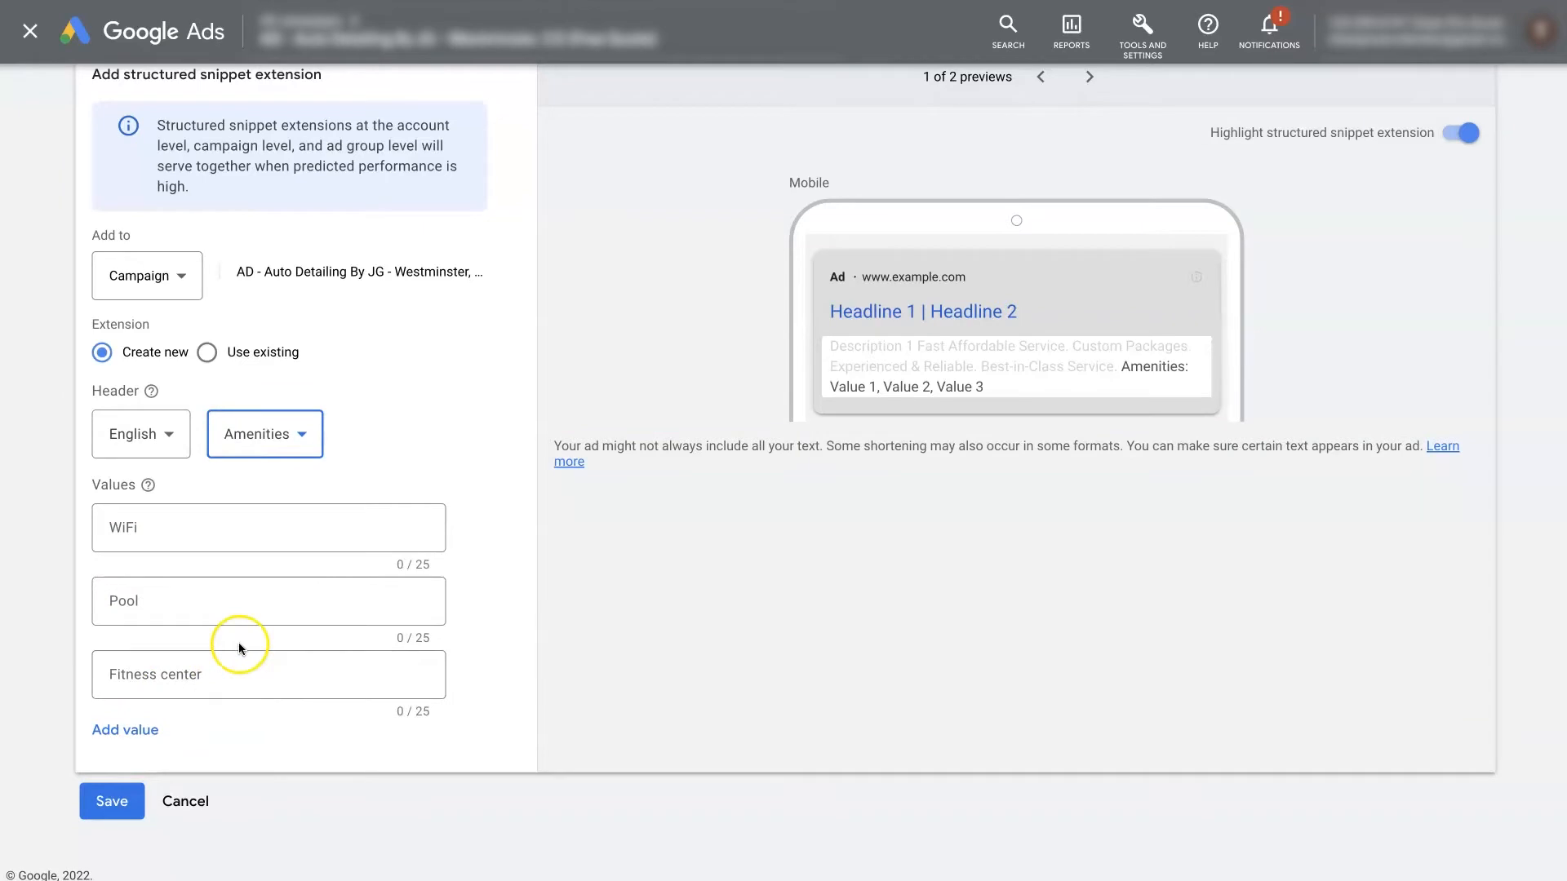
mouse_move(960, 377)
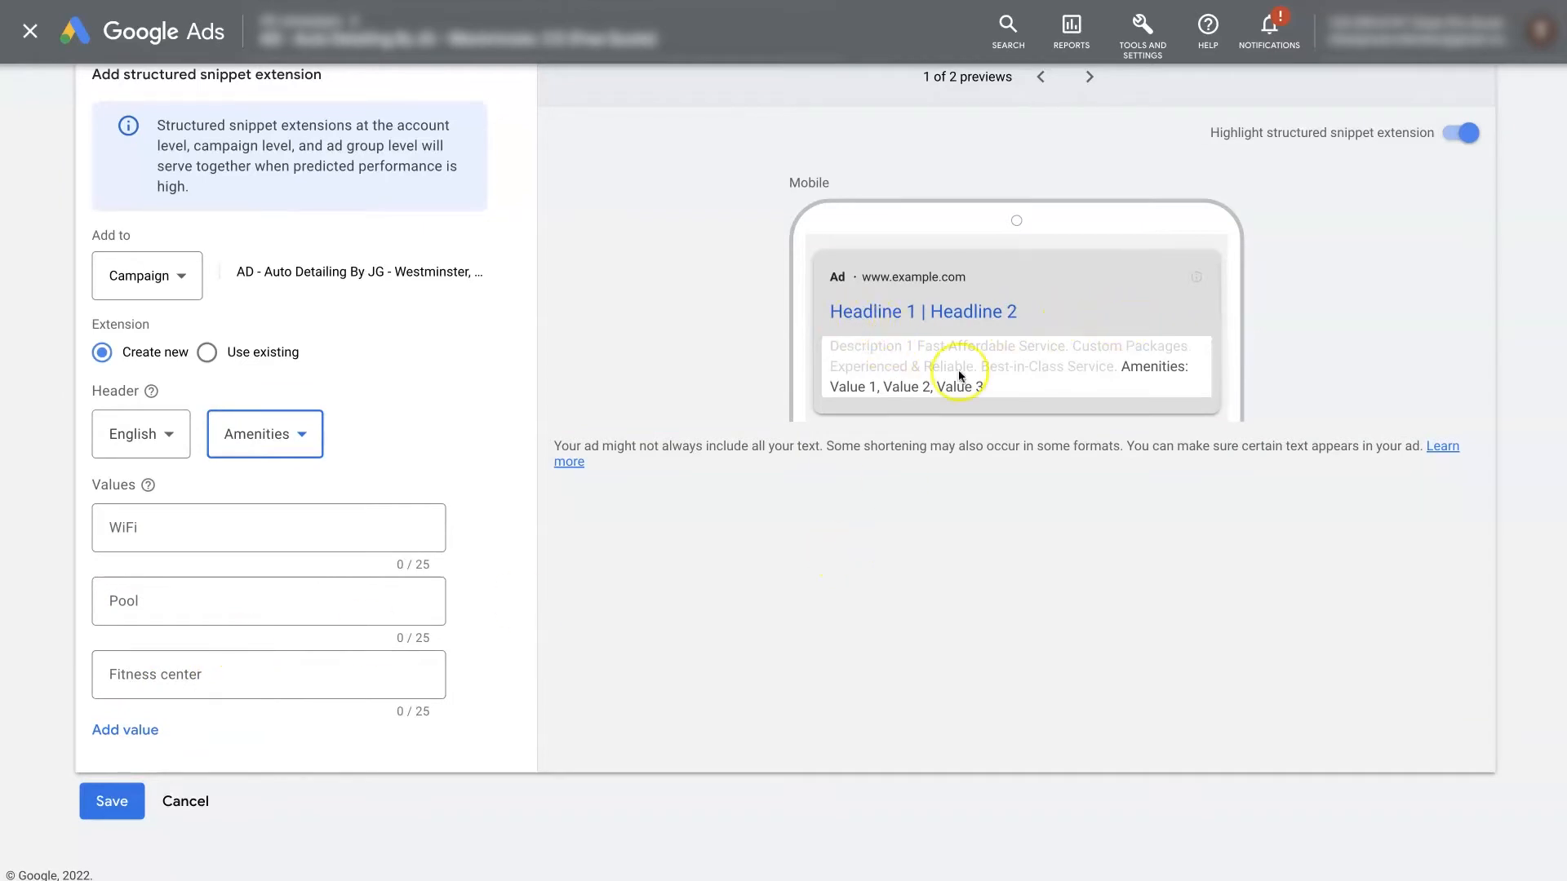
mouse_move(1123, 375)
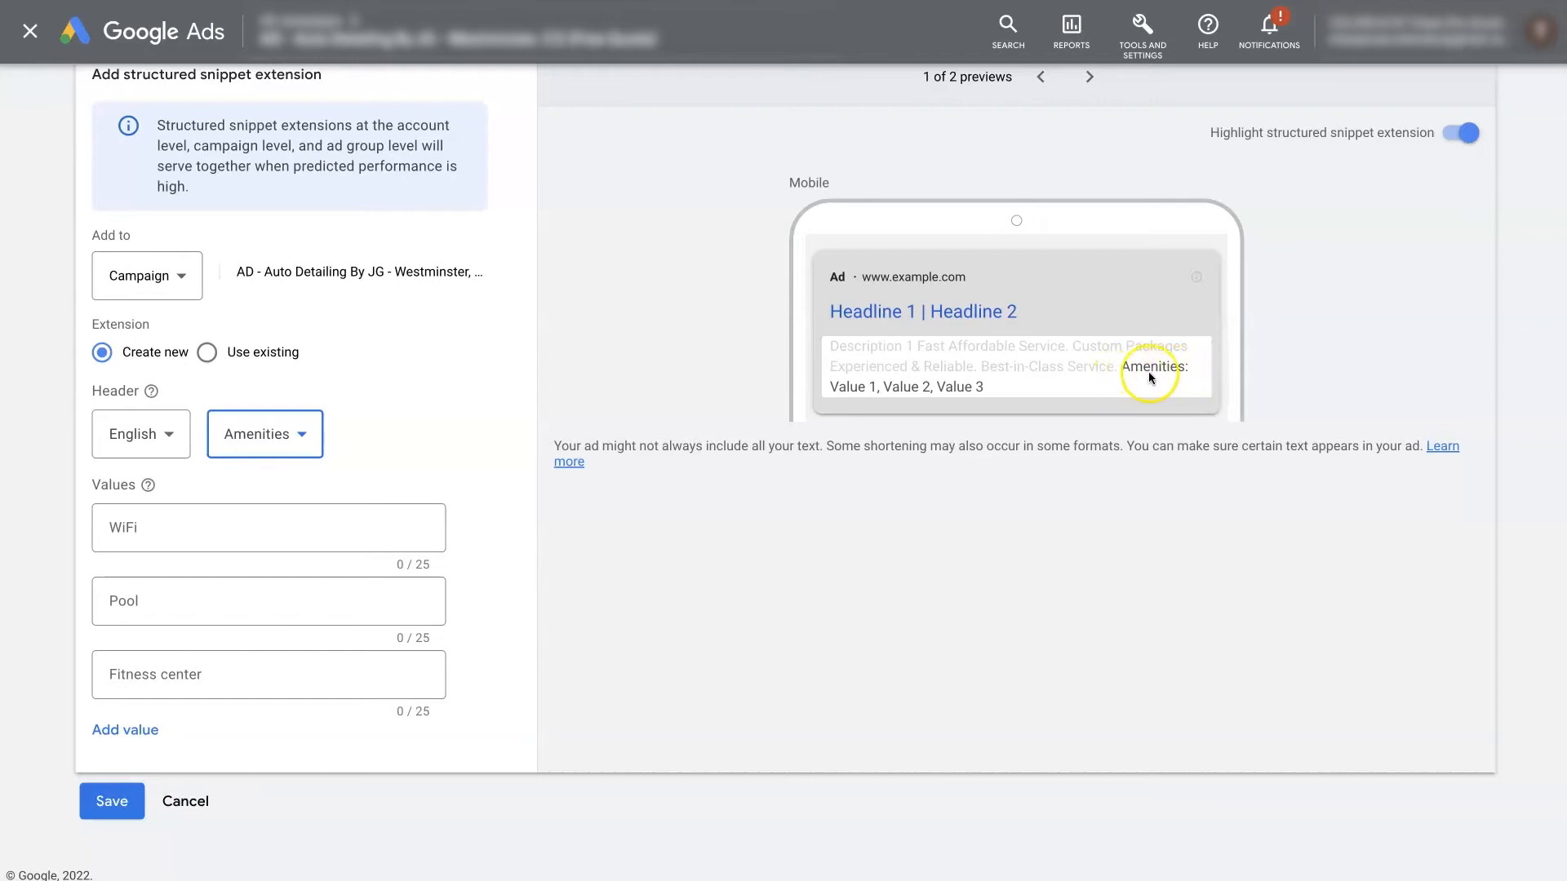
mouse_move(862, 398)
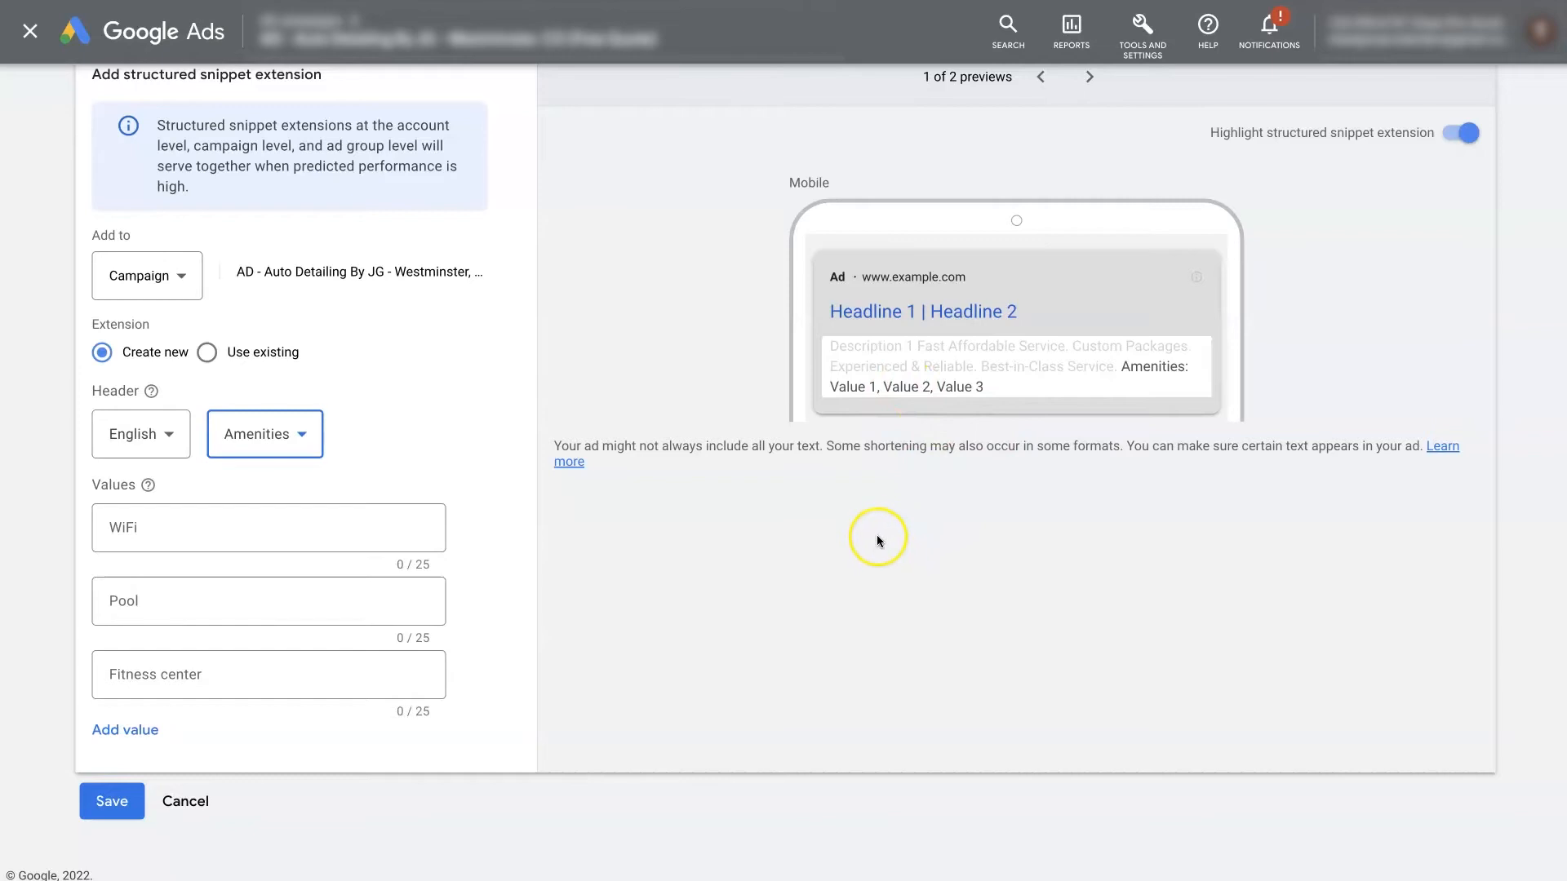
mouse_move(1017, 390)
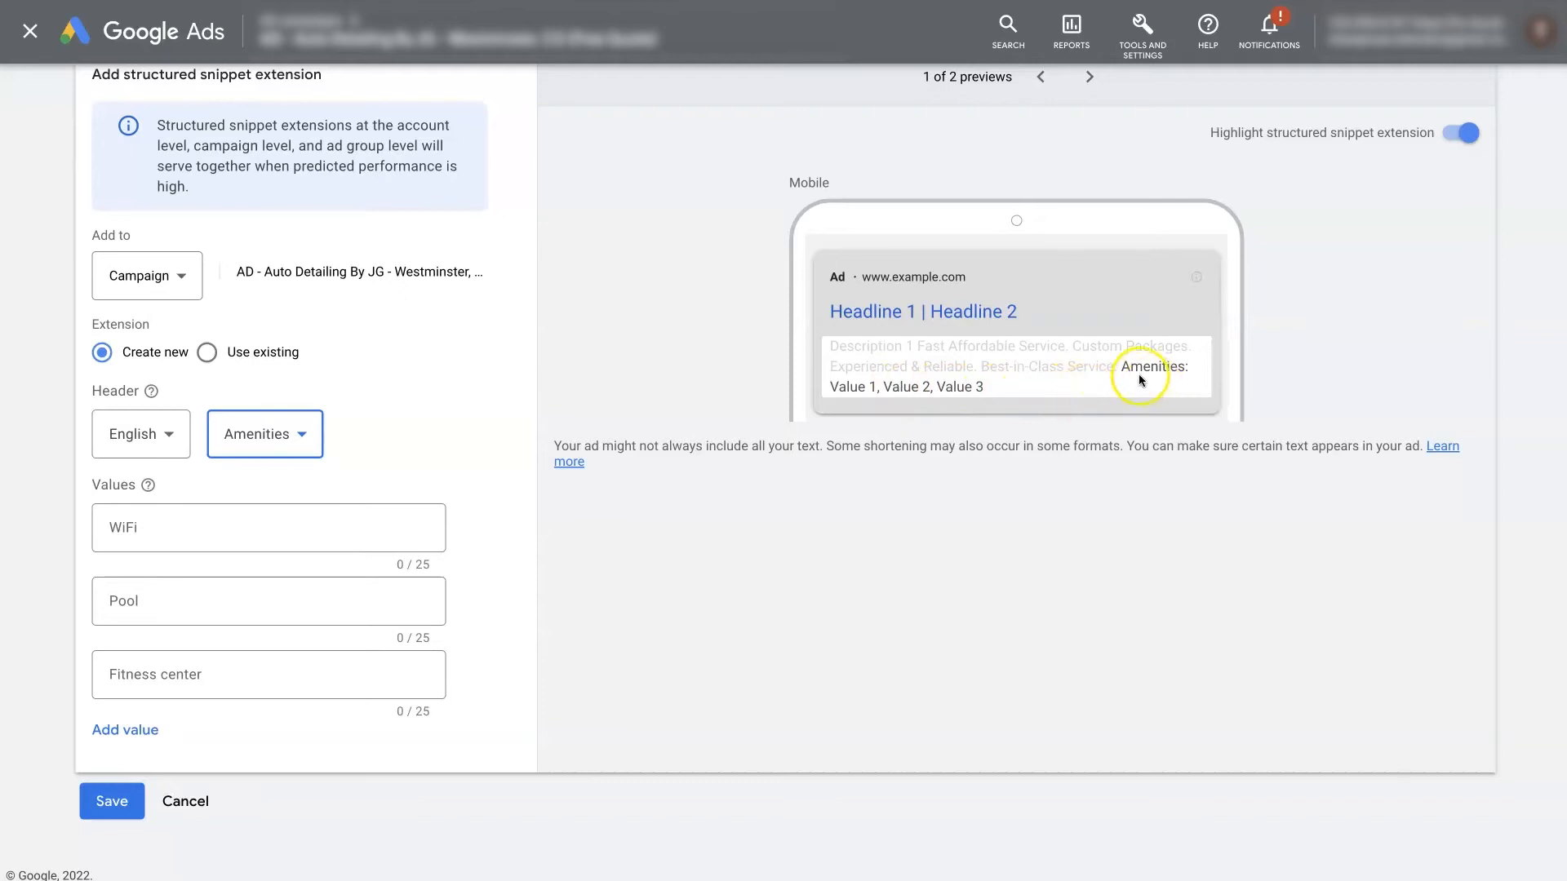
mouse_move(832, 395)
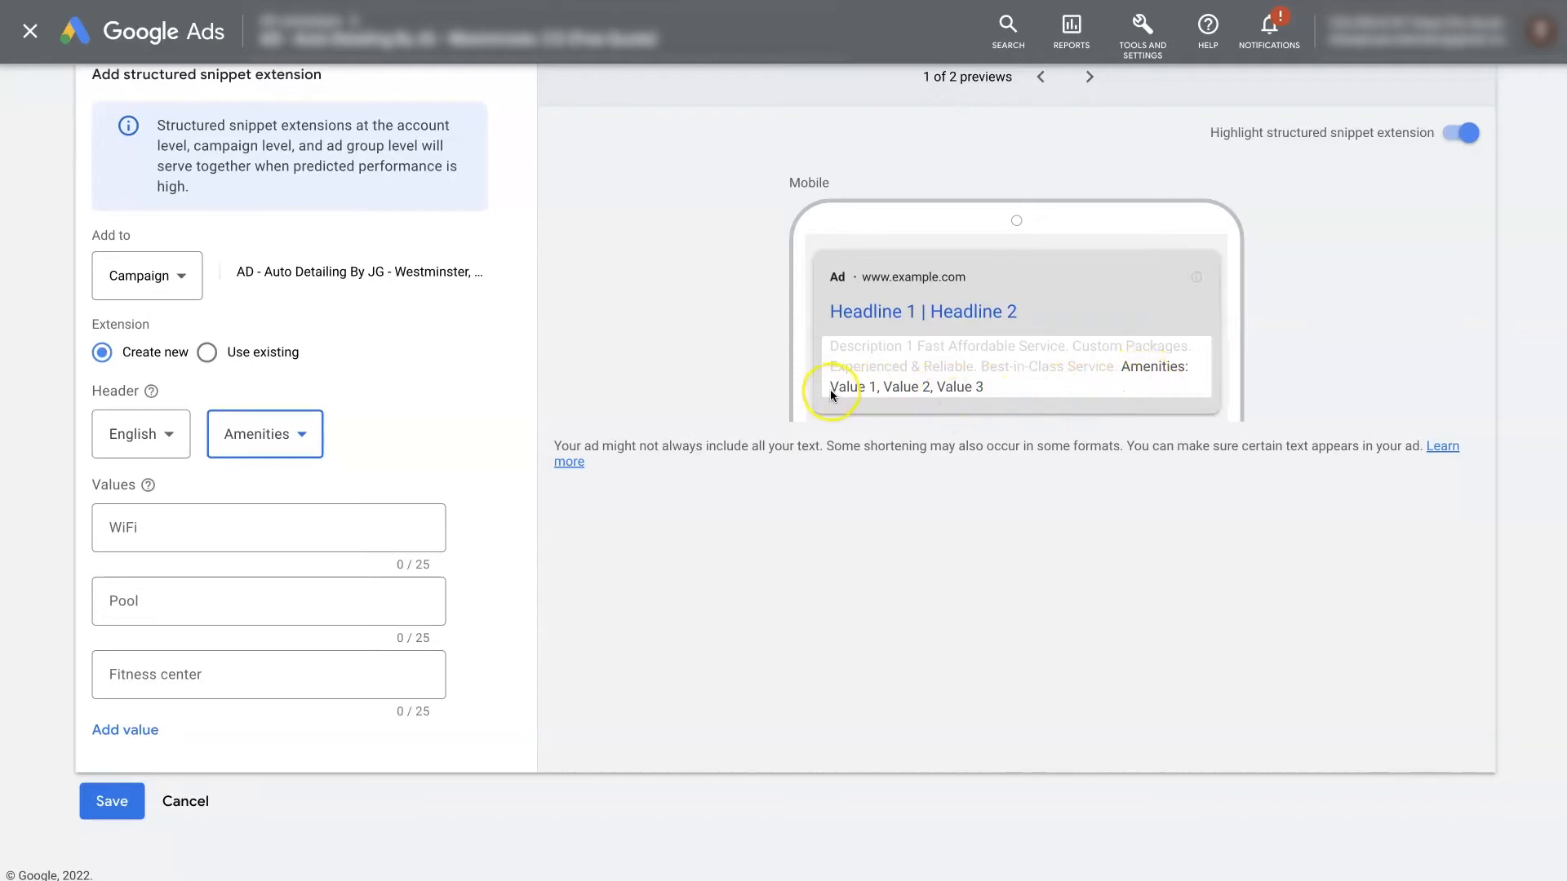
mouse_move(1177, 372)
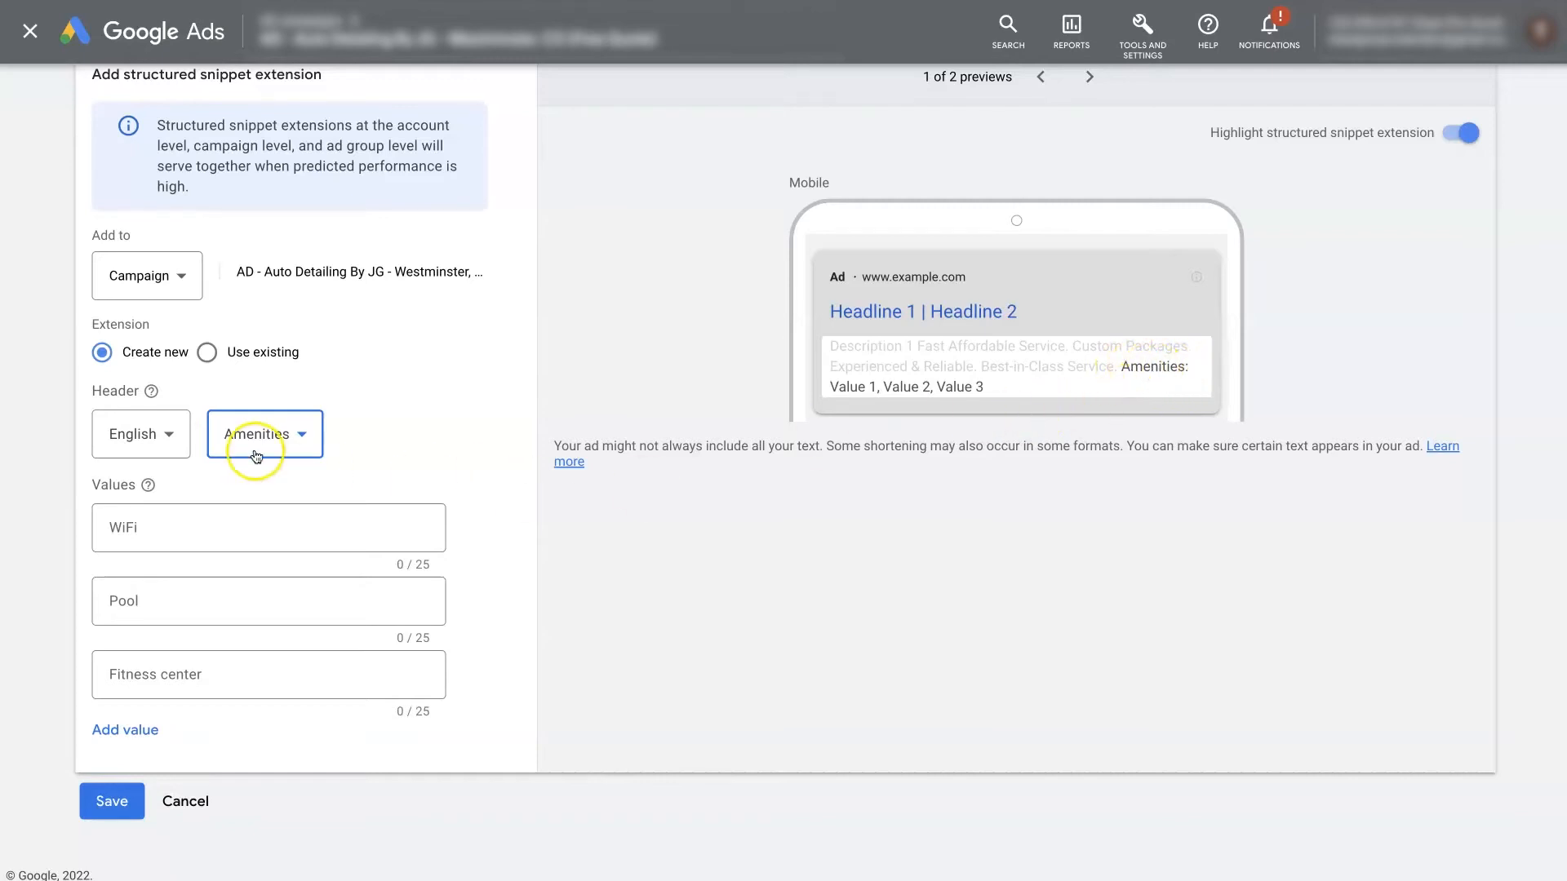
Try Degree programs, then settle on Service catalog as the header and begin the second value.
left_click(264, 435)
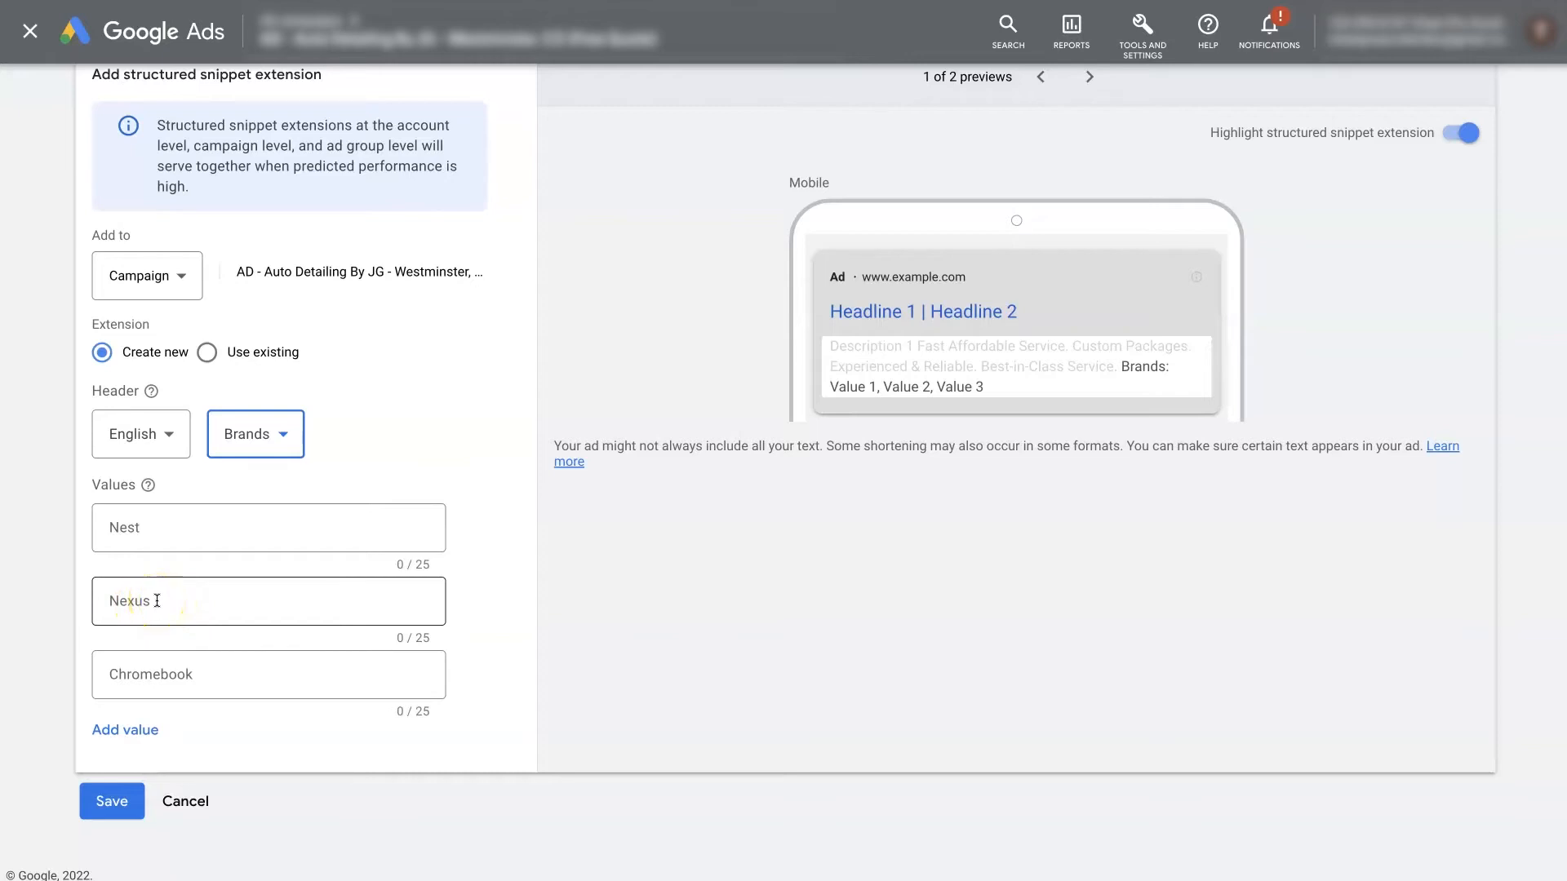
left_click(255, 434)
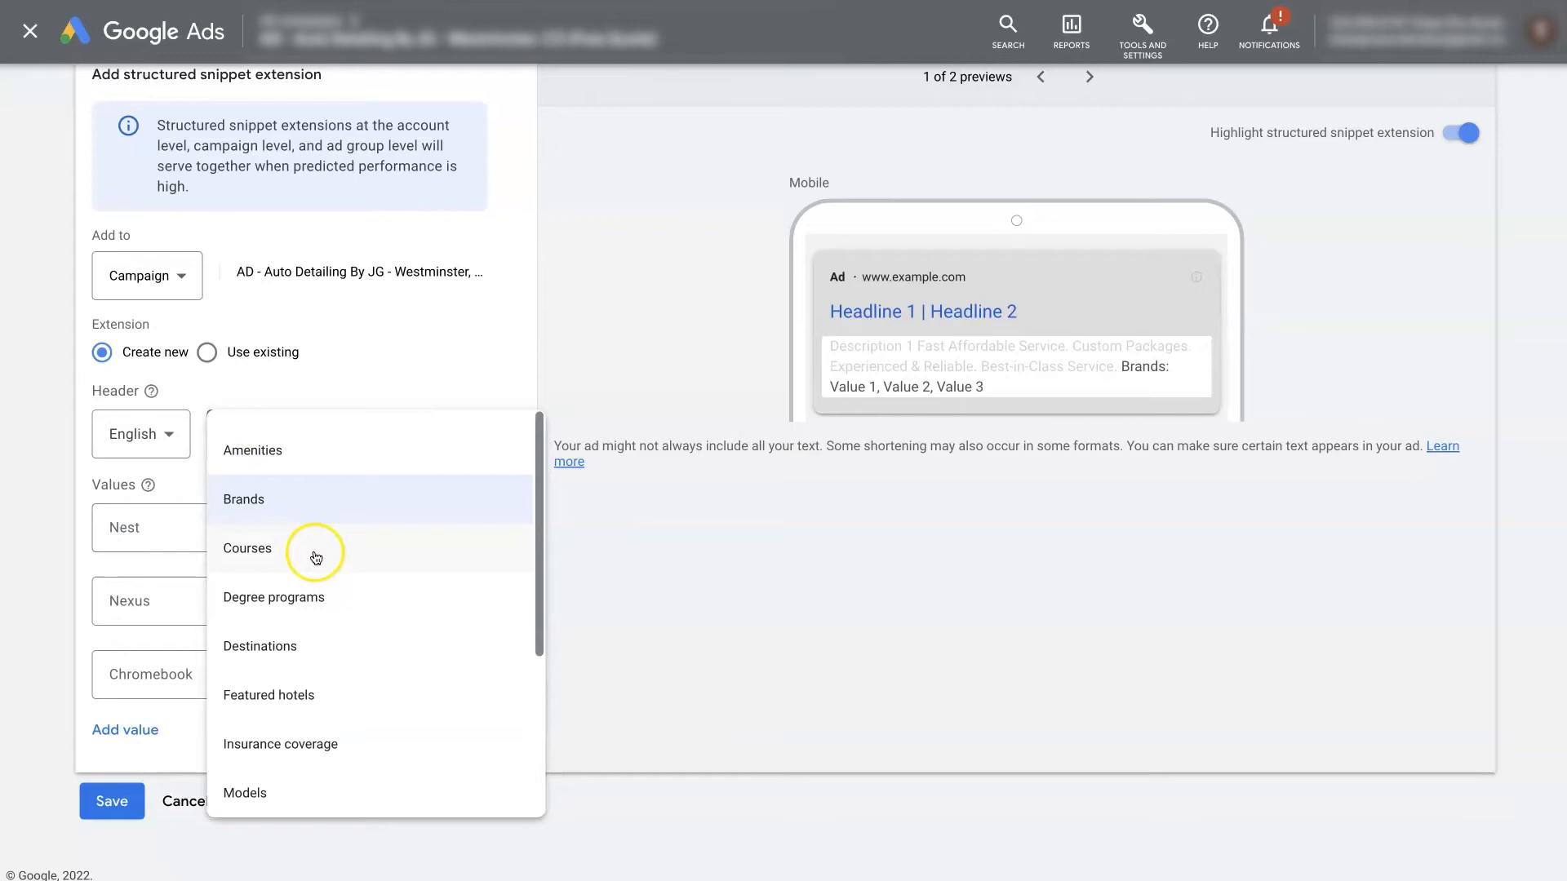
left_click(273, 597)
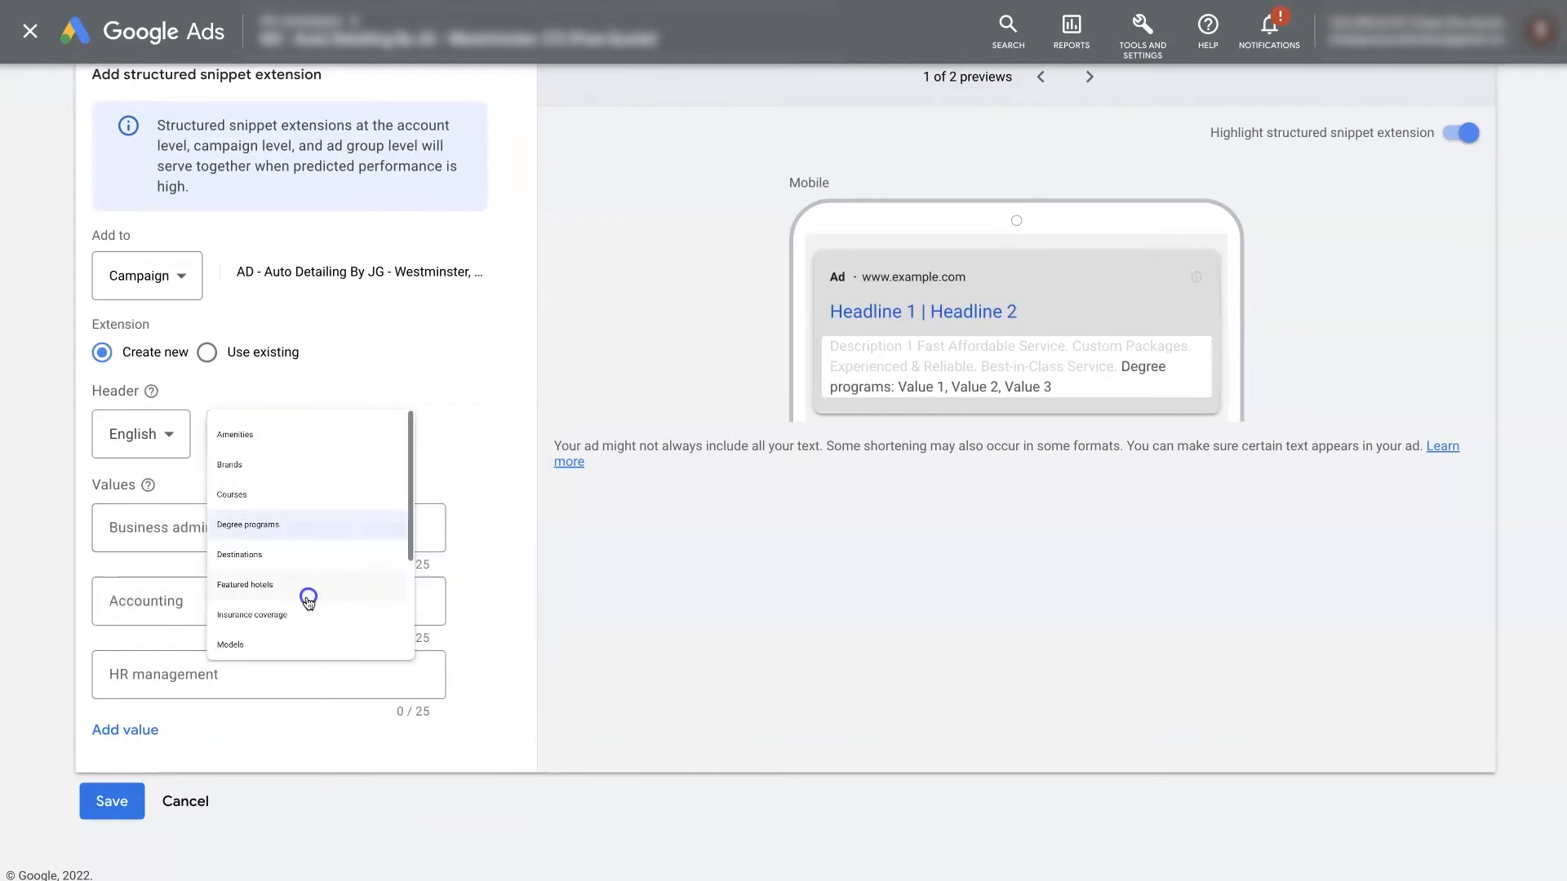
scroll("down", 3)
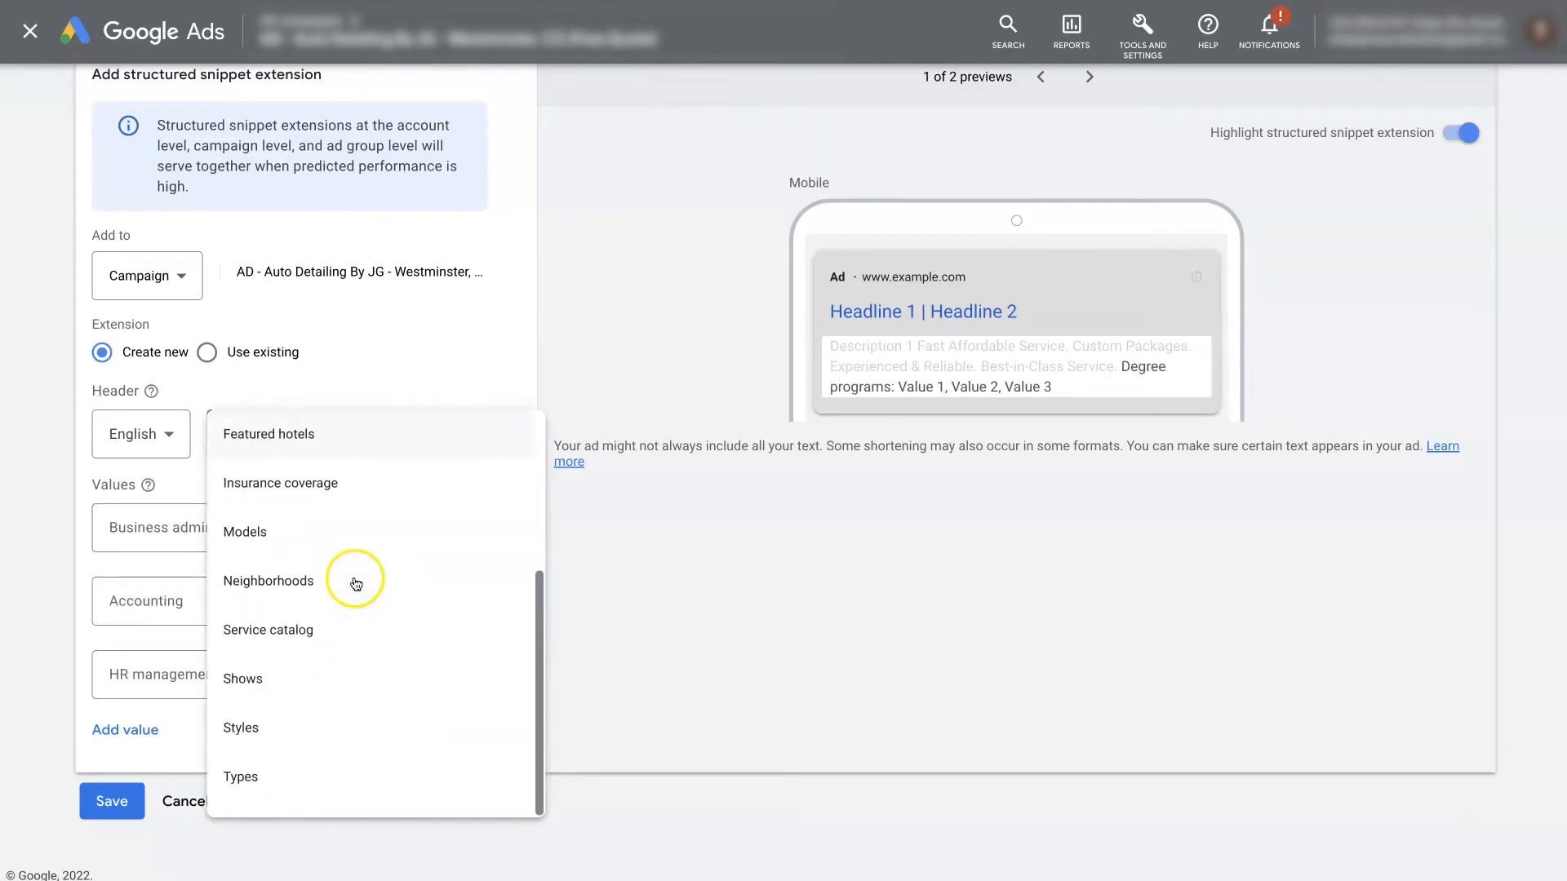
mouse_move(336, 631)
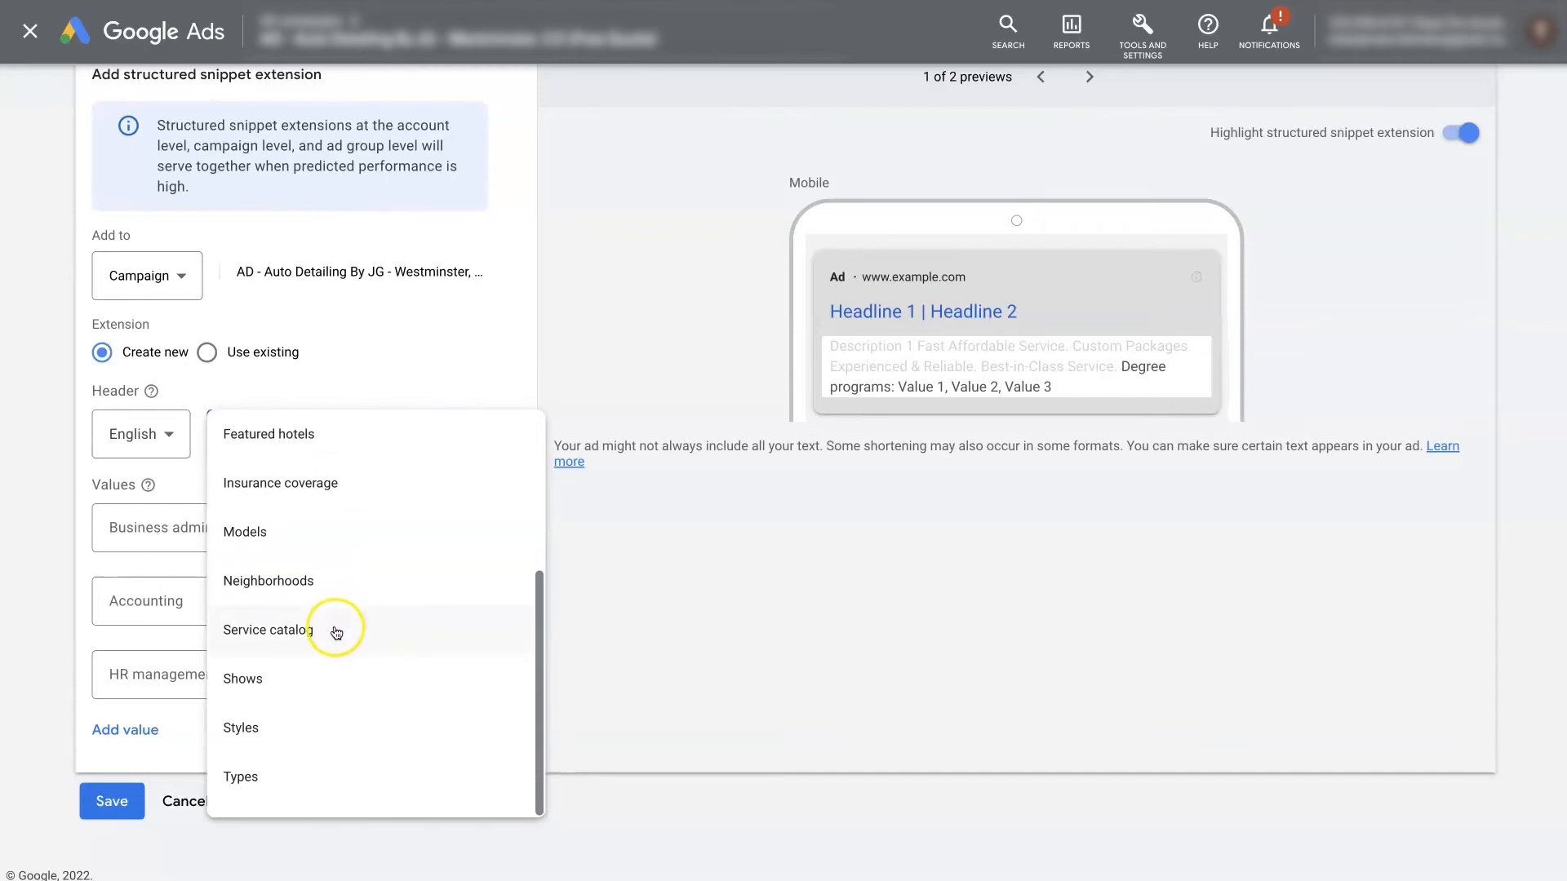
left_click(266, 630)
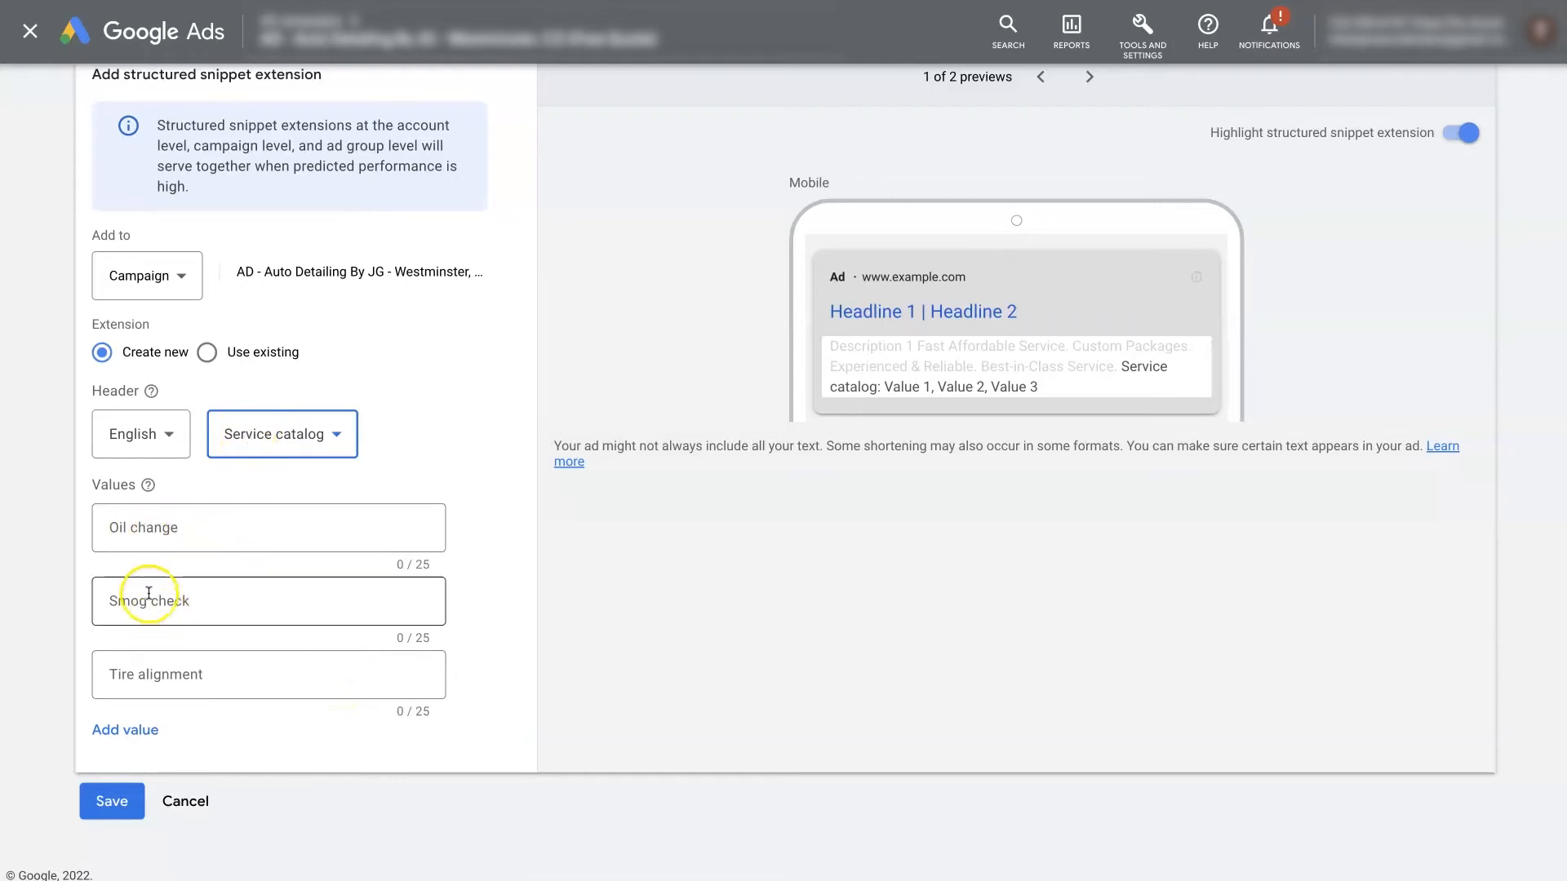
mouse_move(259, 709)
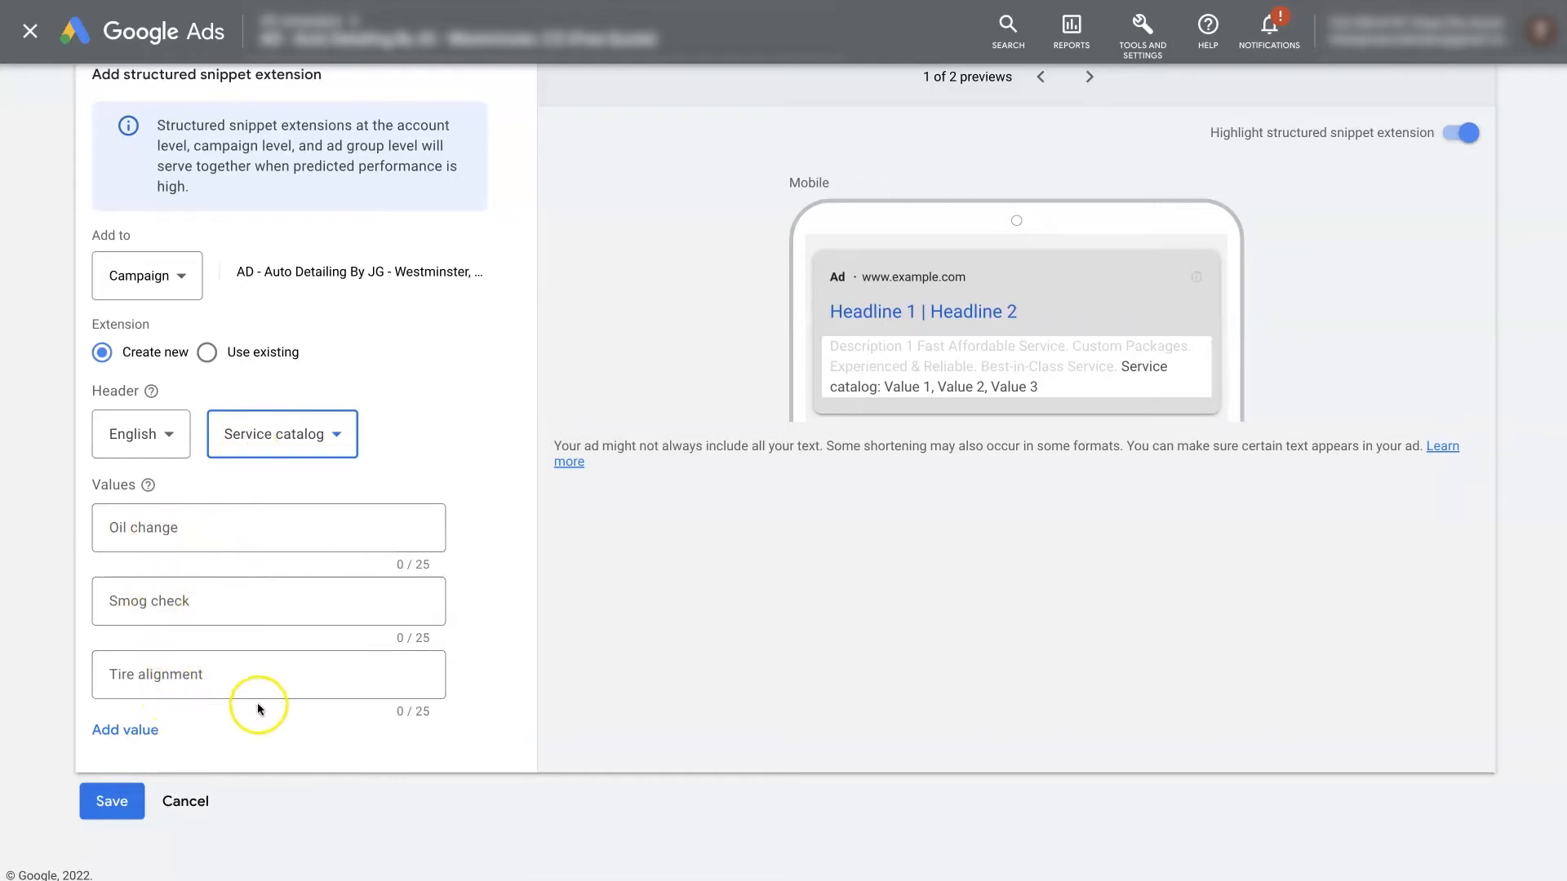
left_click(267, 600)
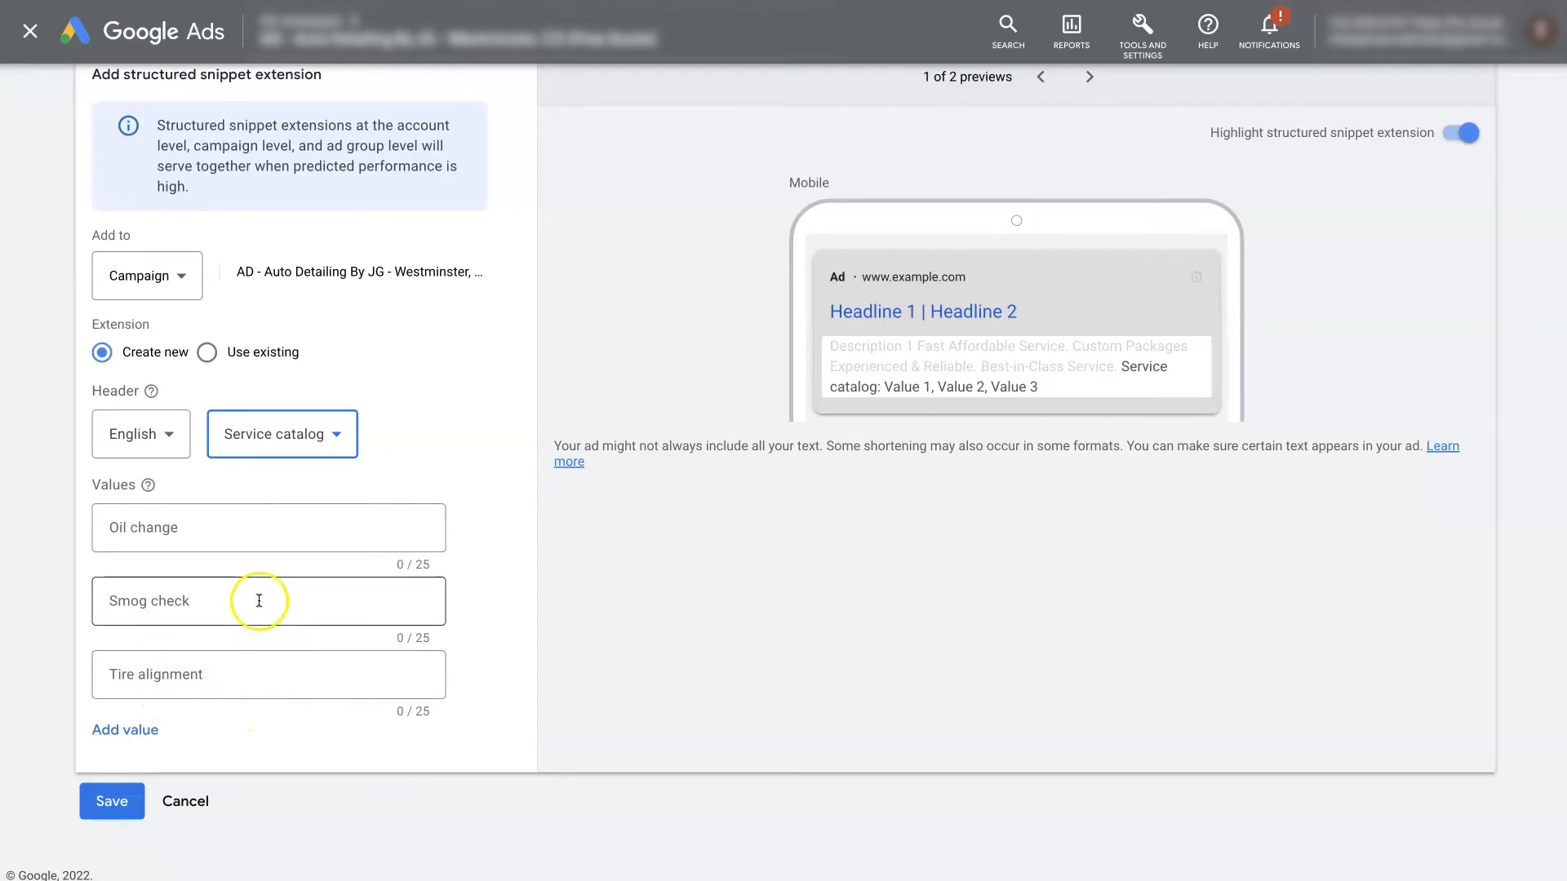
mouse_move(137, 653)
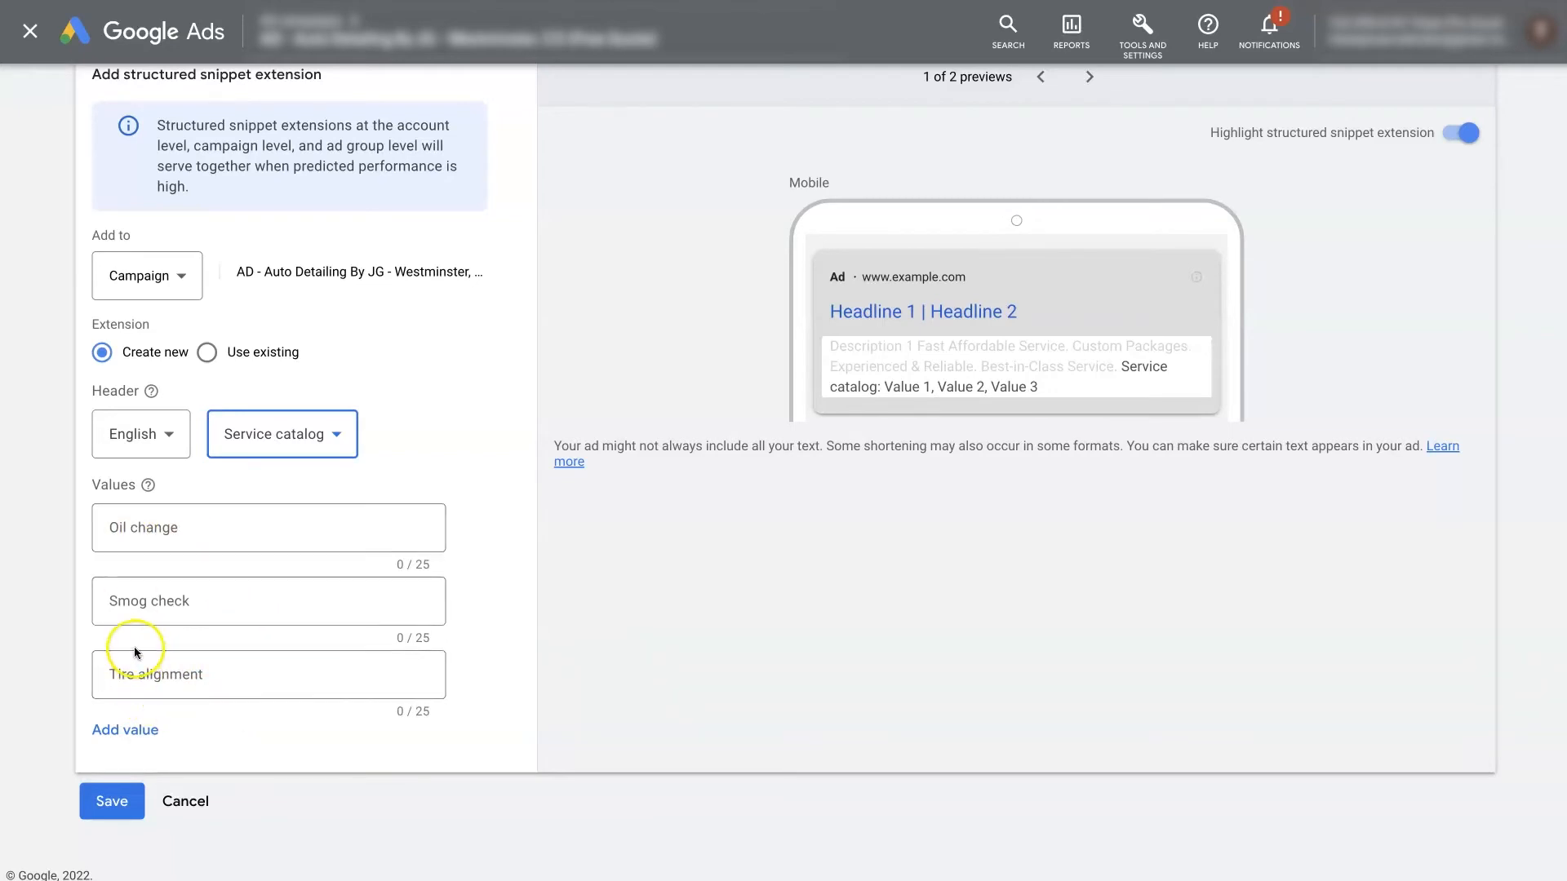
mouse_move(246, 721)
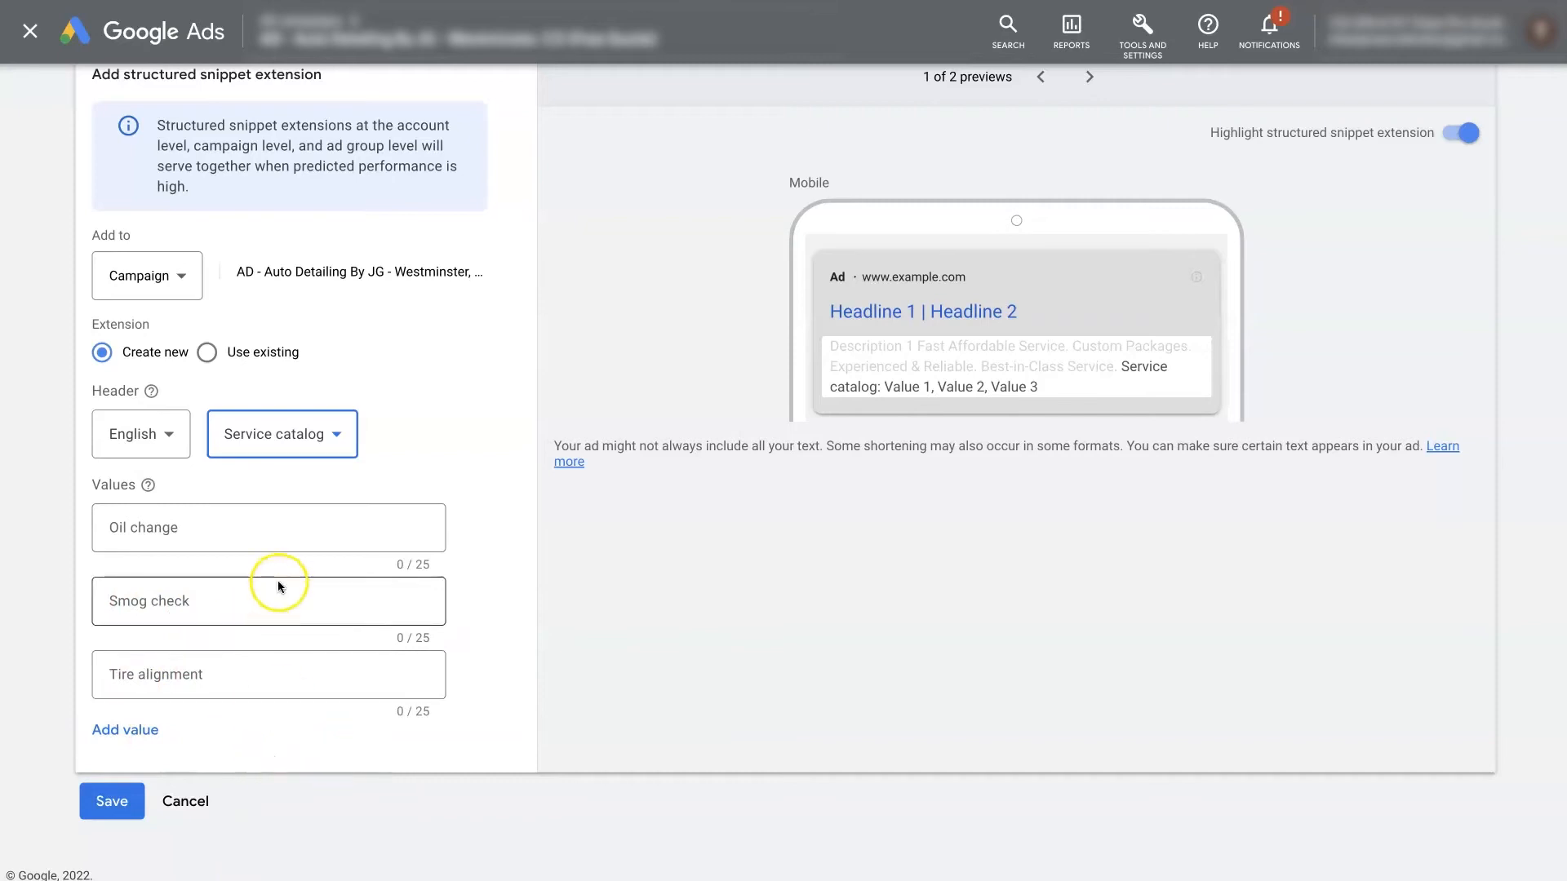
Switch the snippet header type from Service catalog to Types.
left_click(281, 434)
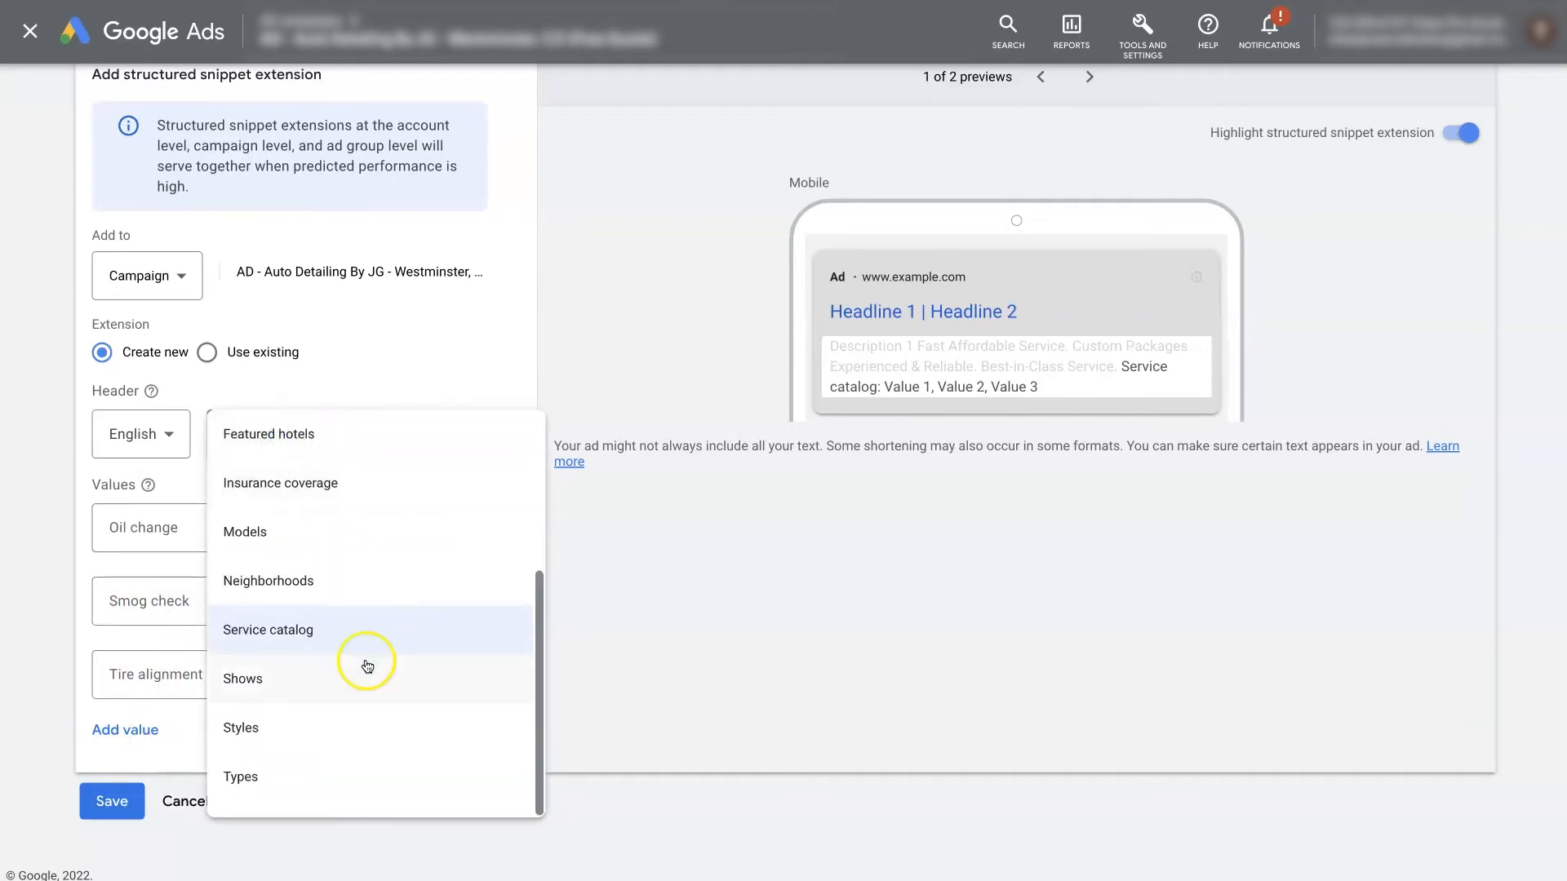
left_click(240, 777)
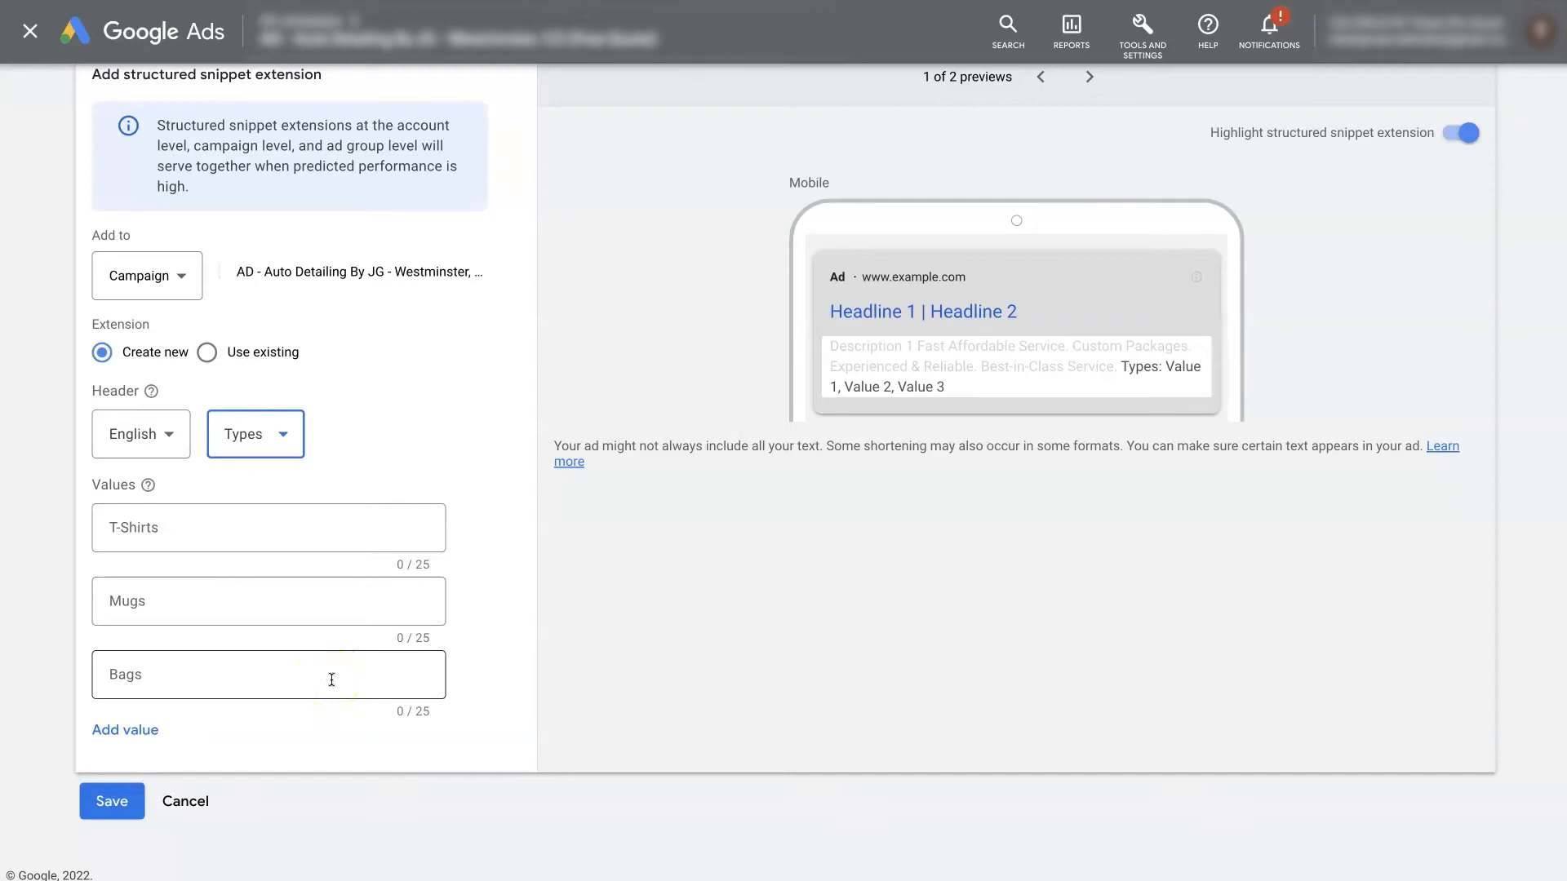
Keep Types as the header and add value fields until the snippet has six.
left_click(255, 434)
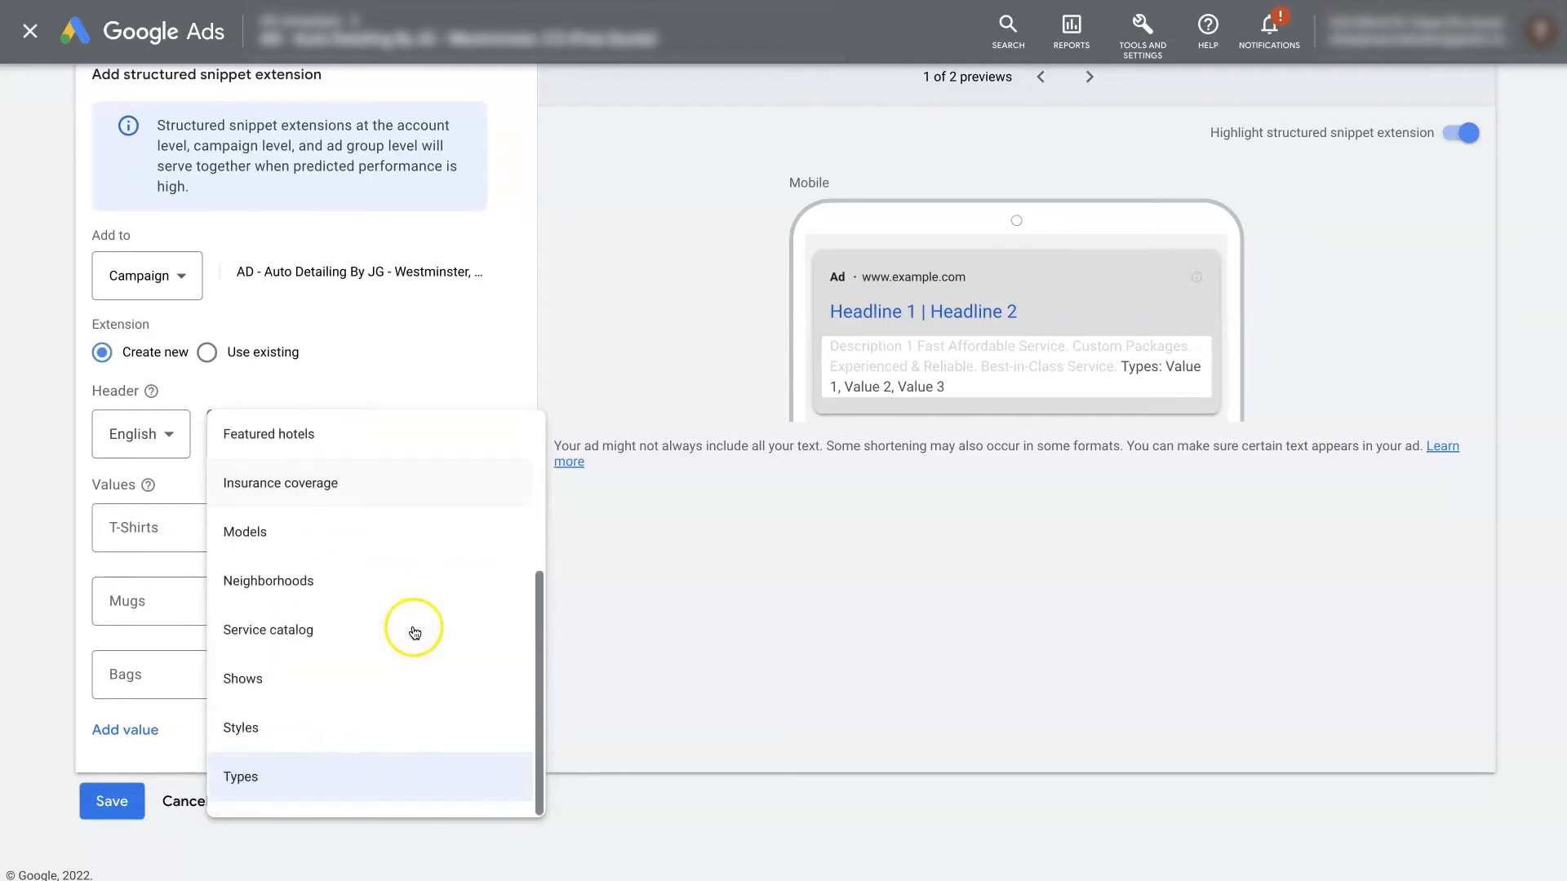
mouse_move(374, 640)
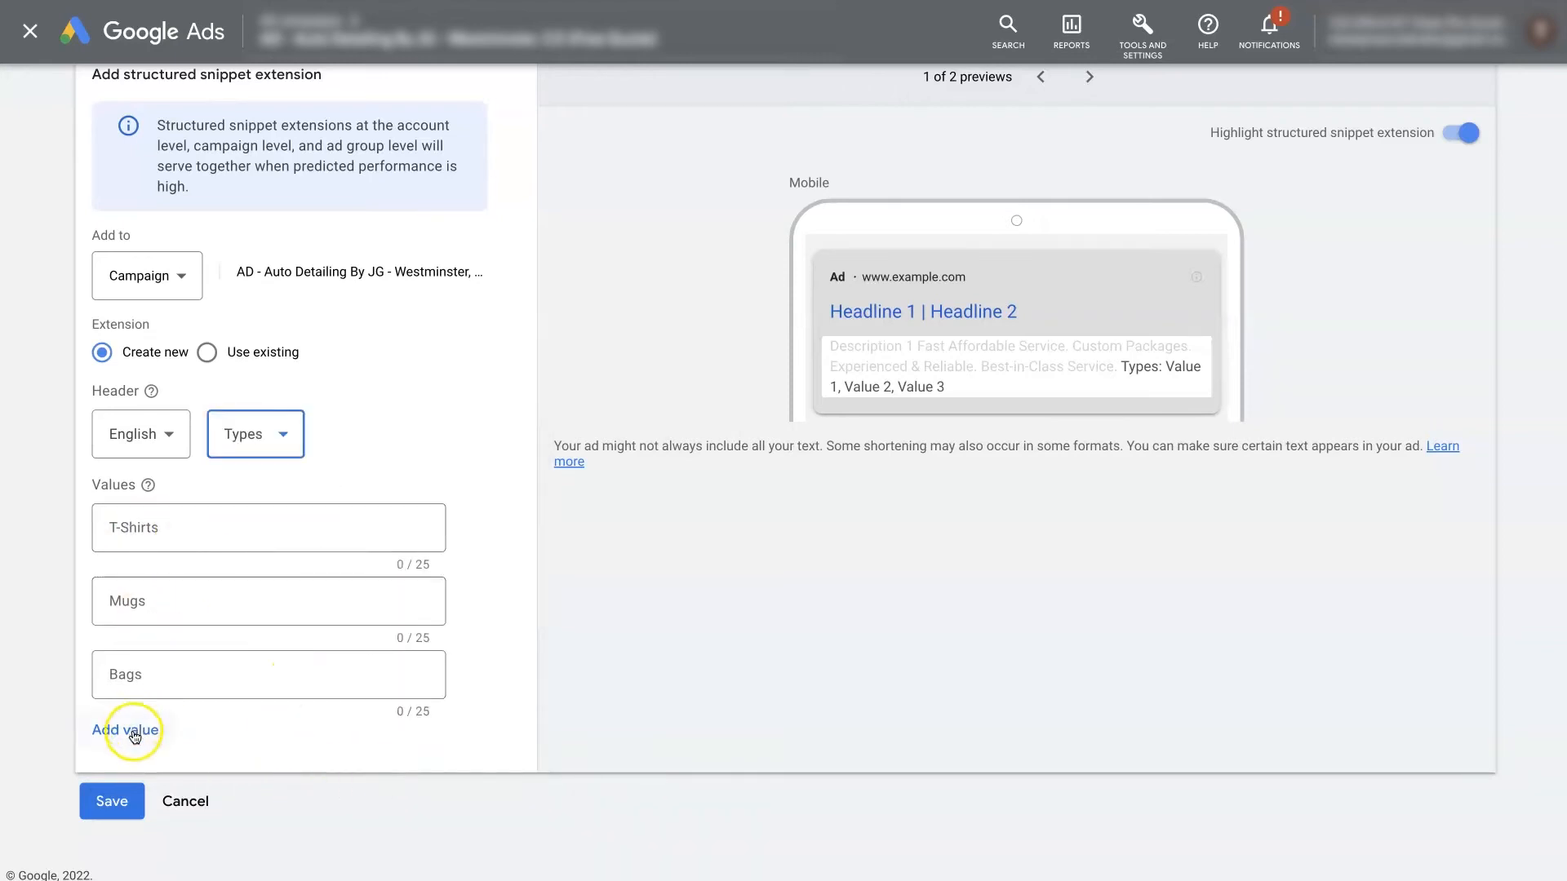
left_click(126, 731)
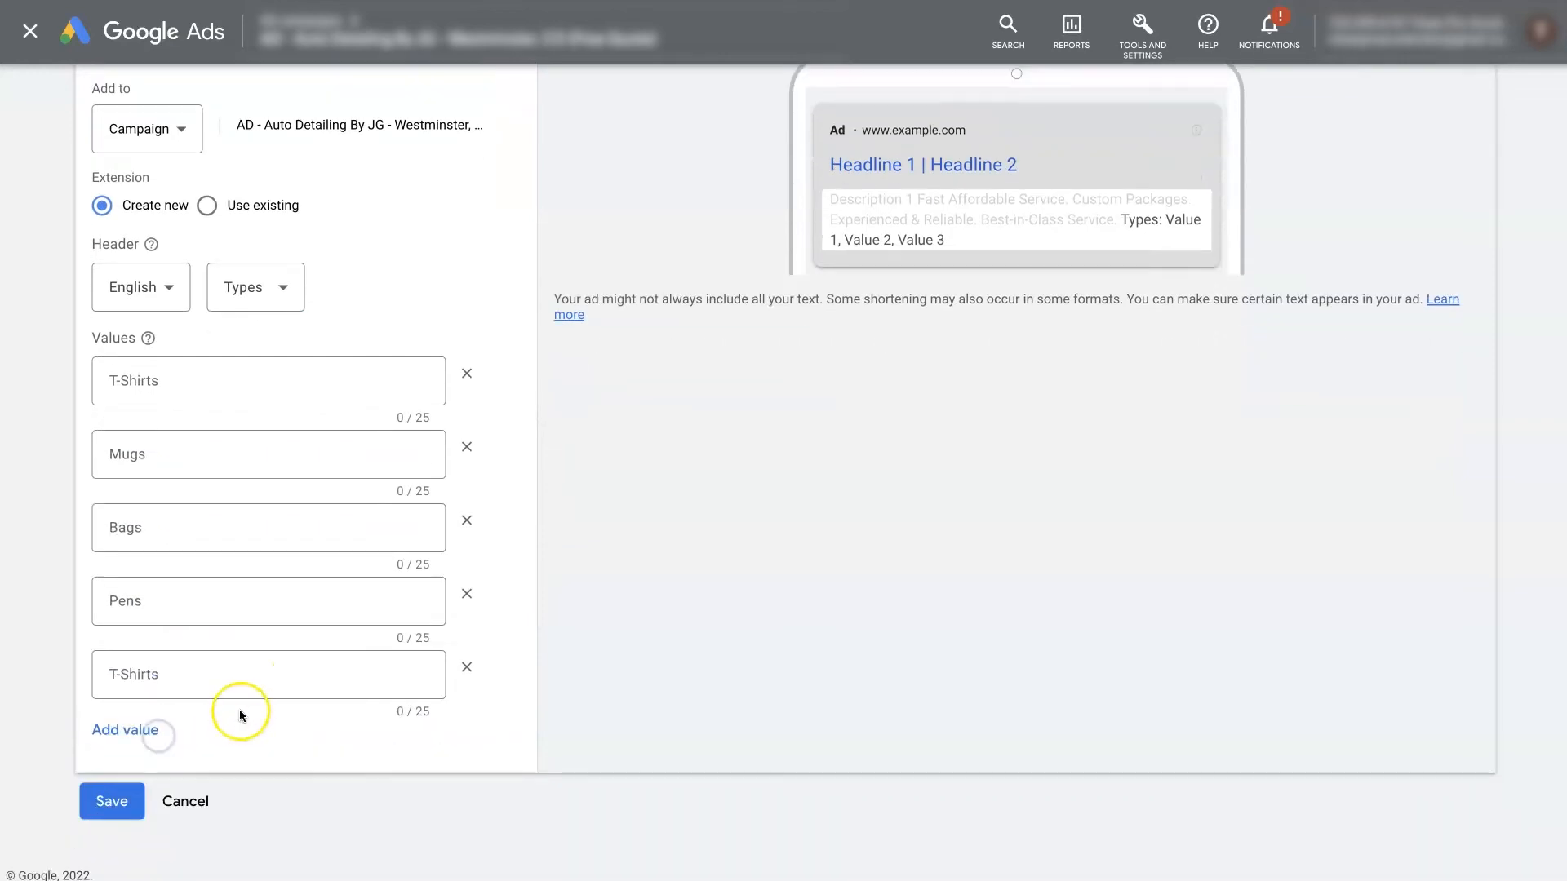
left_click(125, 729)
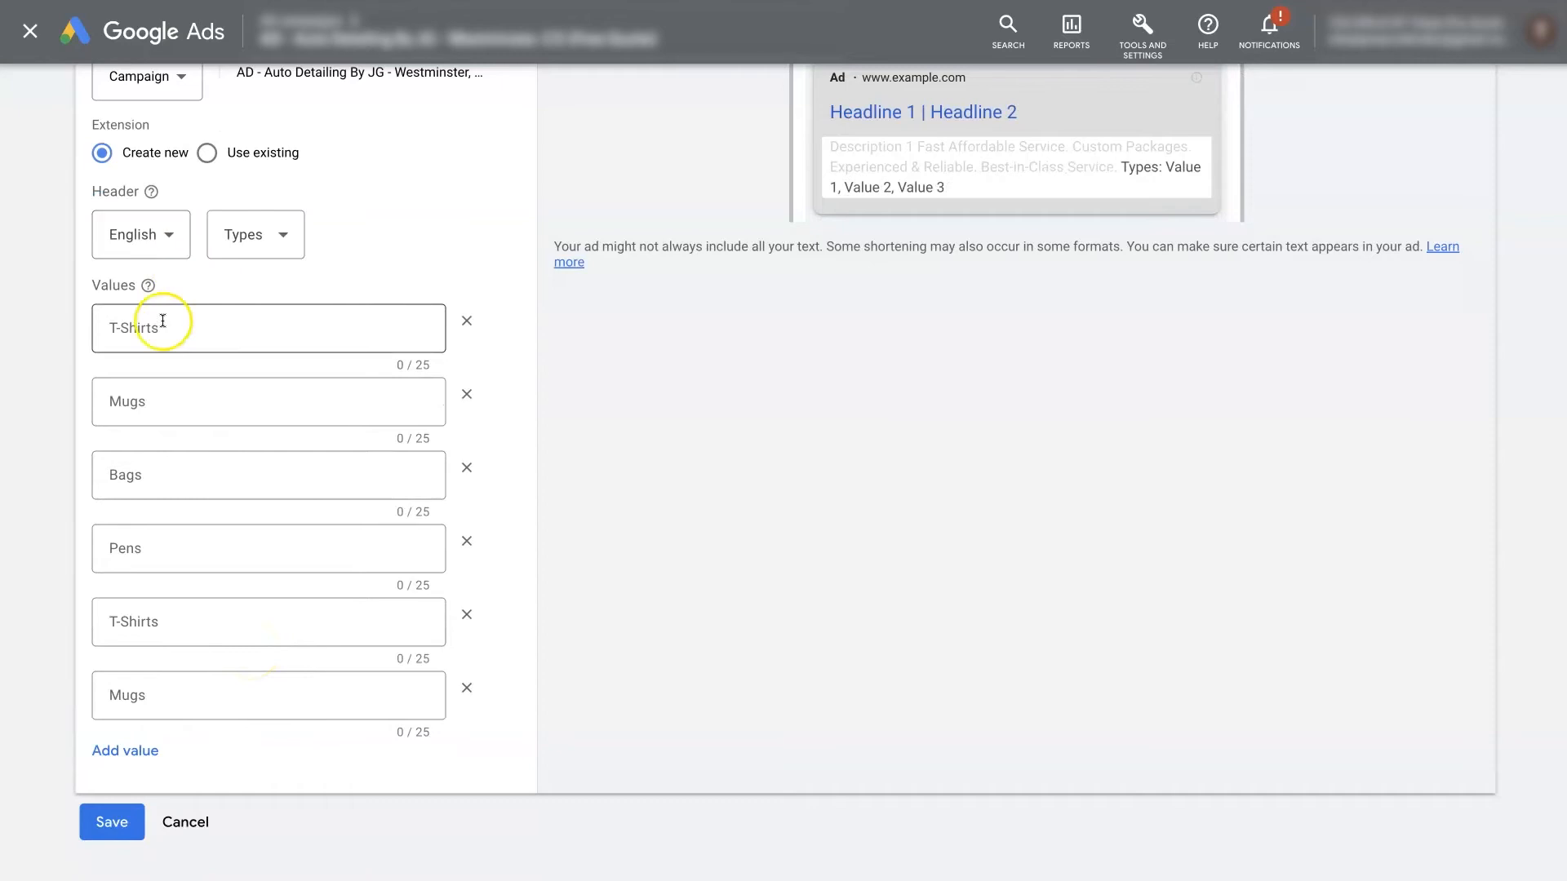
mouse_move(209, 490)
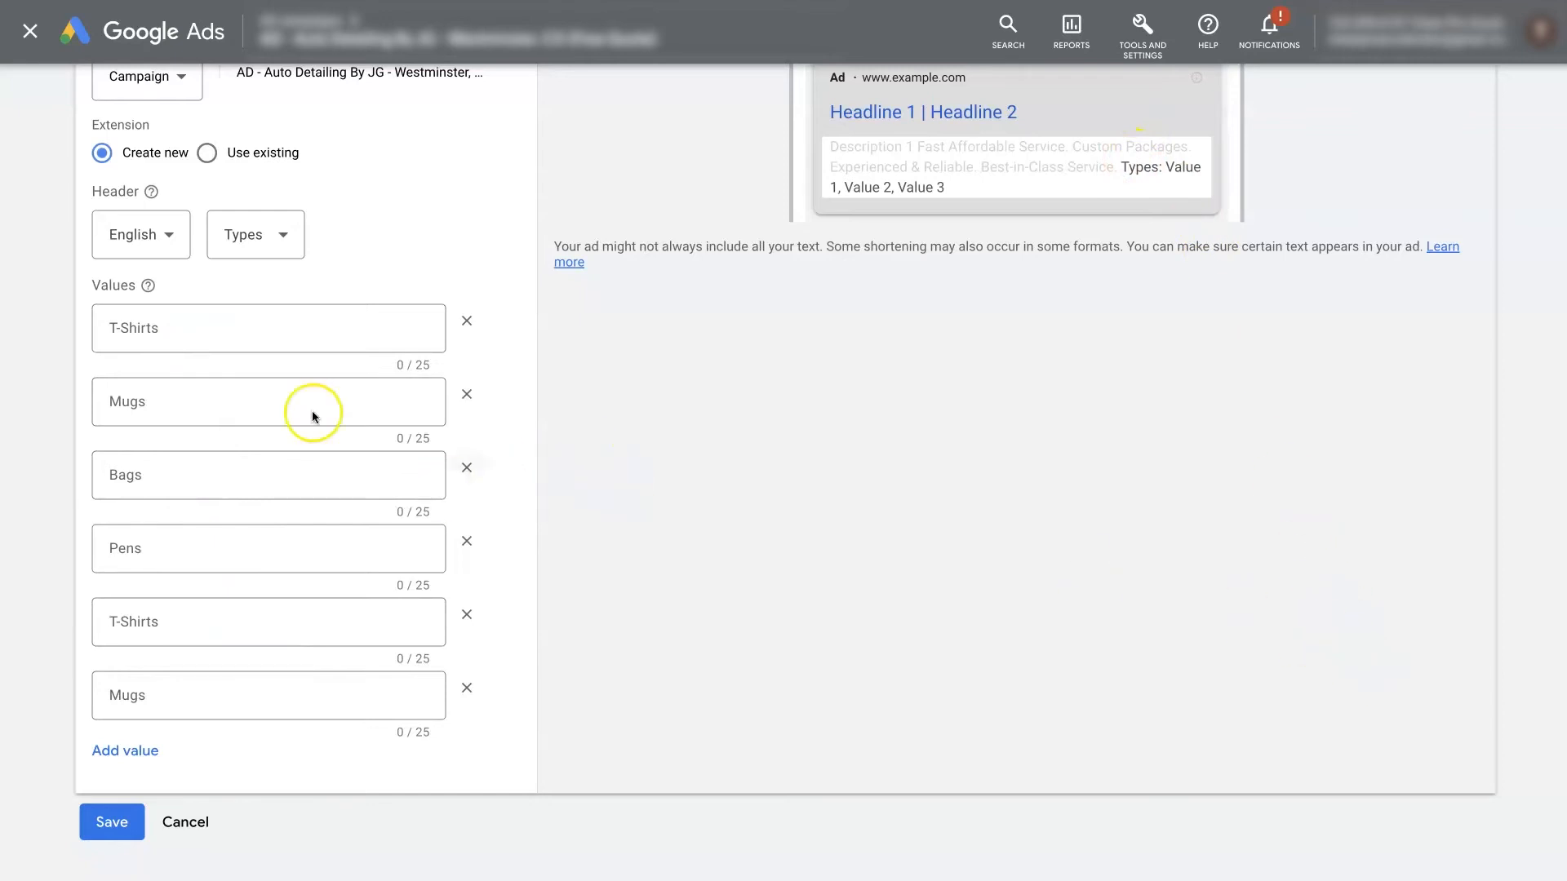
mouse_move(377, 560)
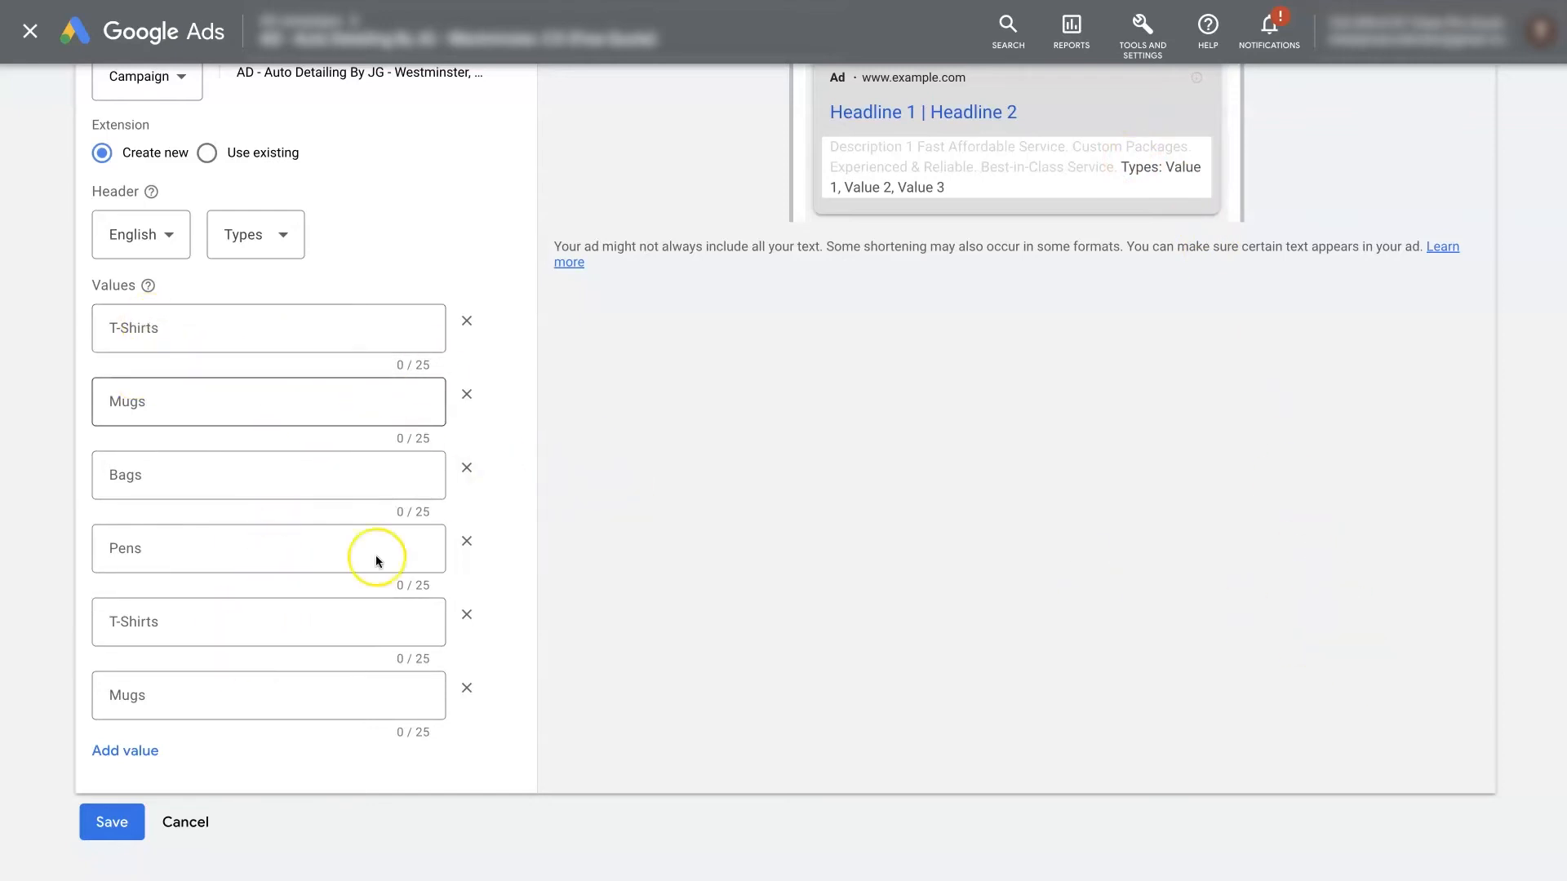
mouse_move(293, 451)
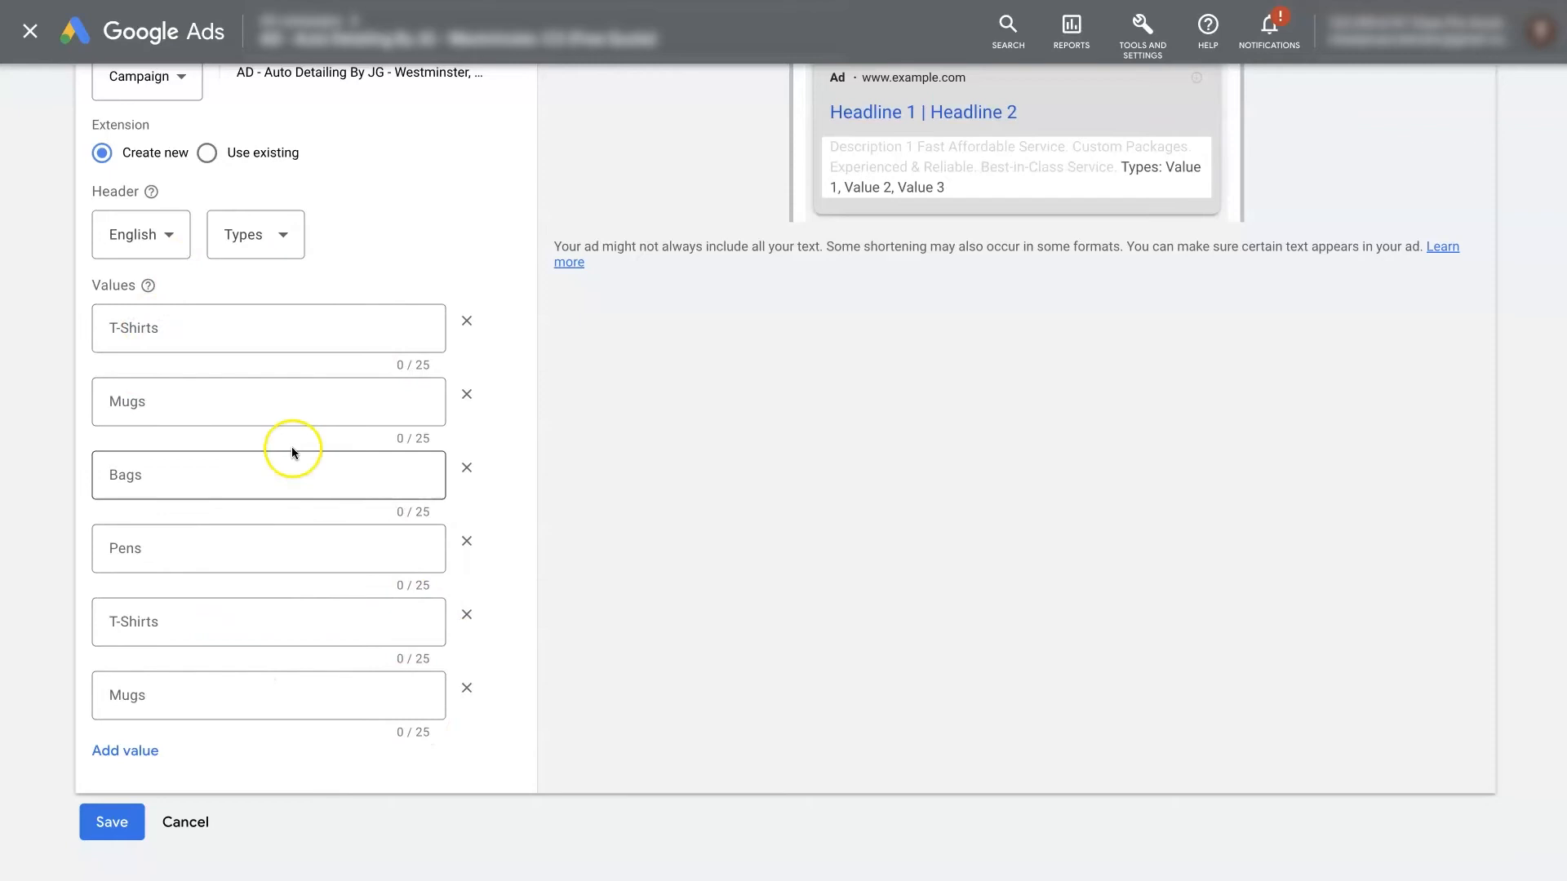
mouse_move(315, 647)
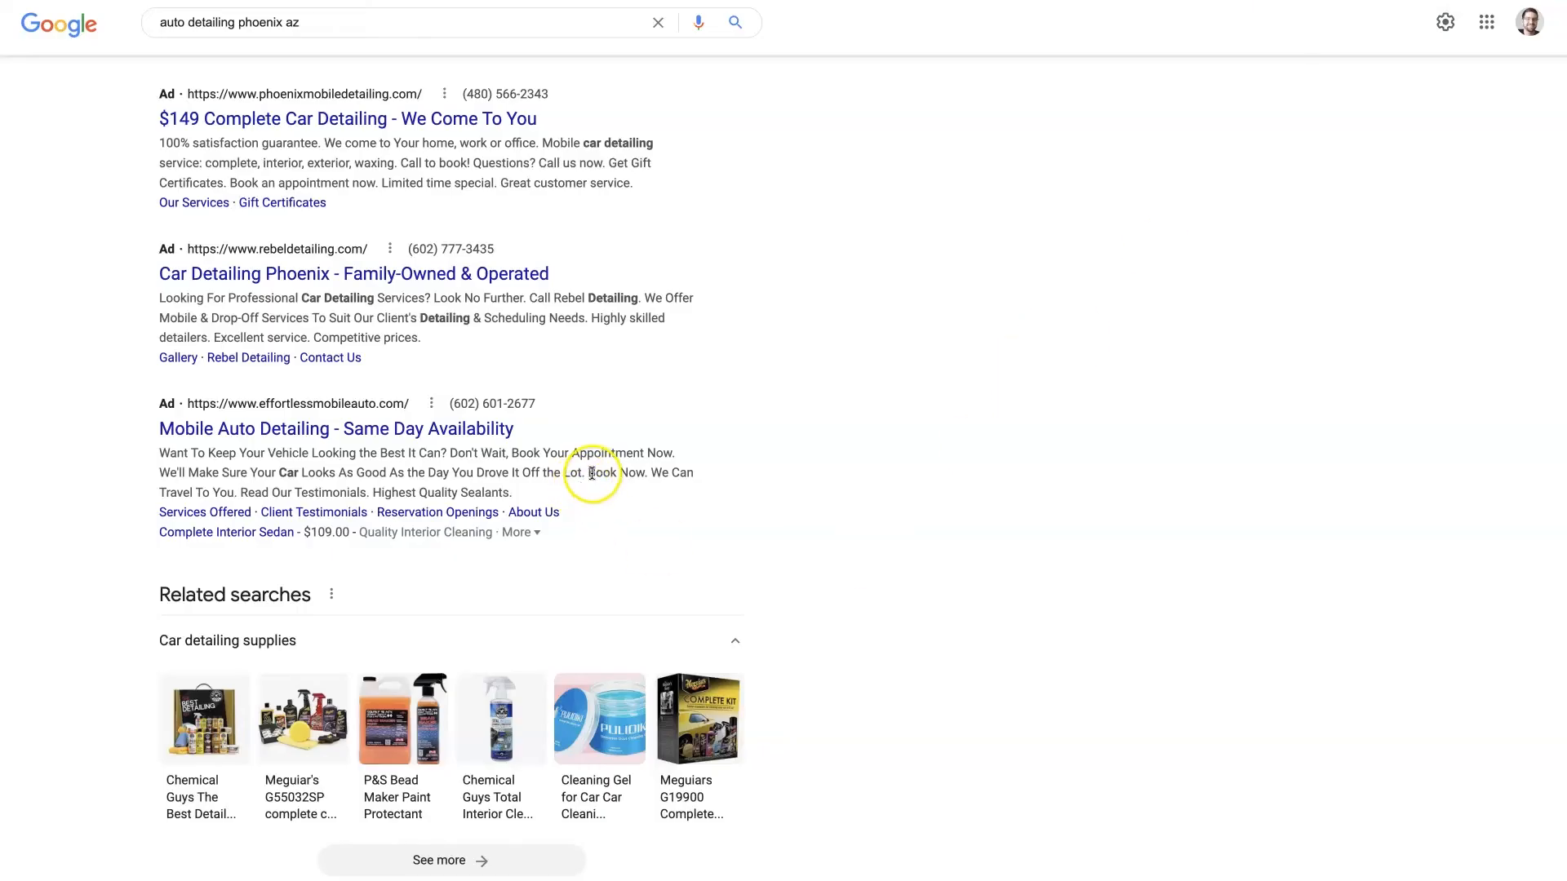
Highlight part of an ad's text in the auto detailing phoenix az search results.
left_click_drag(592, 473, 510, 493)
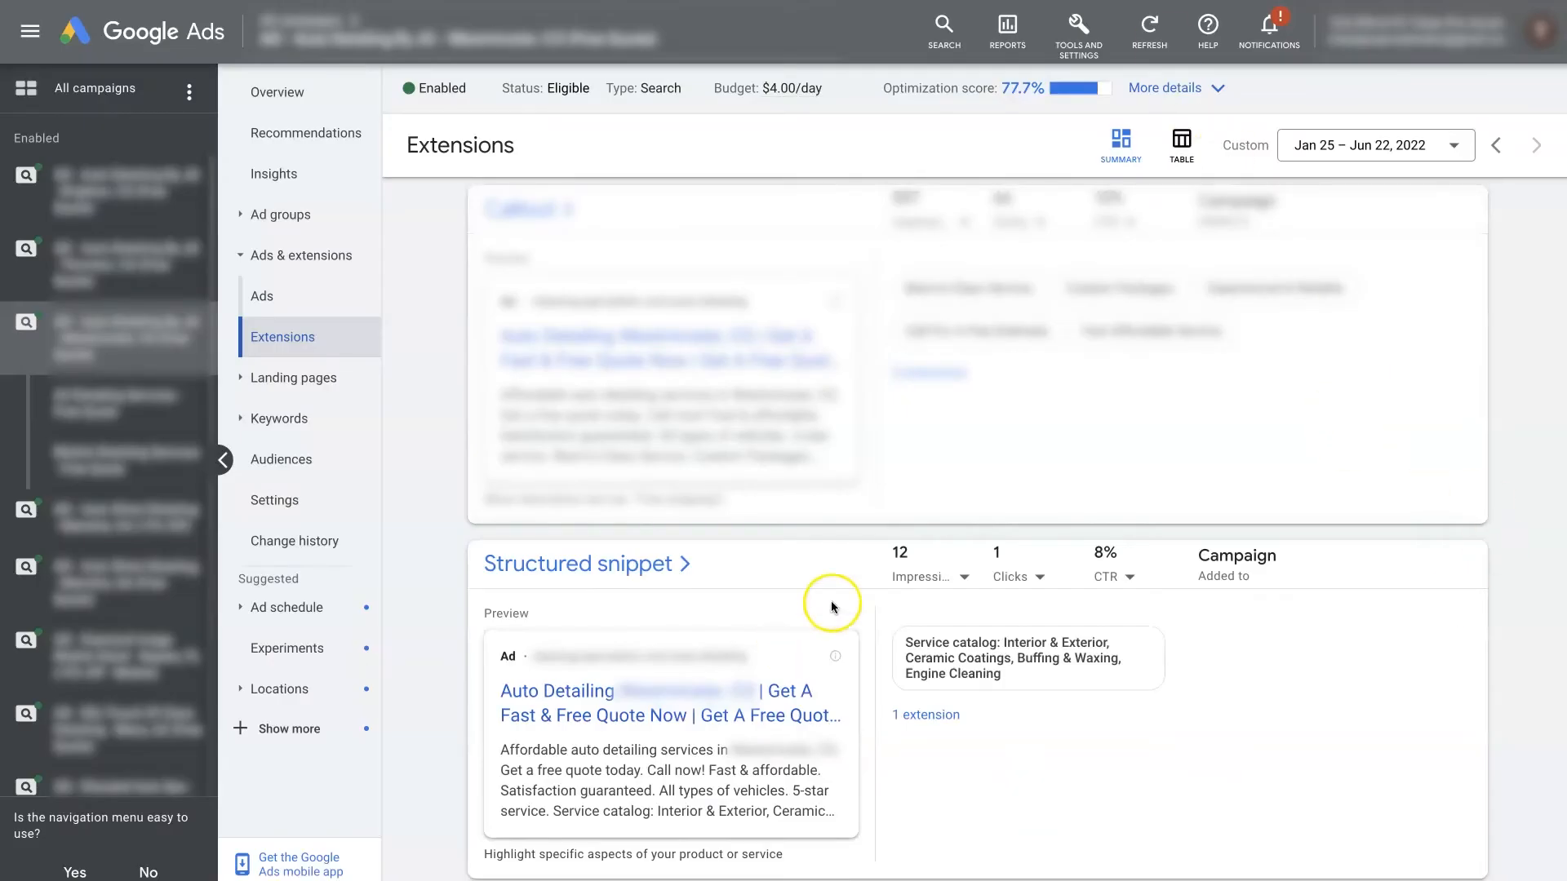
mouse_move(1169, 584)
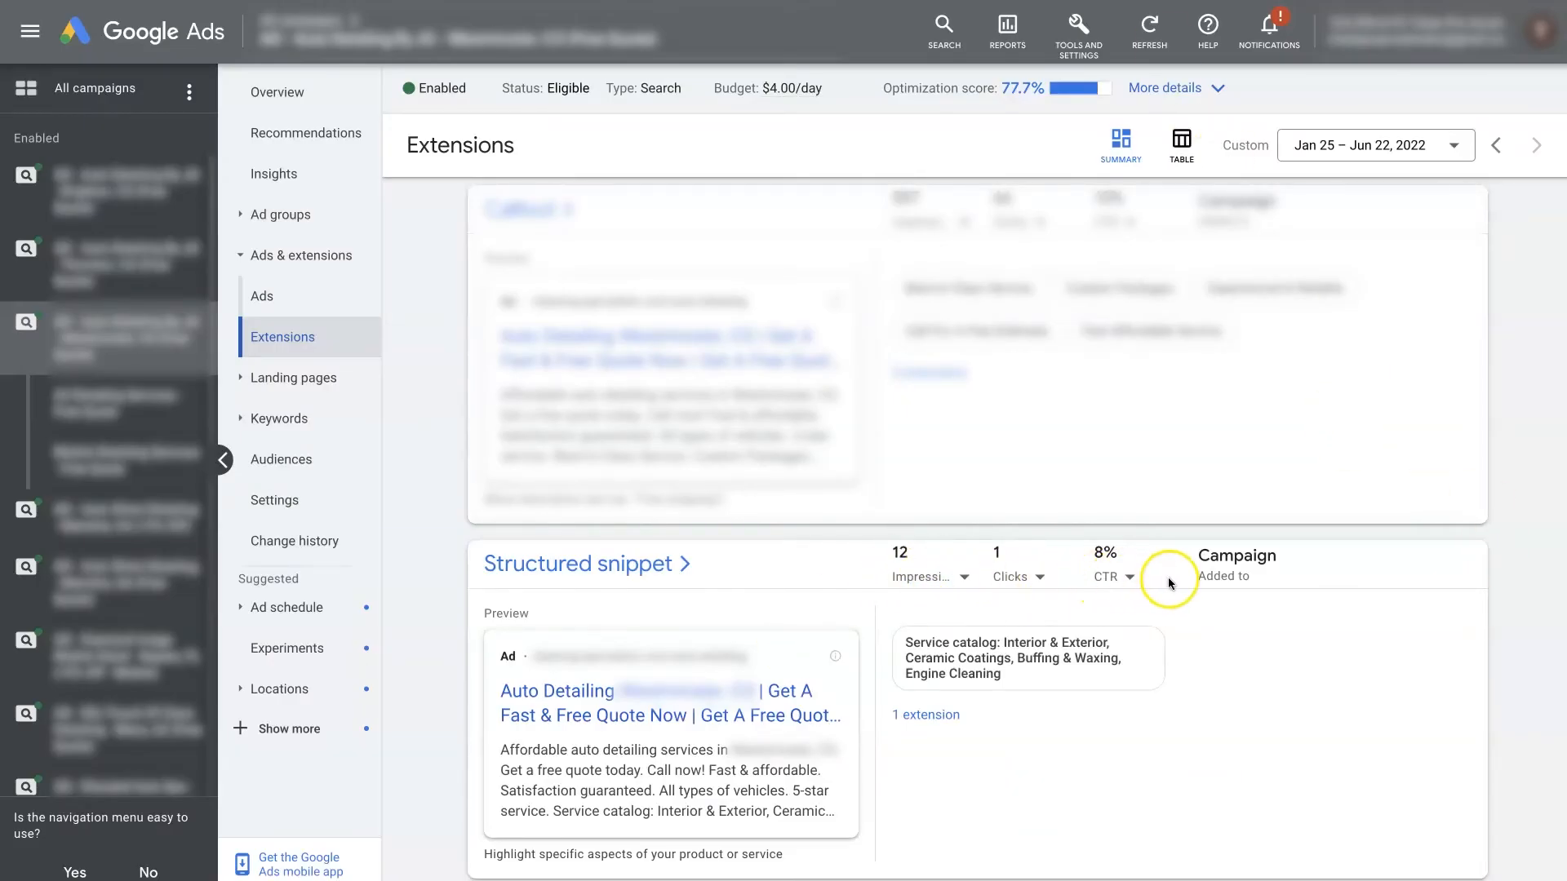
mouse_move(1172, 581)
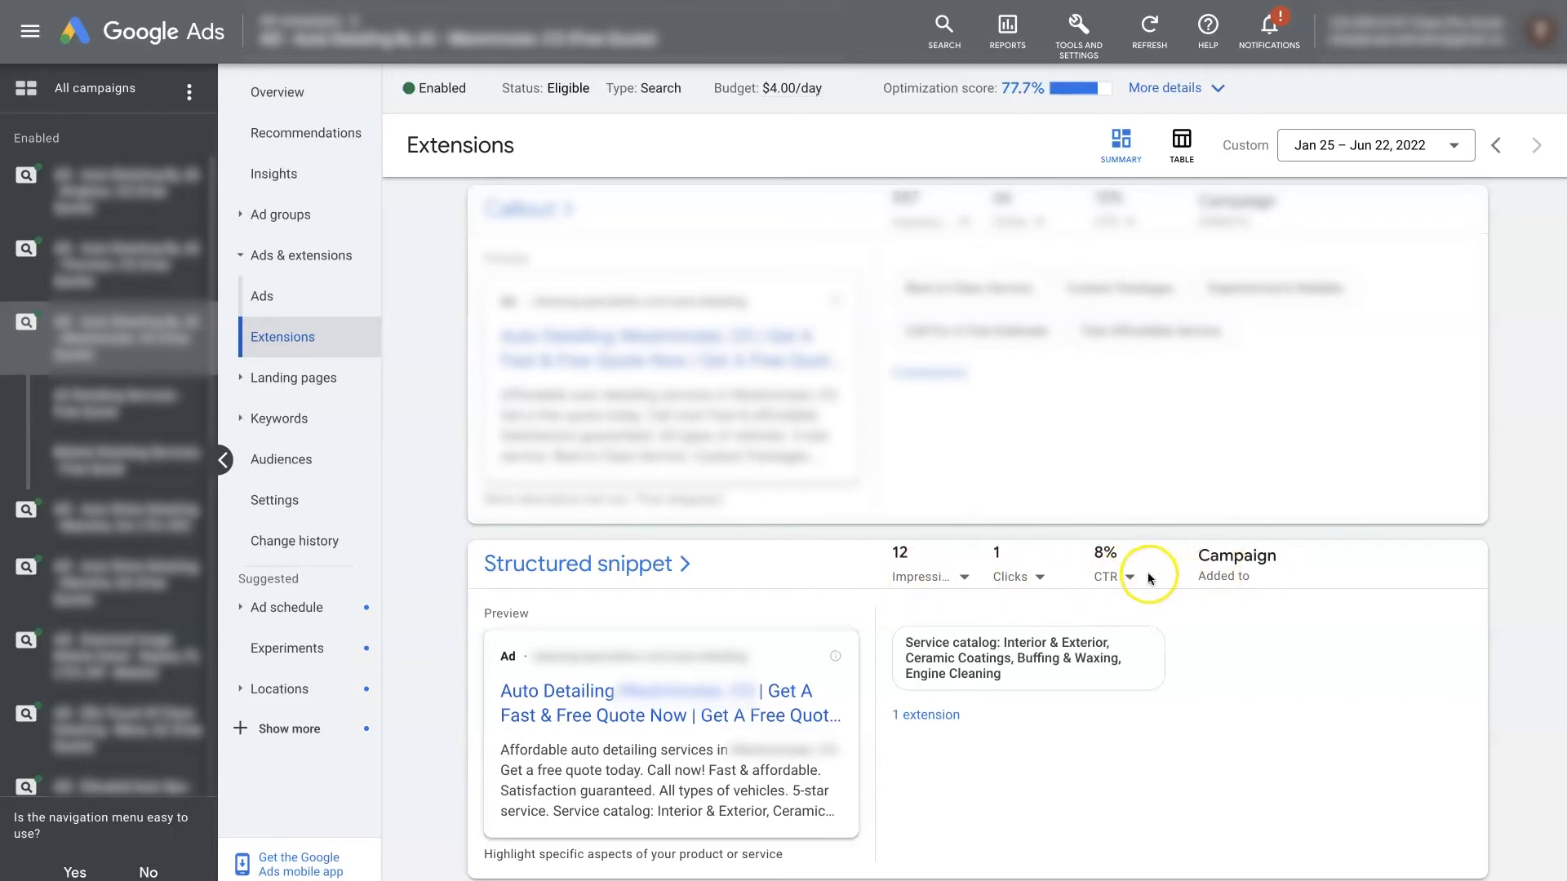
mouse_move(960, 588)
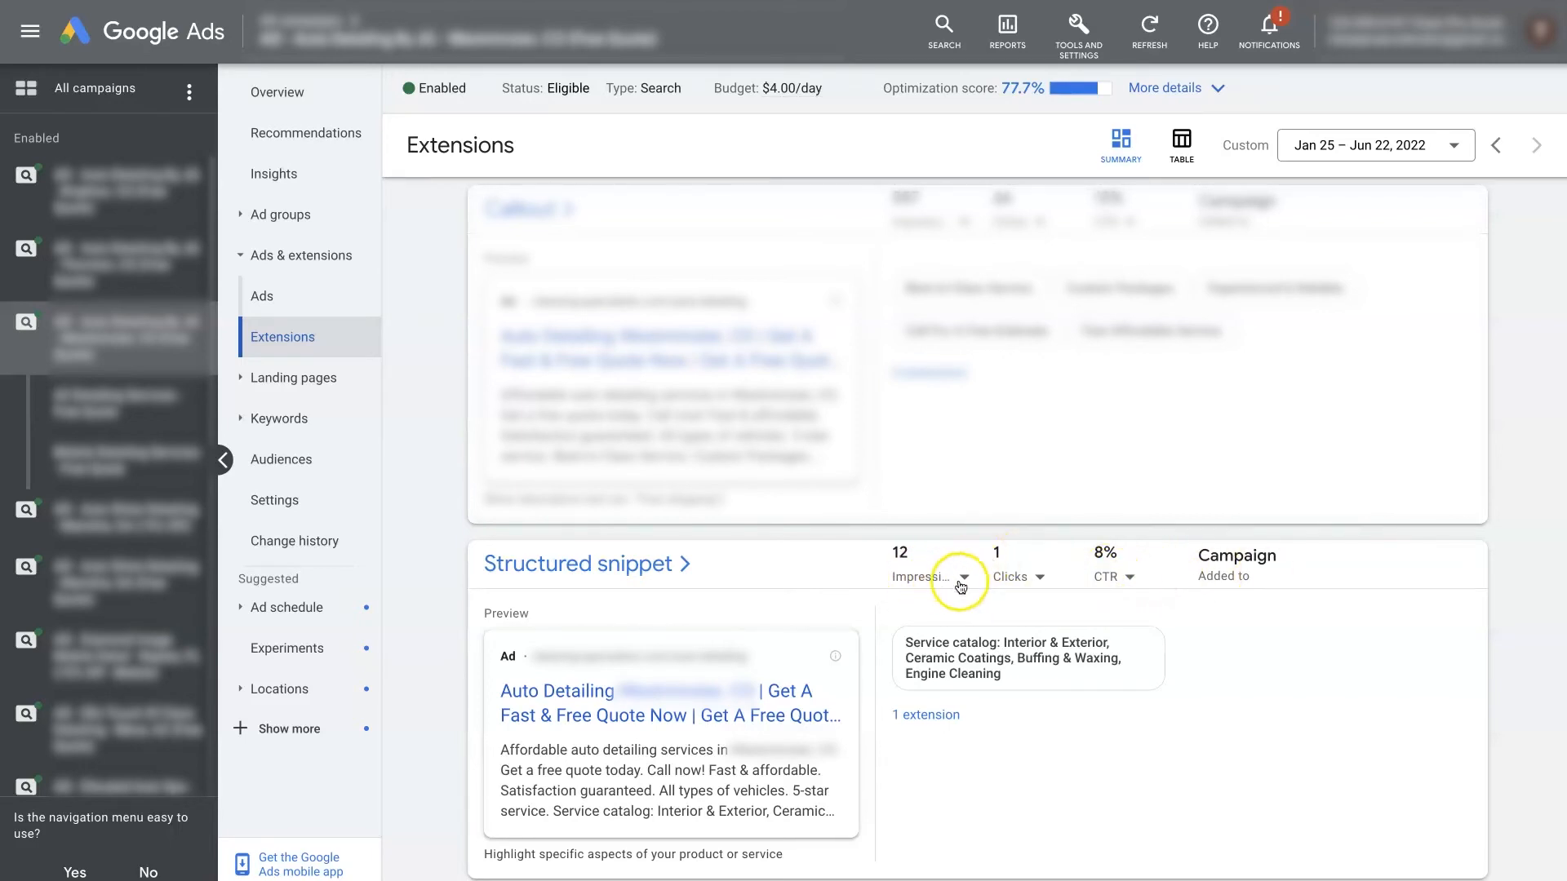
mouse_move(922, 608)
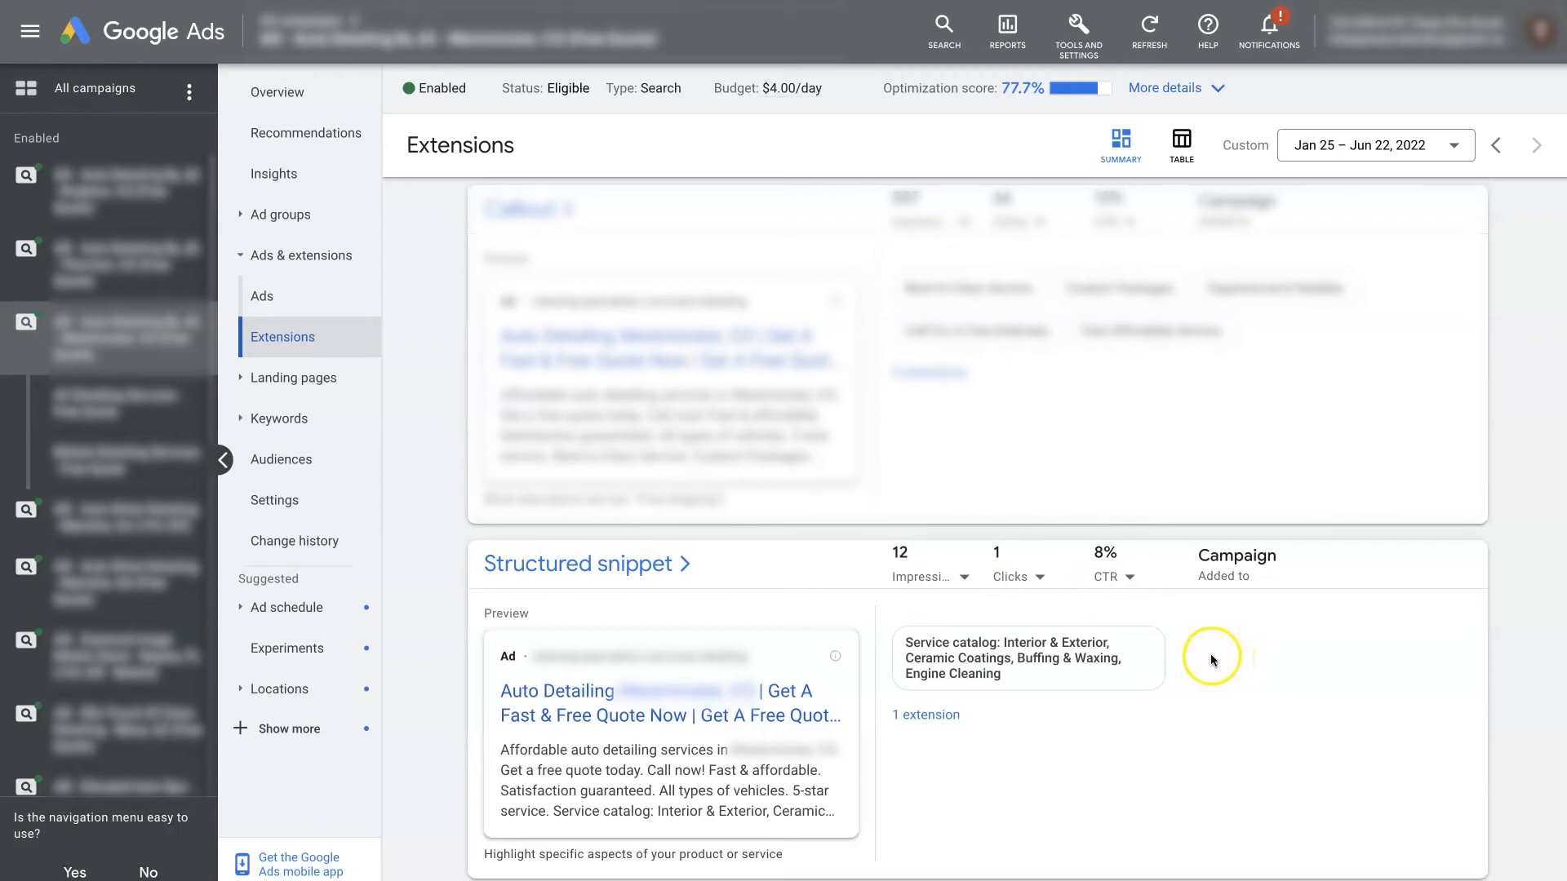
mouse_move(1289, 702)
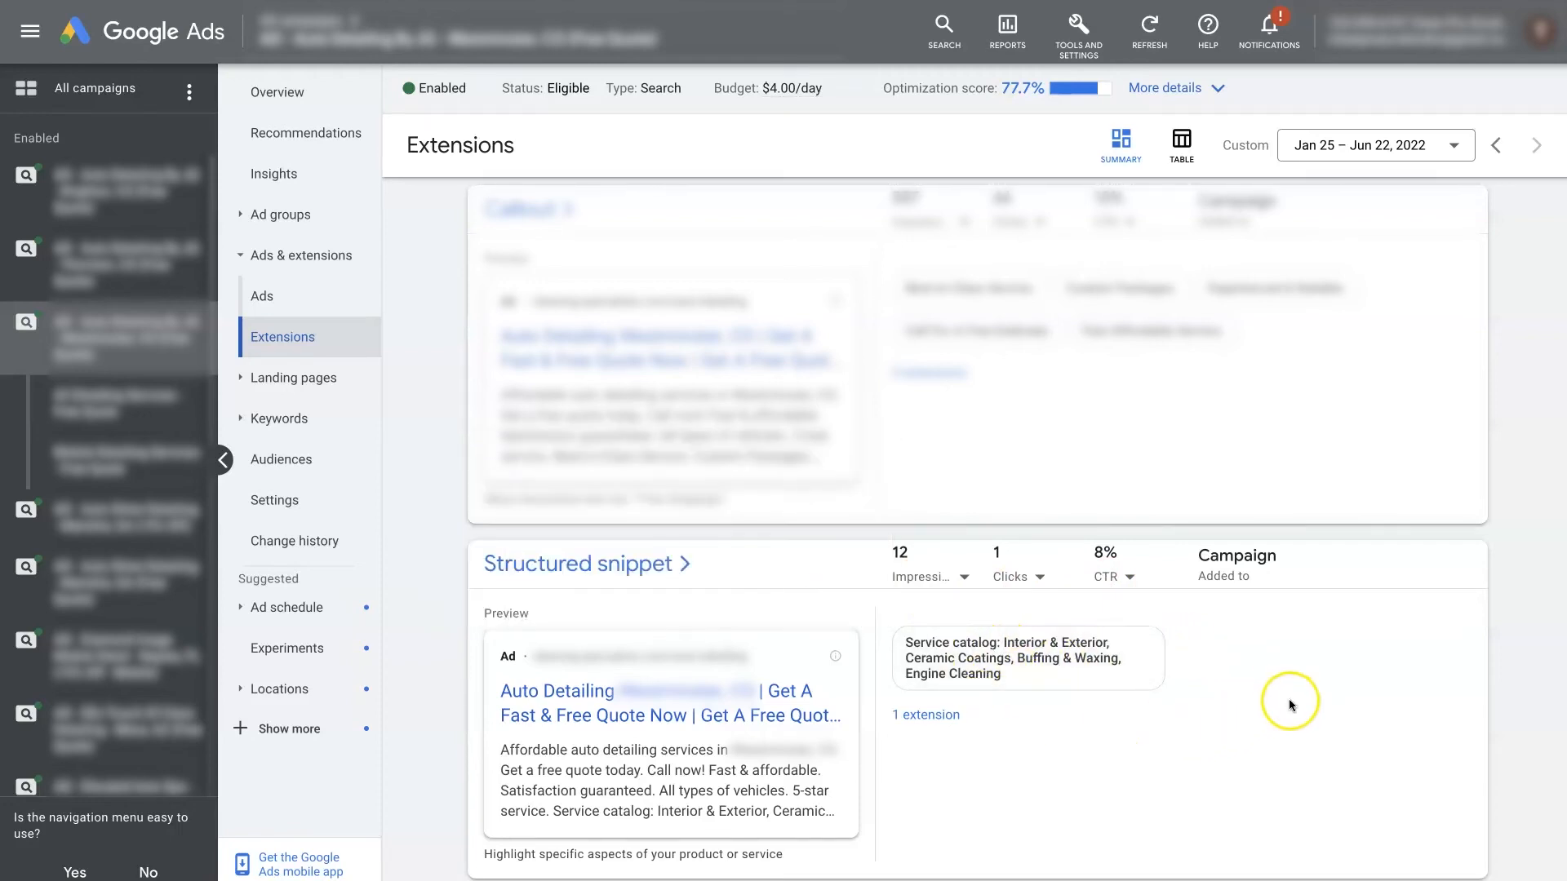
mouse_move(1332, 706)
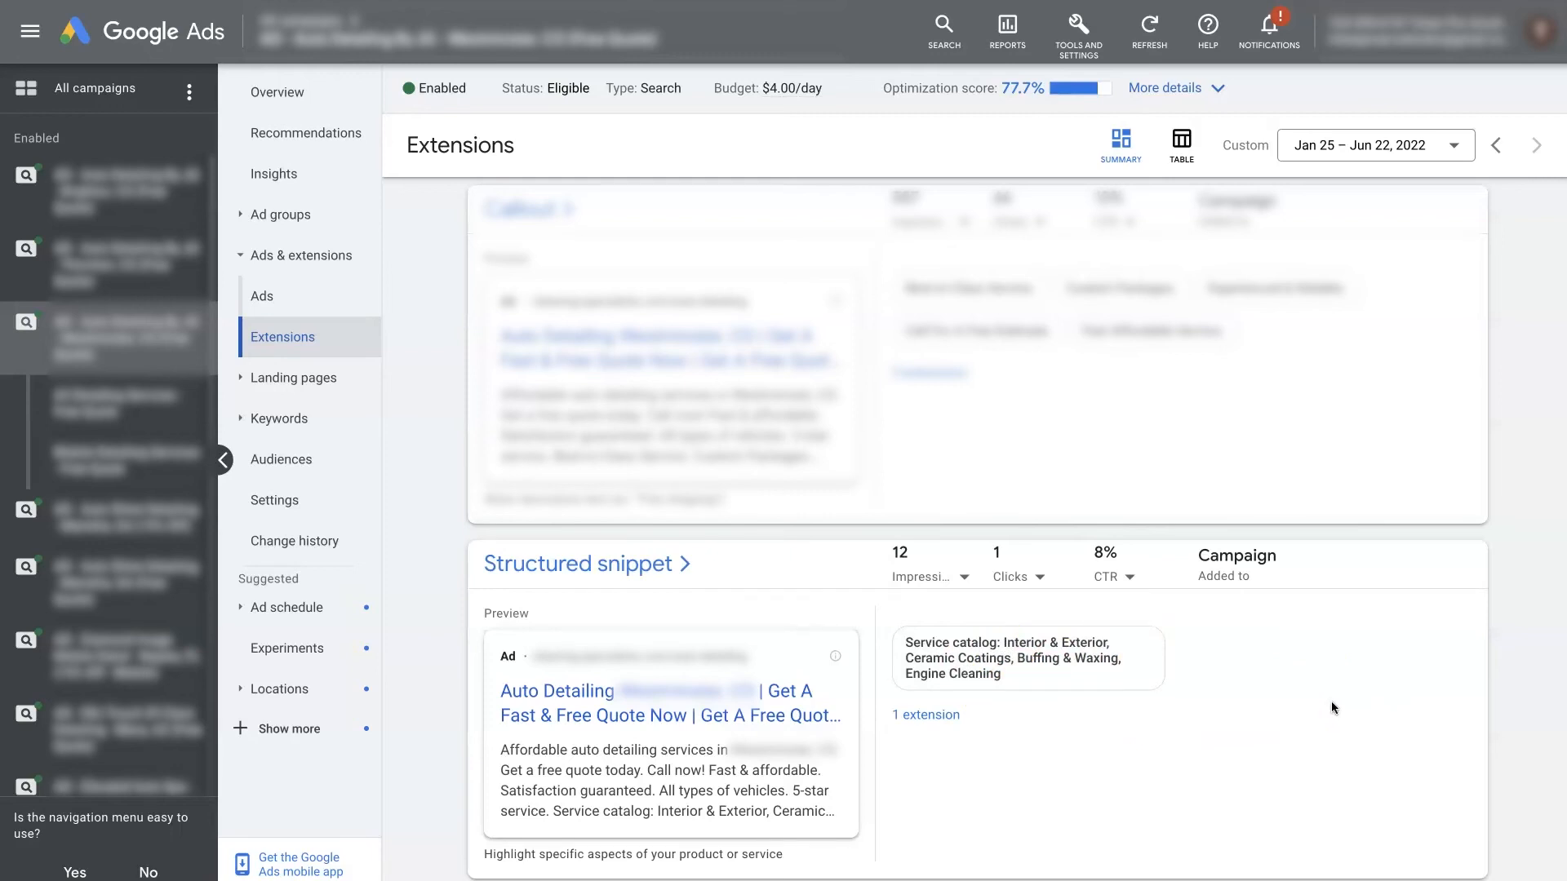
mouse_move(909, 571)
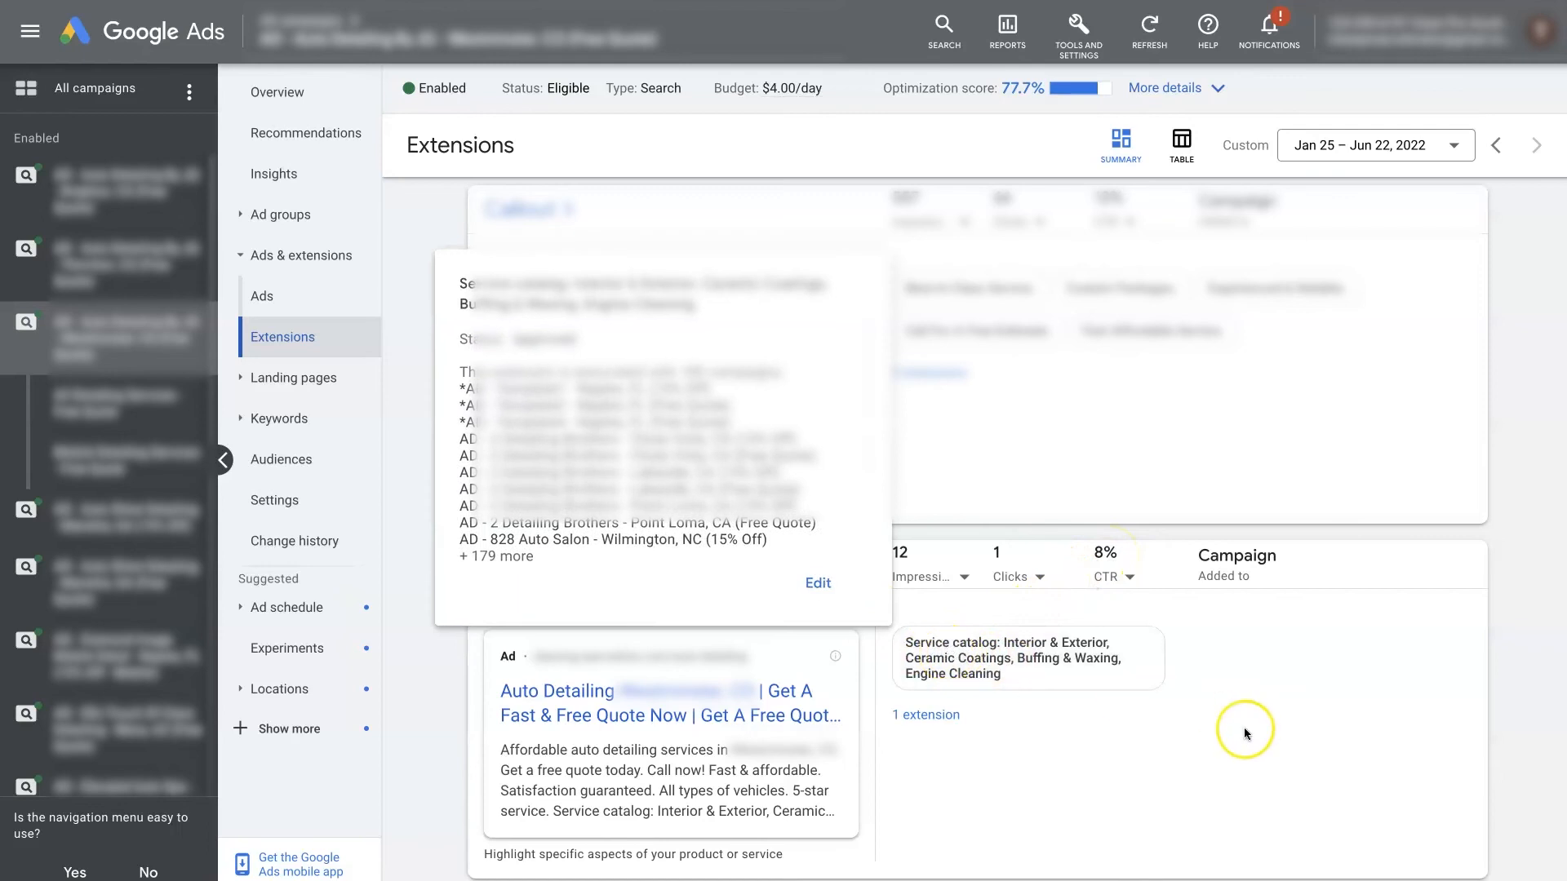
mouse_move(1261, 749)
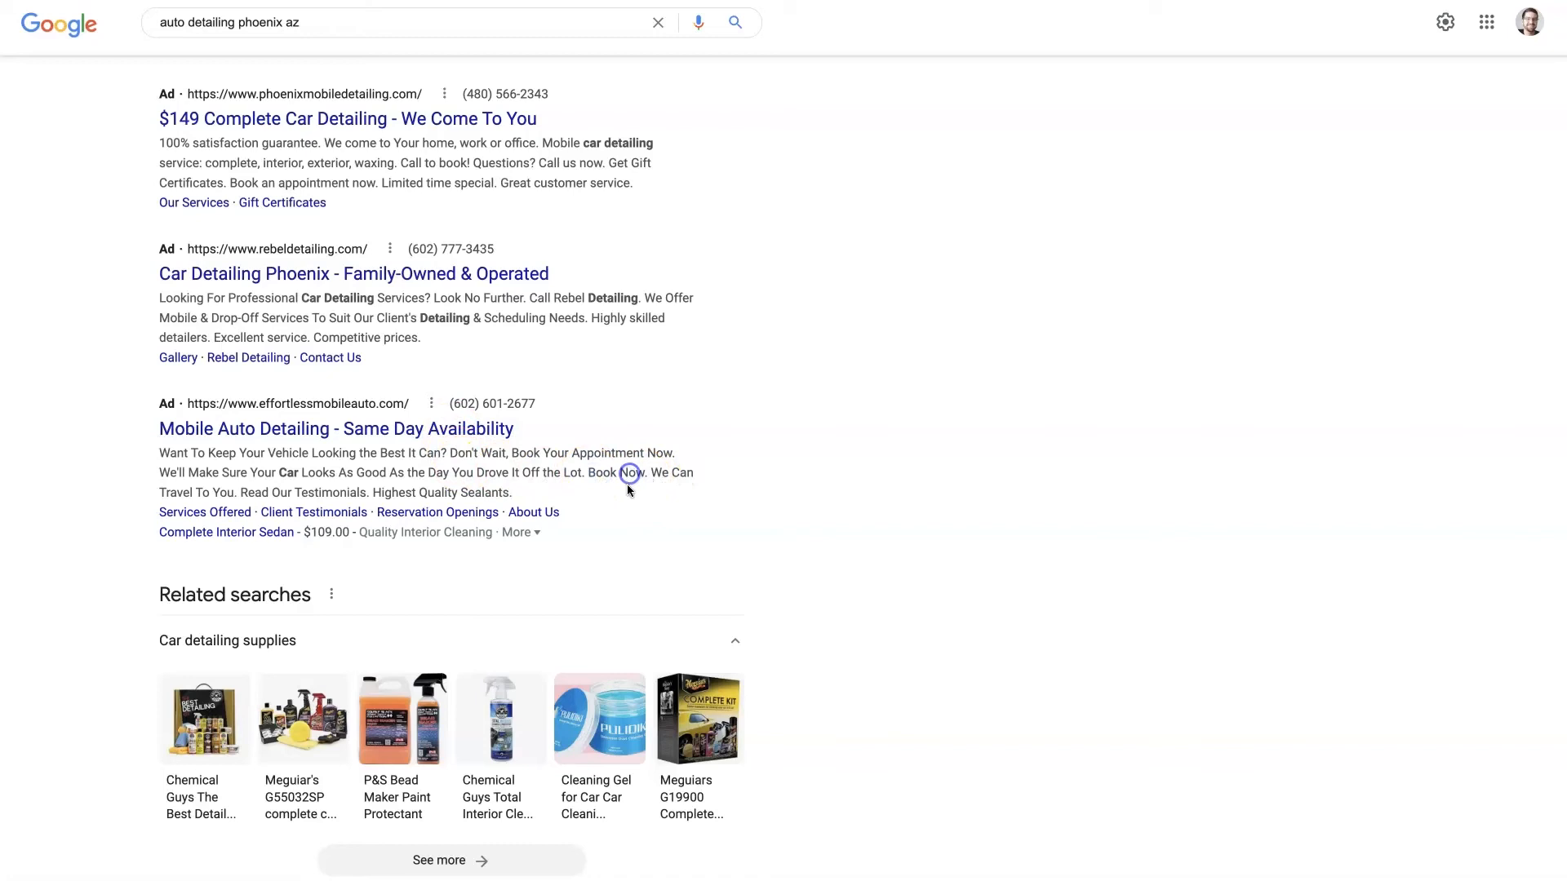
mouse_move(589, 480)
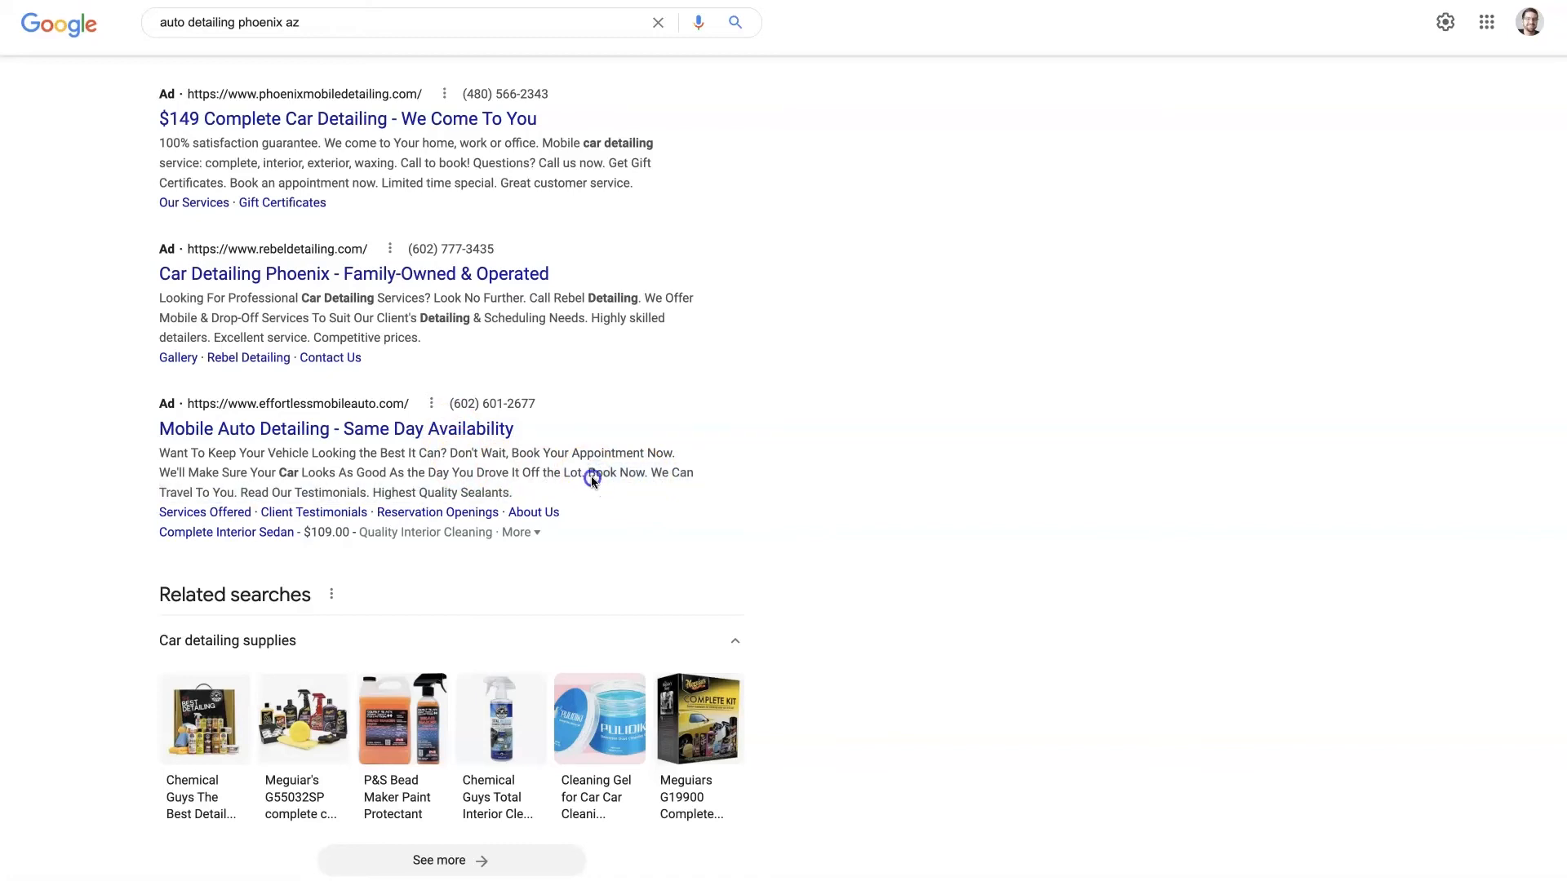
mouse_move(1123, 254)
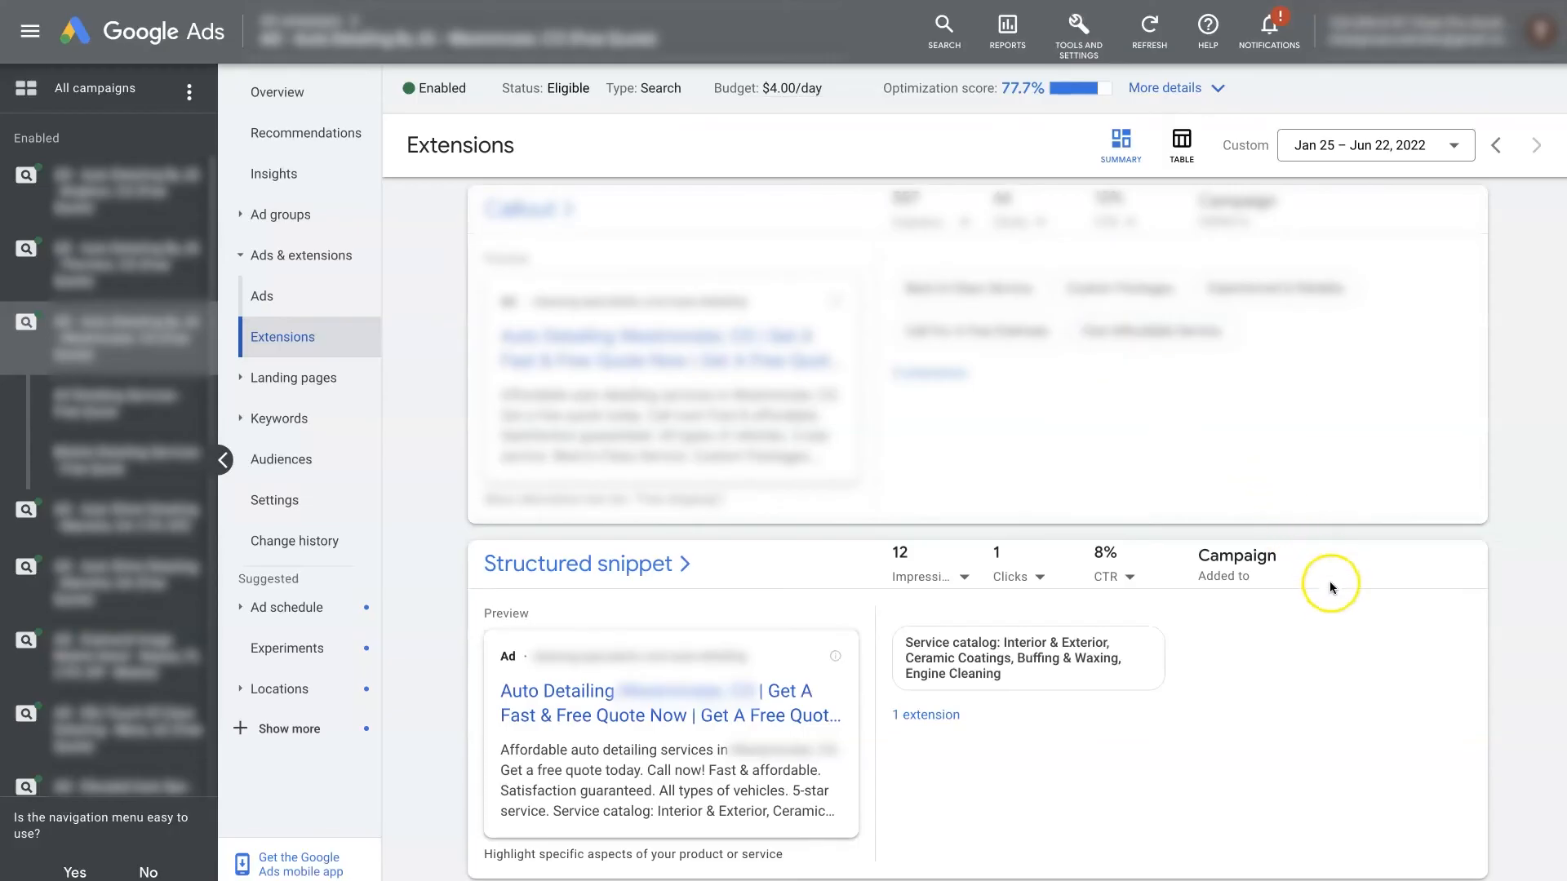
mouse_move(1312, 736)
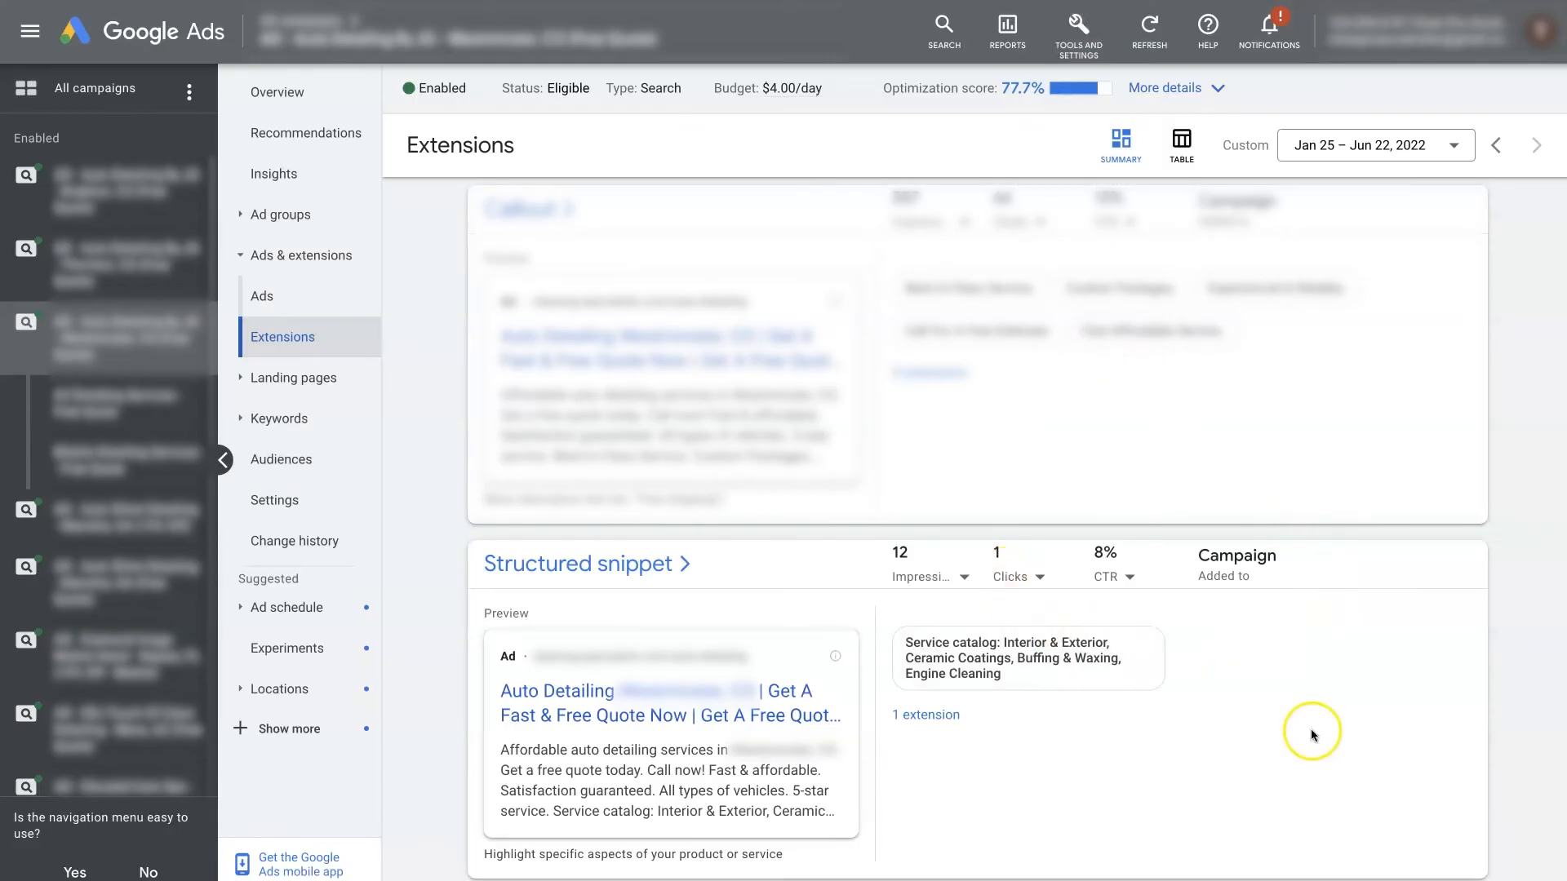
mouse_move(1226, 723)
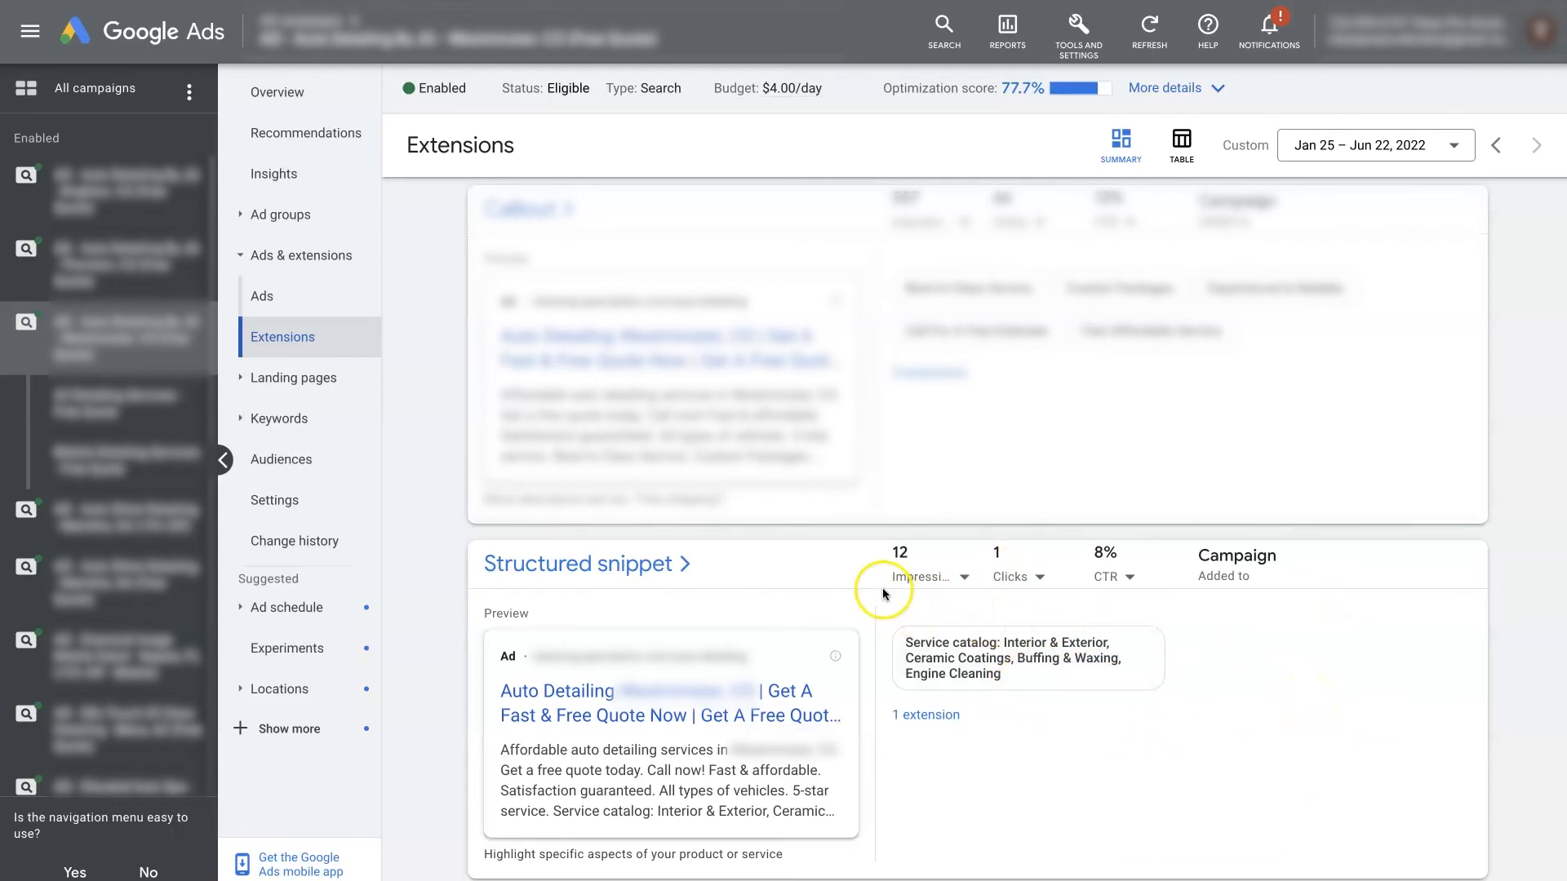
mouse_move(1035, 739)
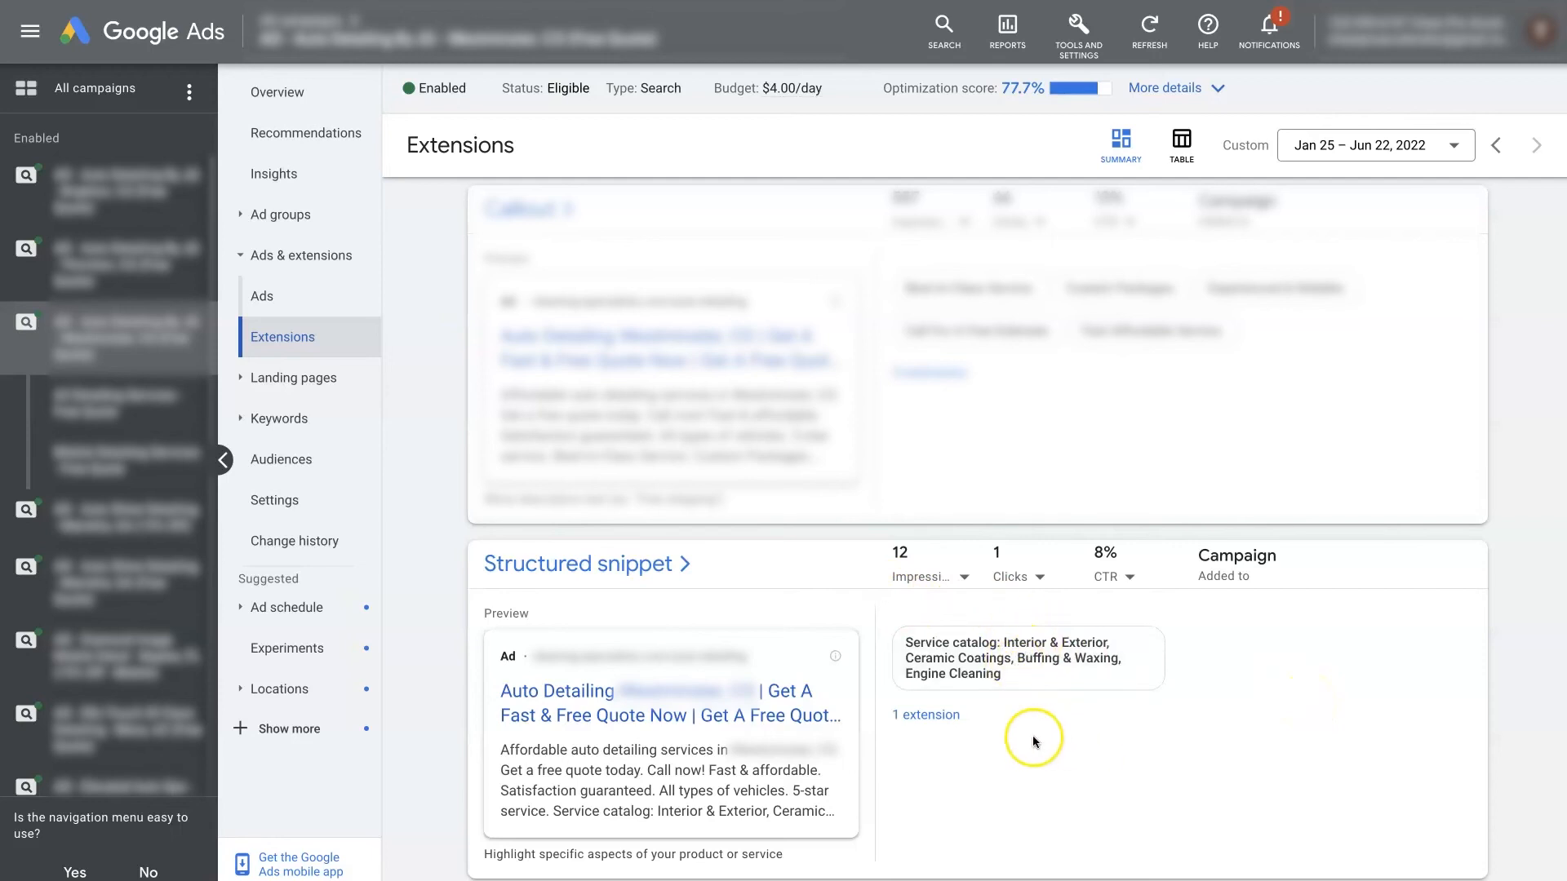
mouse_move(945, 562)
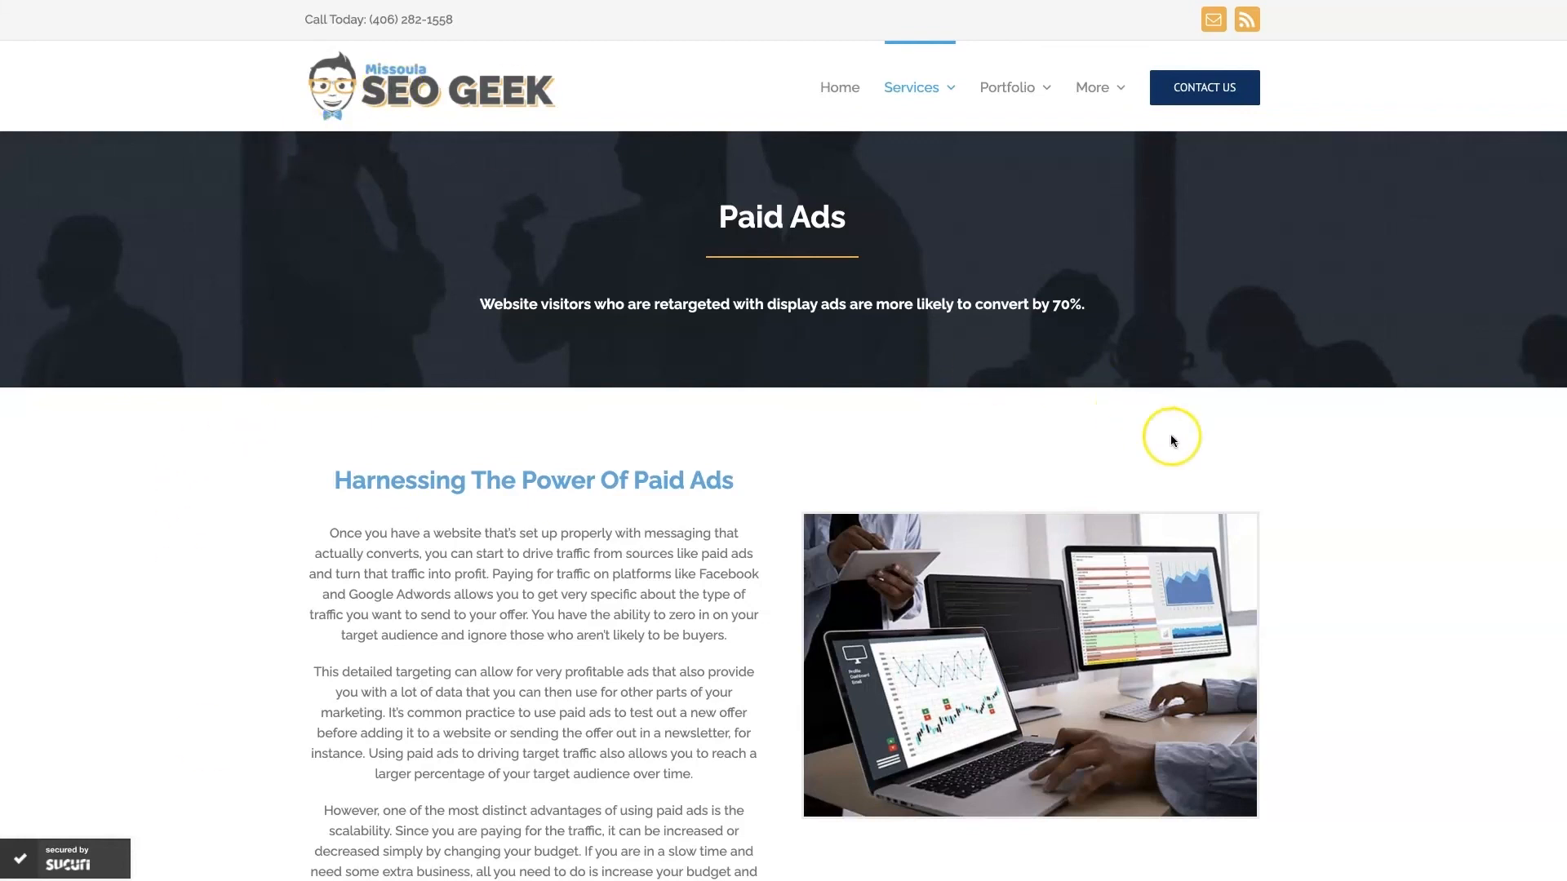
mouse_move(1411, 547)
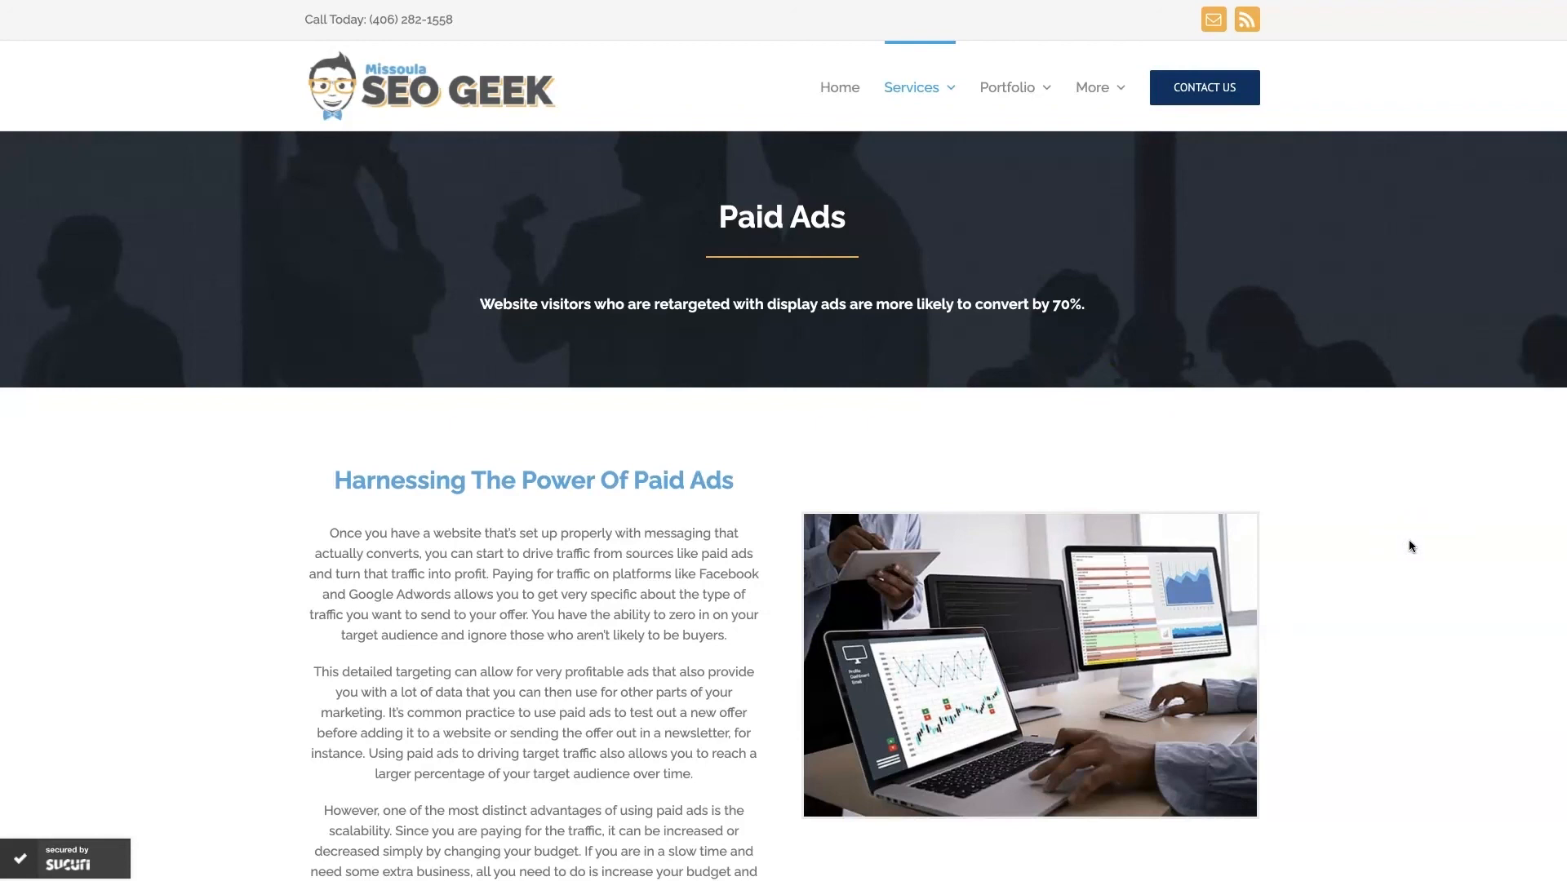
Scroll the Paid Ads page down to the Increase Sales With Google Ads section and reviews.
scroll("down", 3)
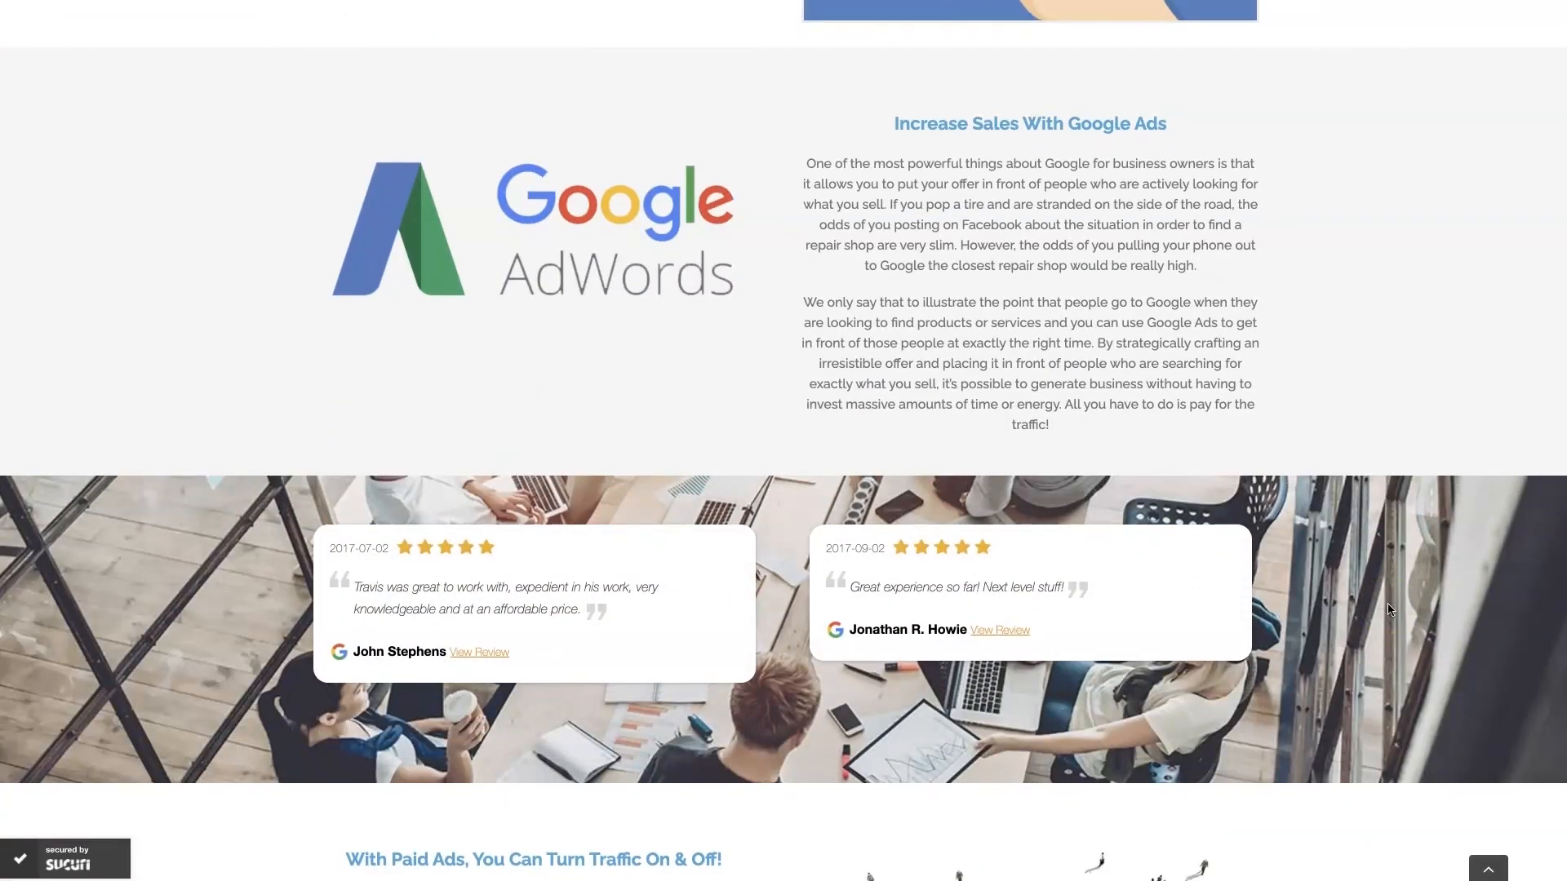
scroll("down", 3)
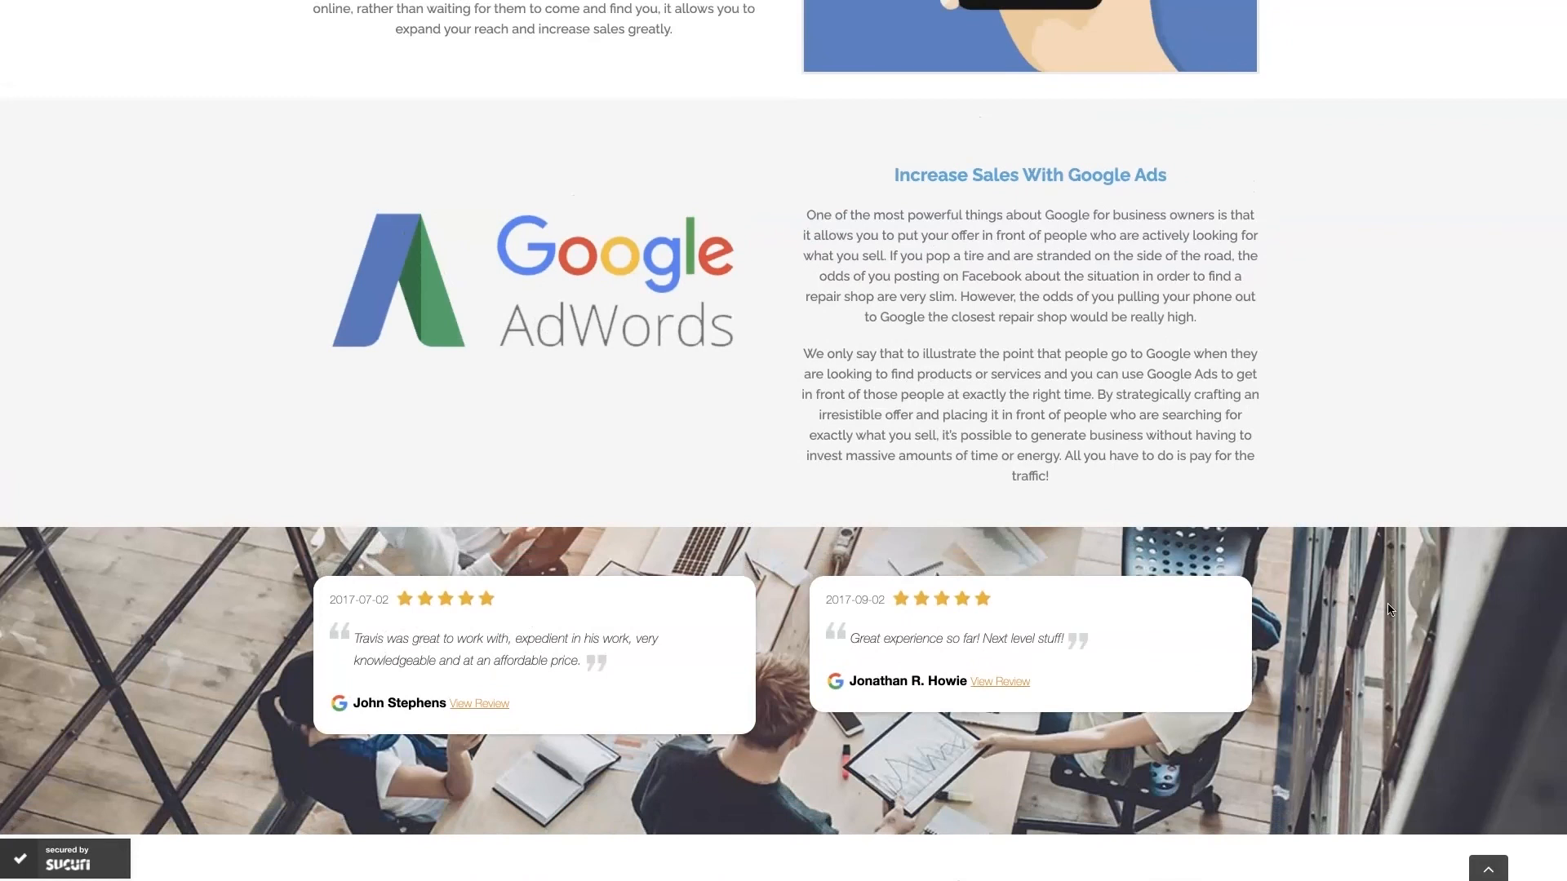